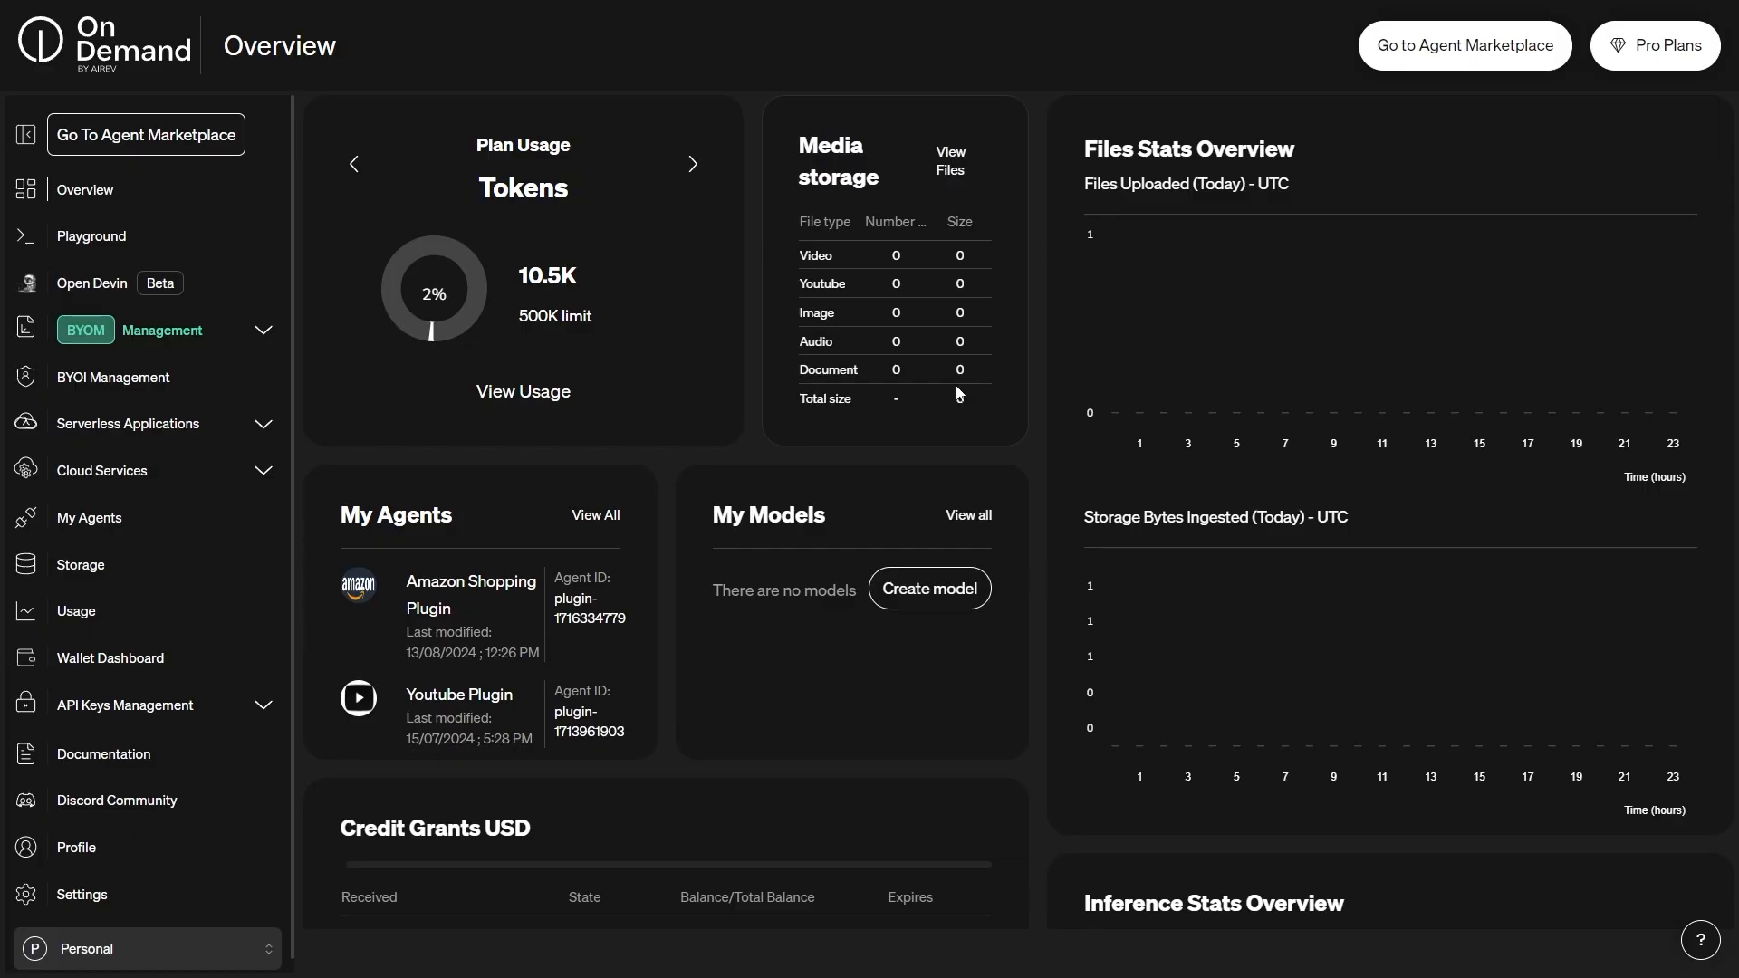
Step: Cycle the plan usage card through Vectors, Transcription Hours, Storage, RAG Calls and back to Tokens
click(691, 163)
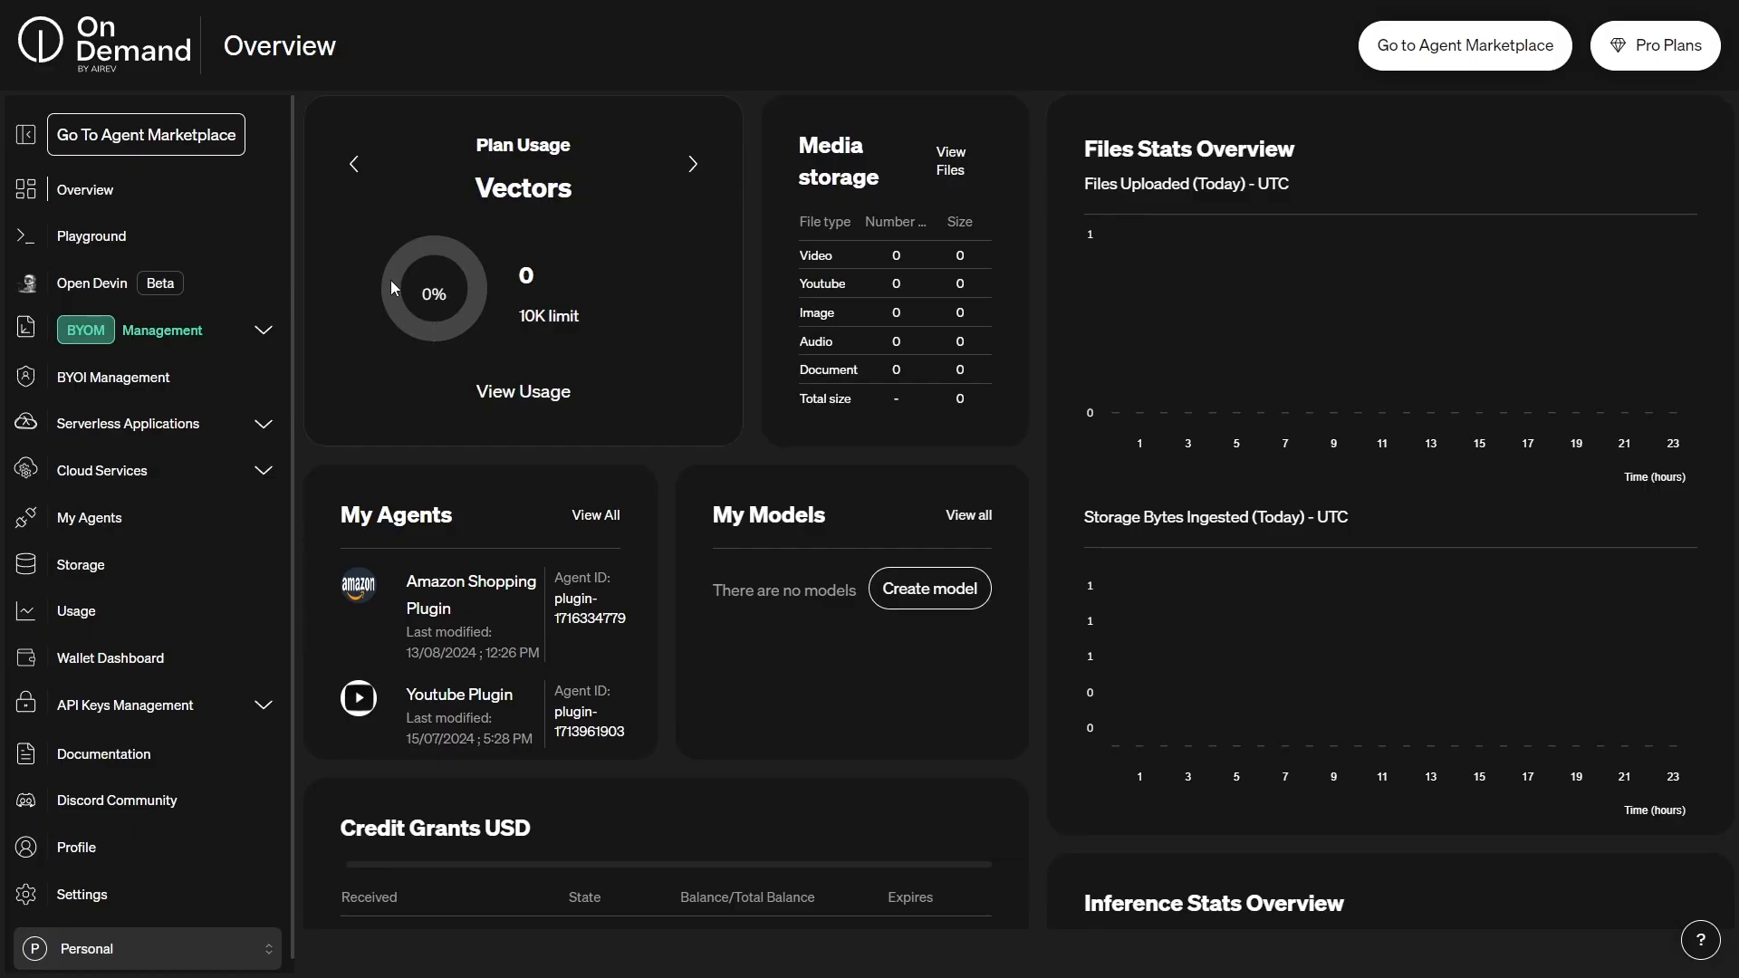
click(692, 165)
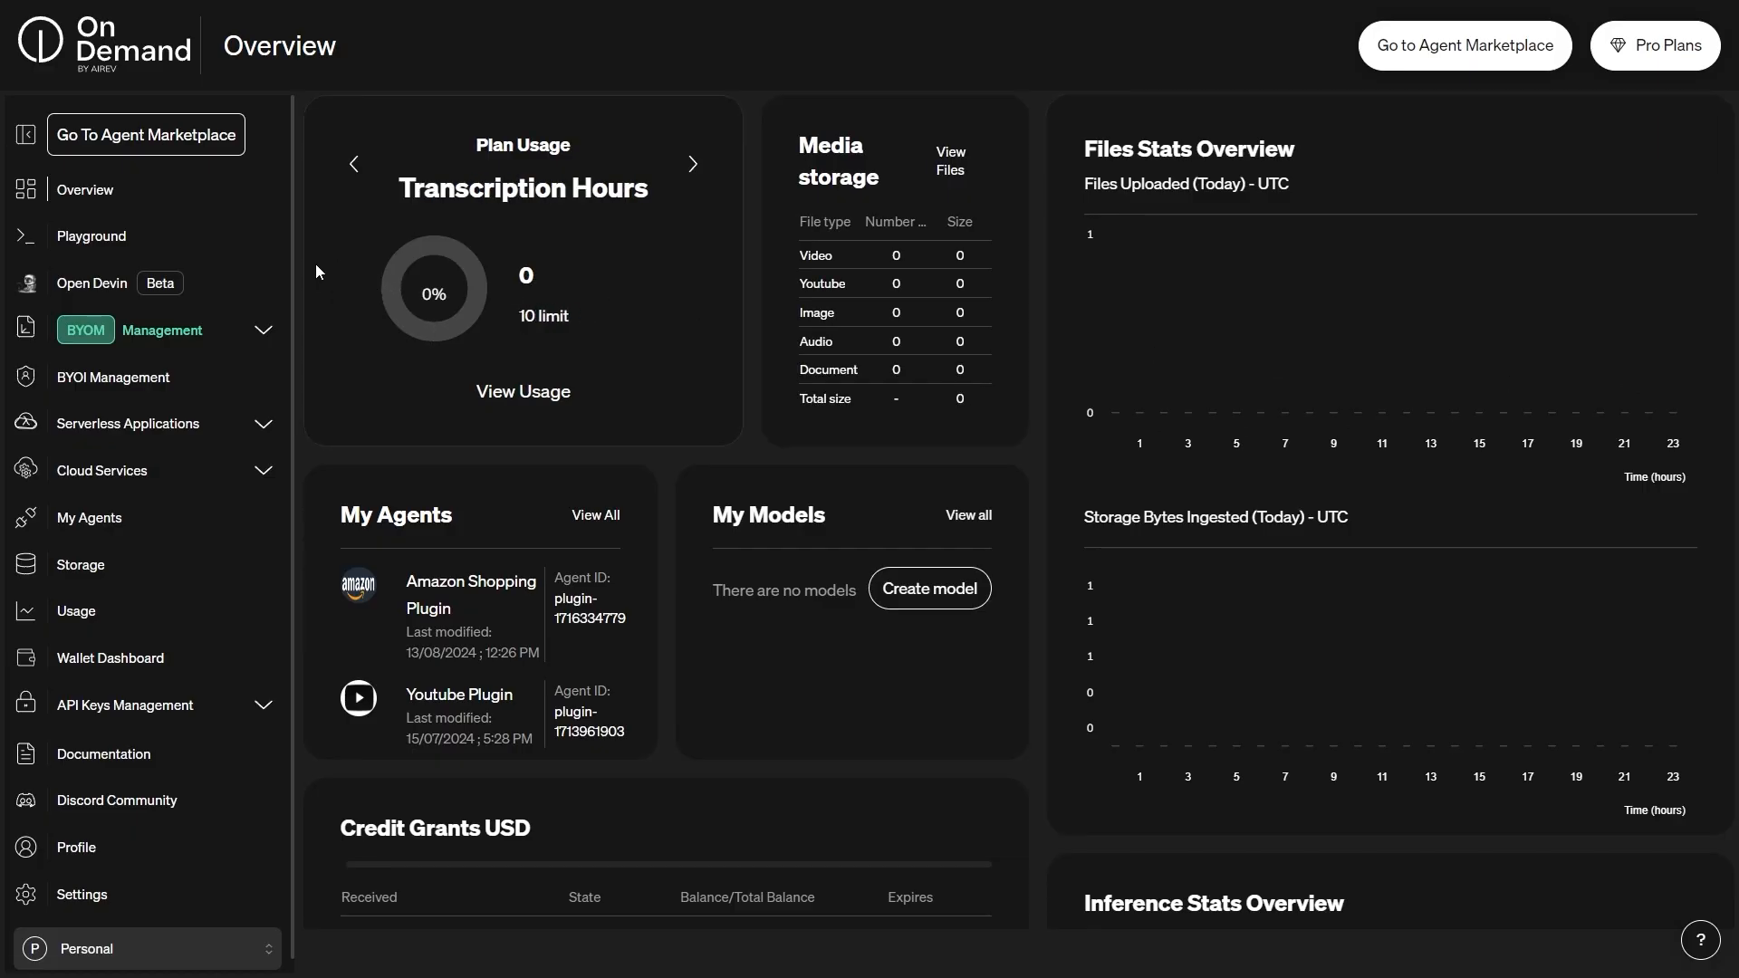
click(692, 163)
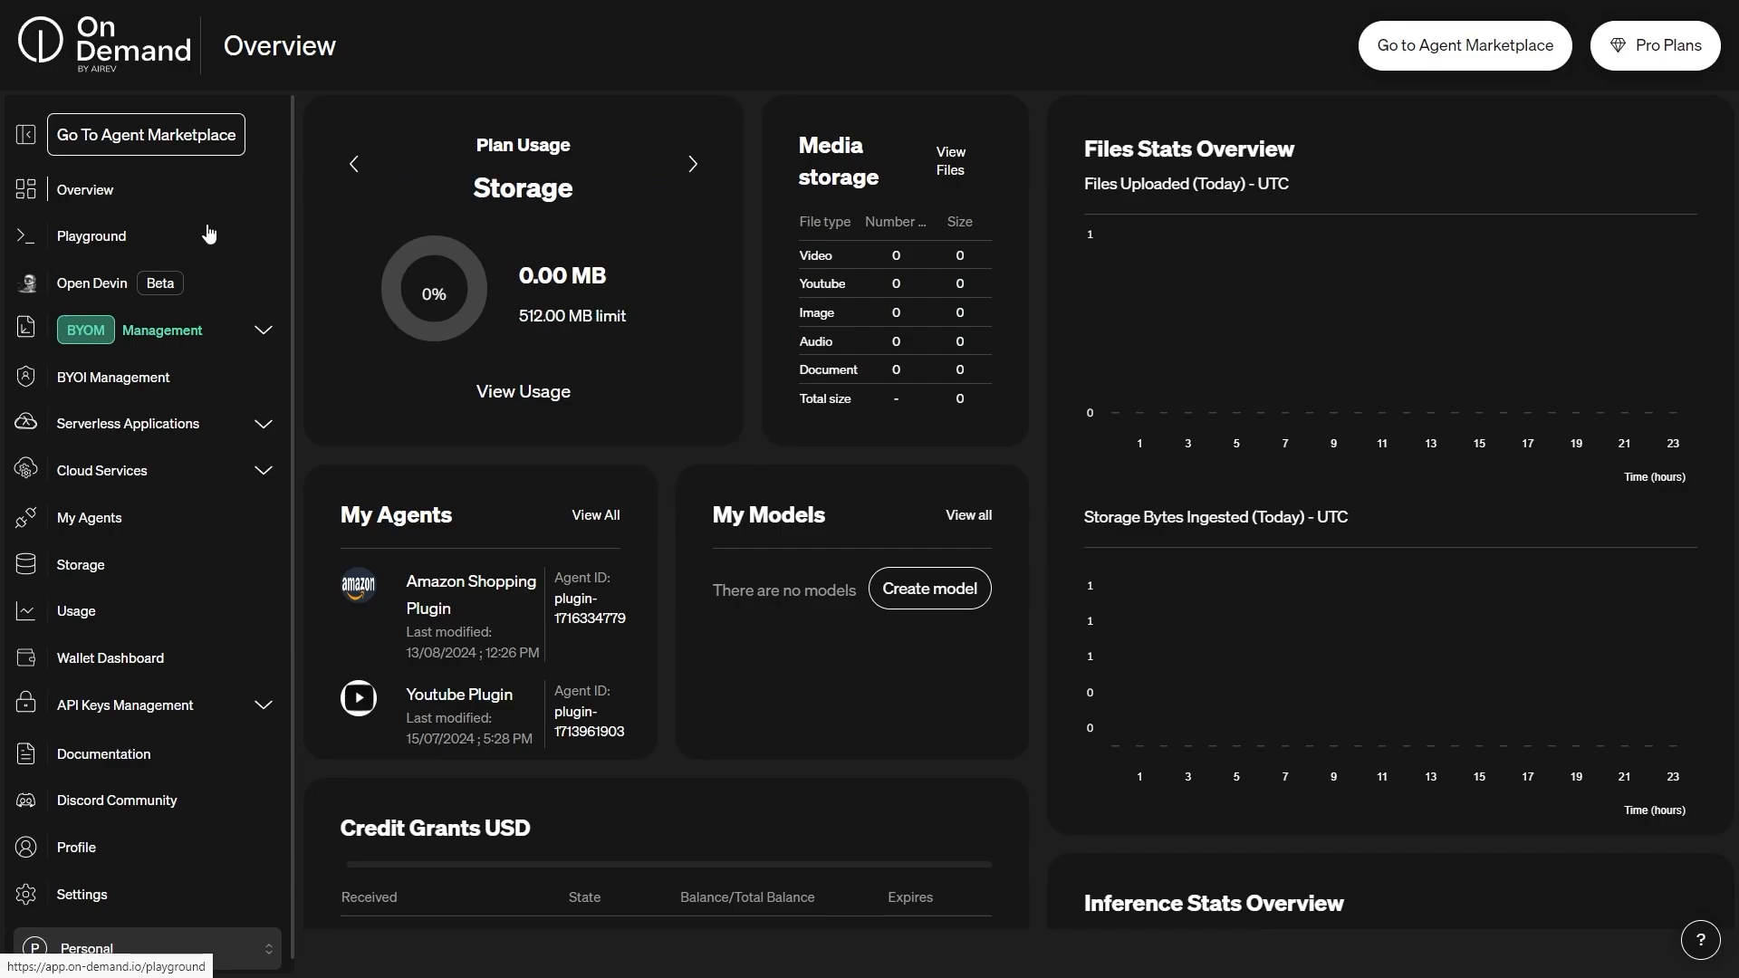
click(692, 163)
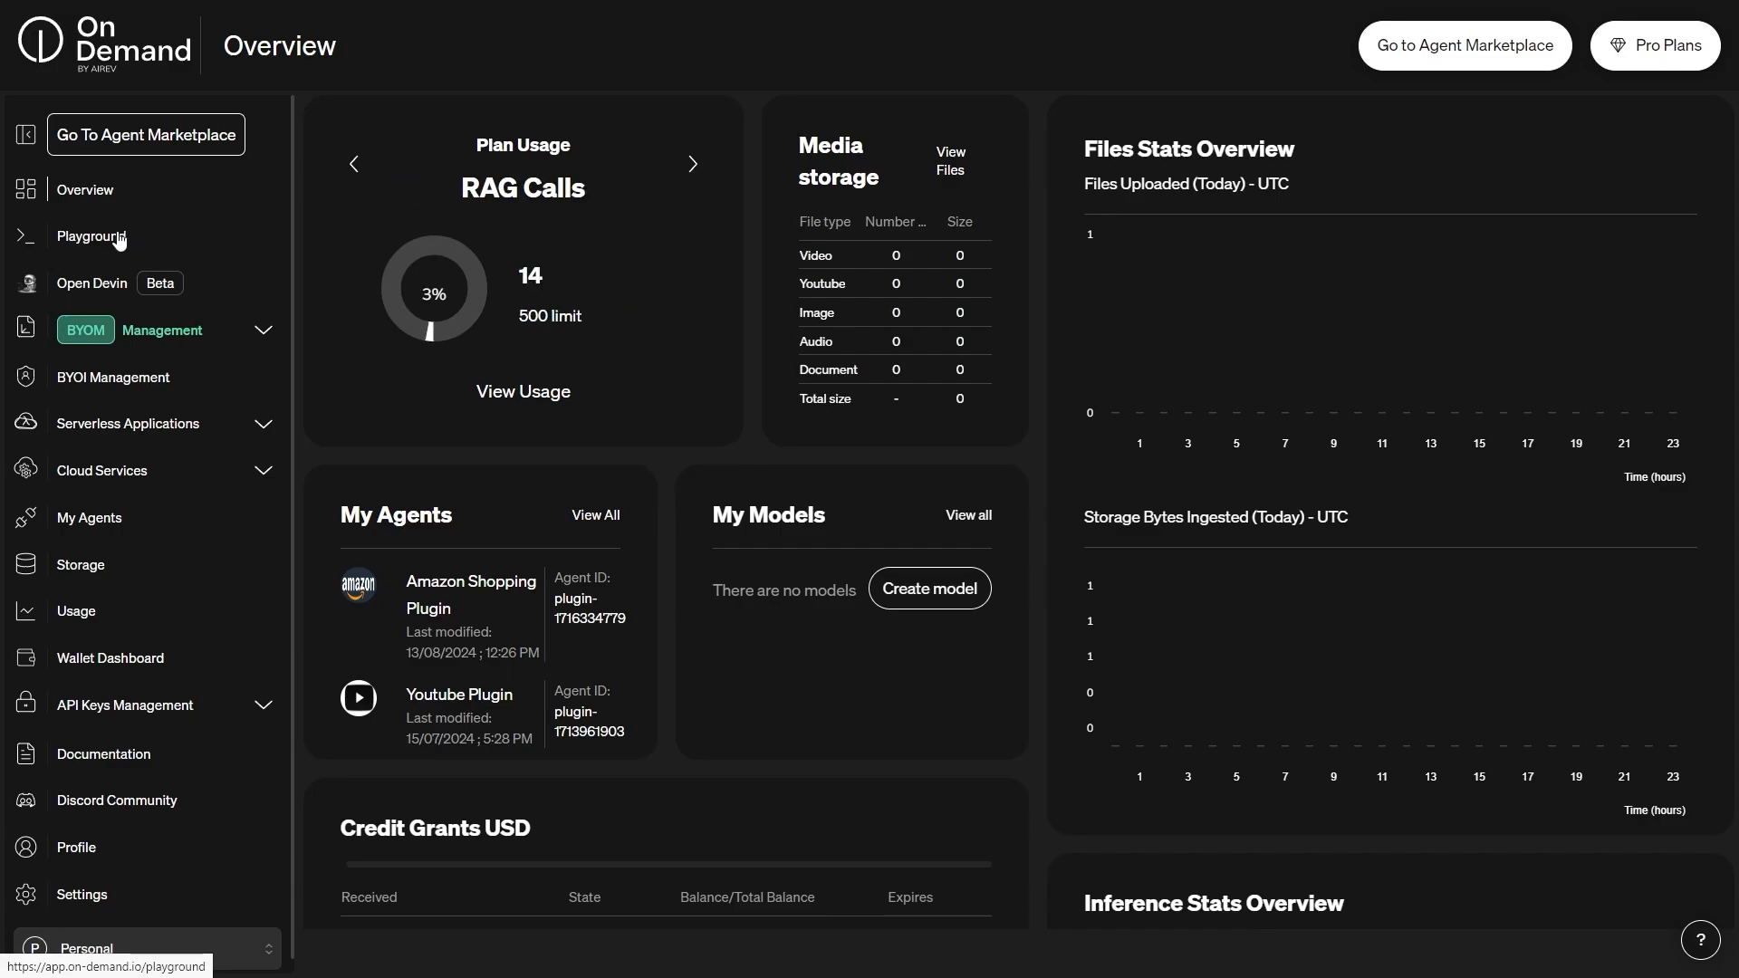
click(694, 163)
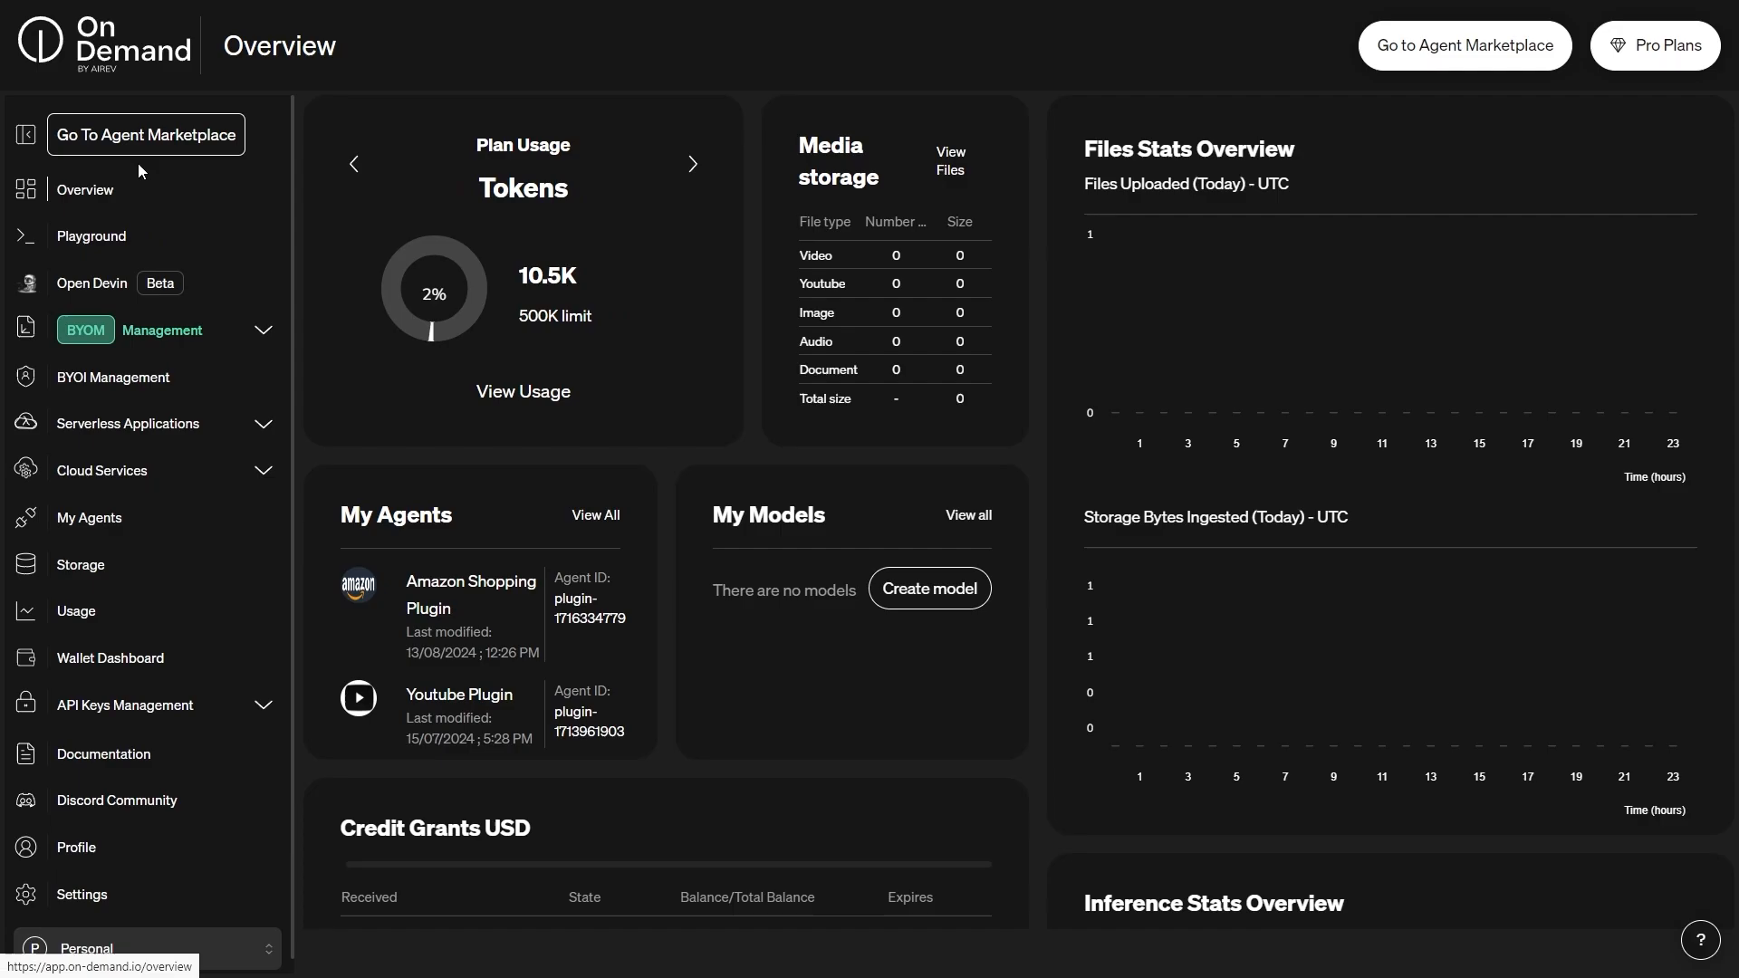
Step: Search the agent marketplace for 'Amazon' and review the Amazon Shopping Plugin details
click(145, 134)
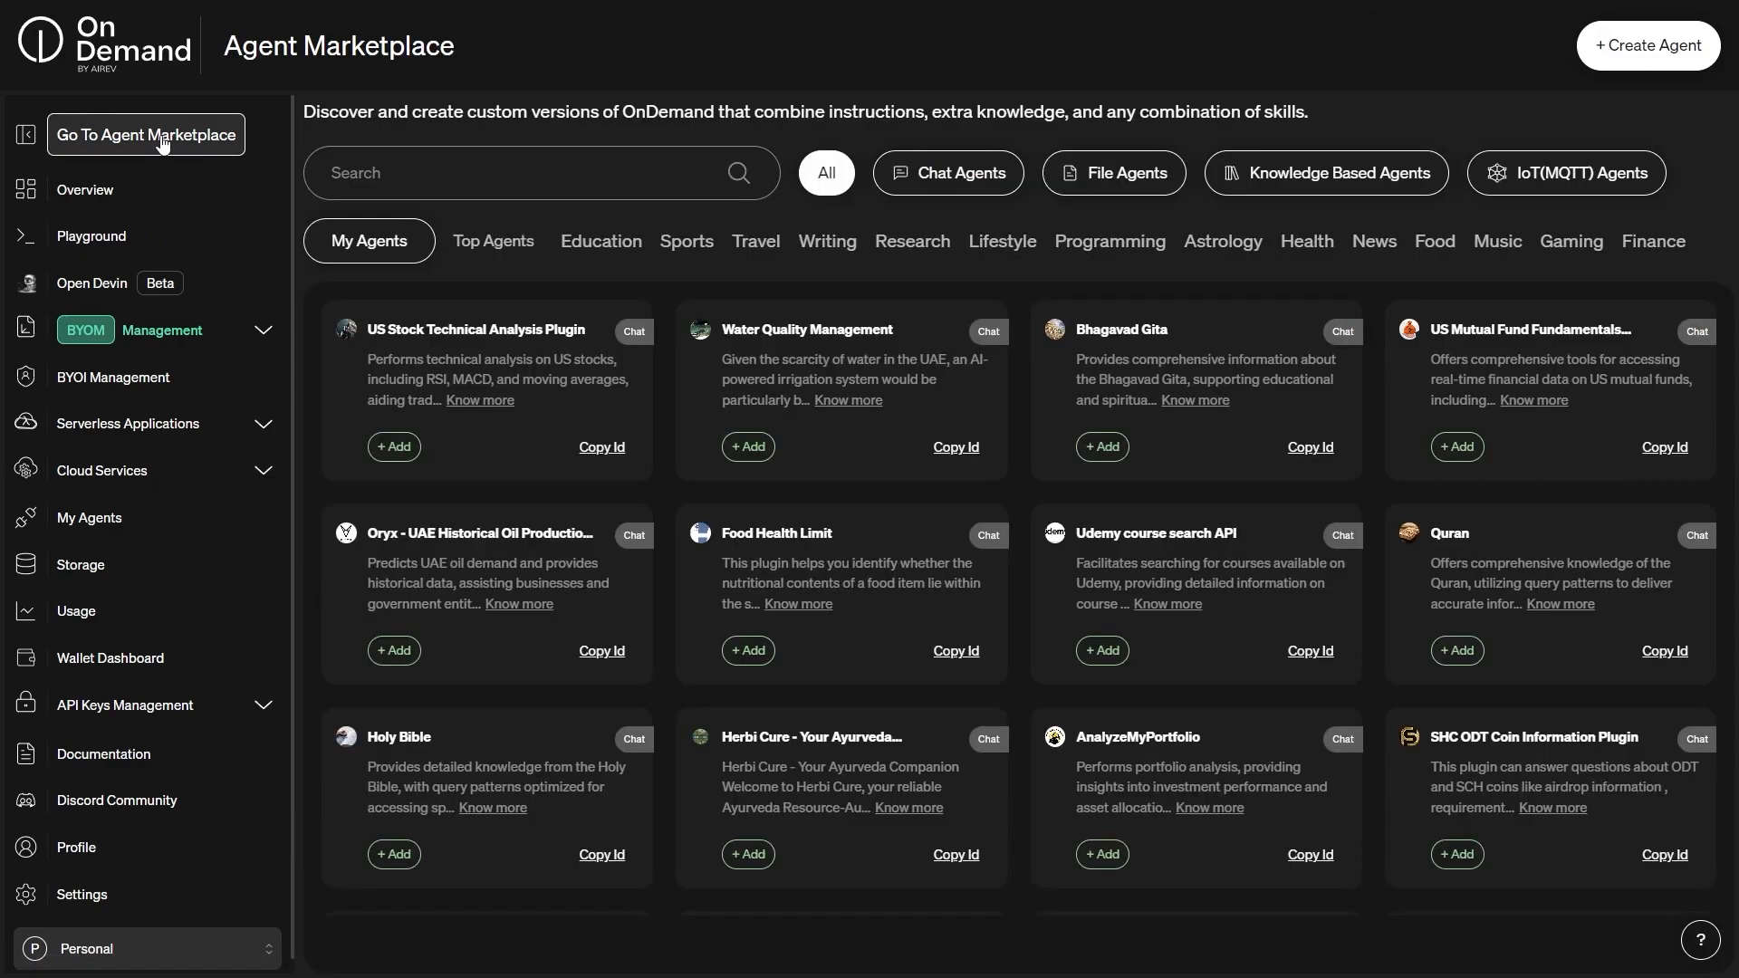
mouse_move(273, 196)
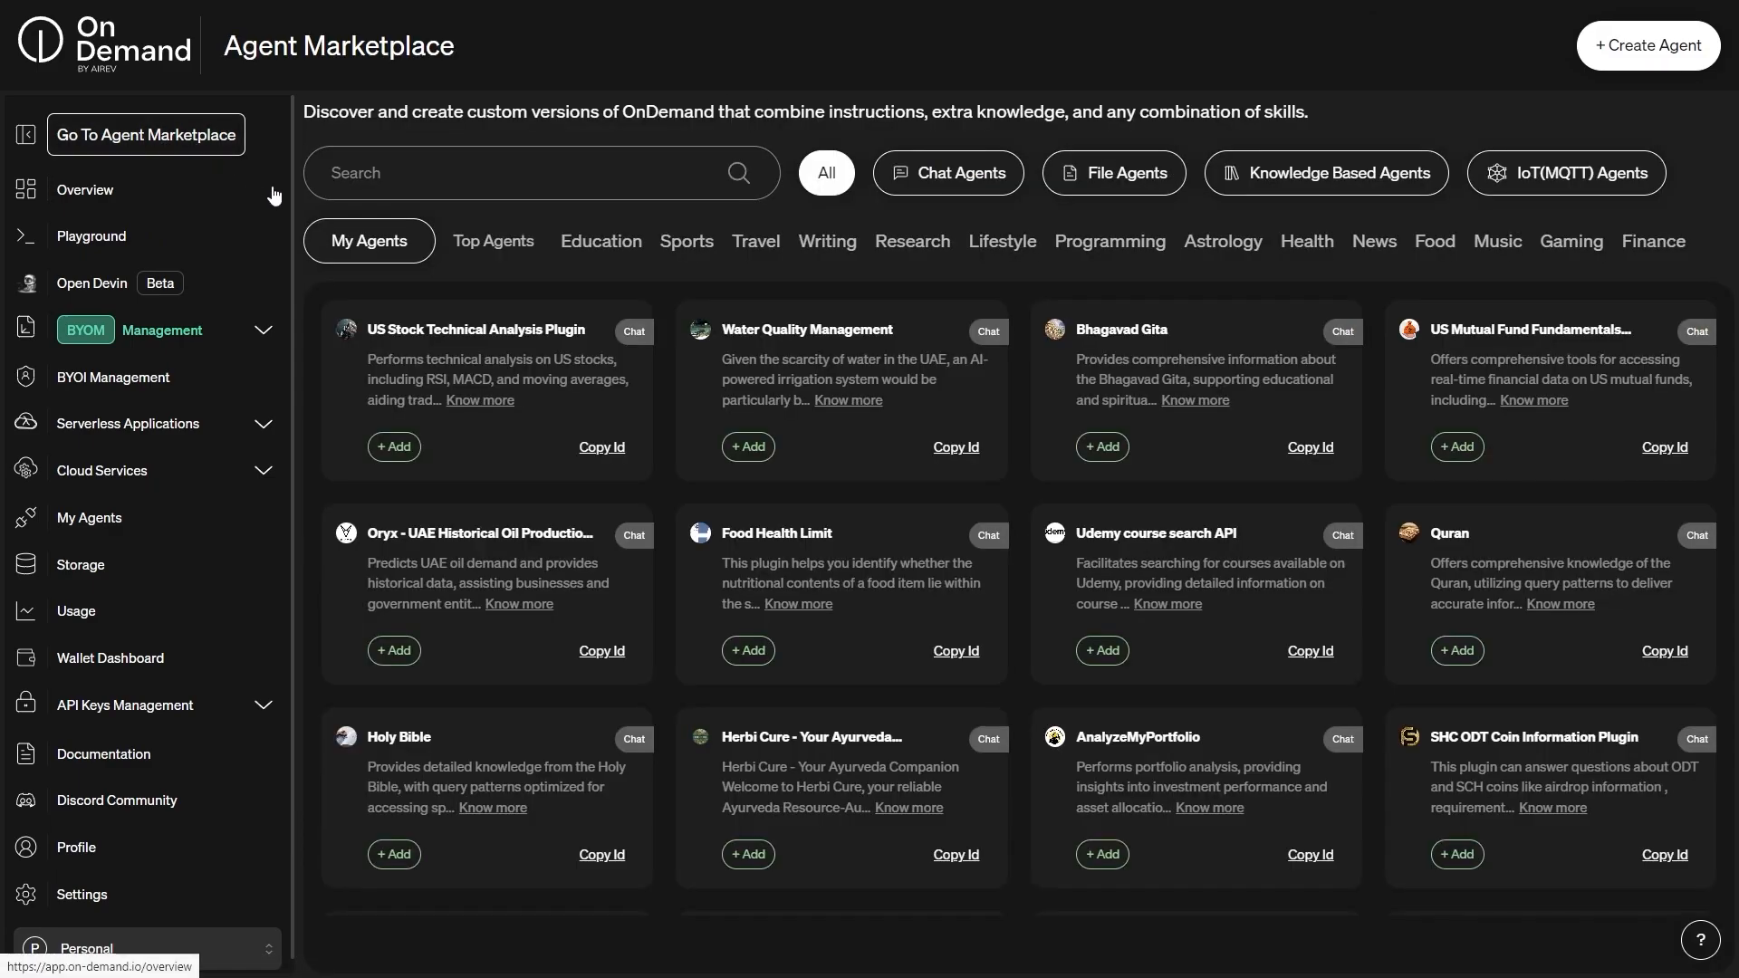
click(465, 174)
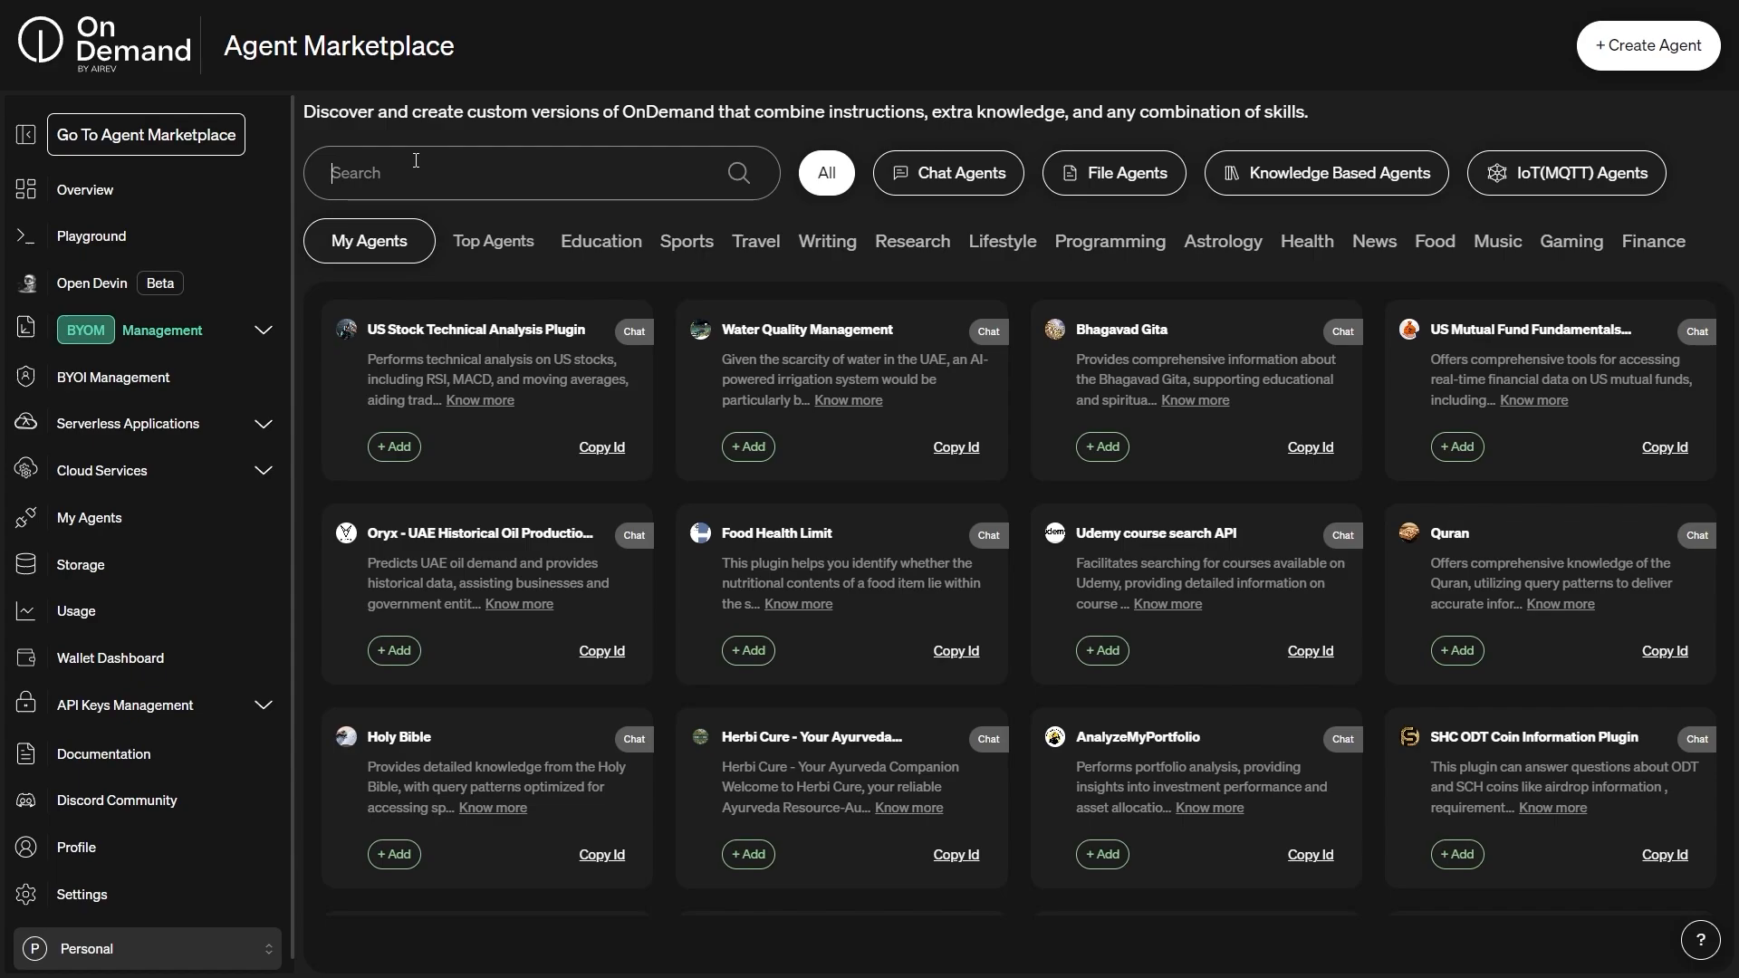
text(Amazon)
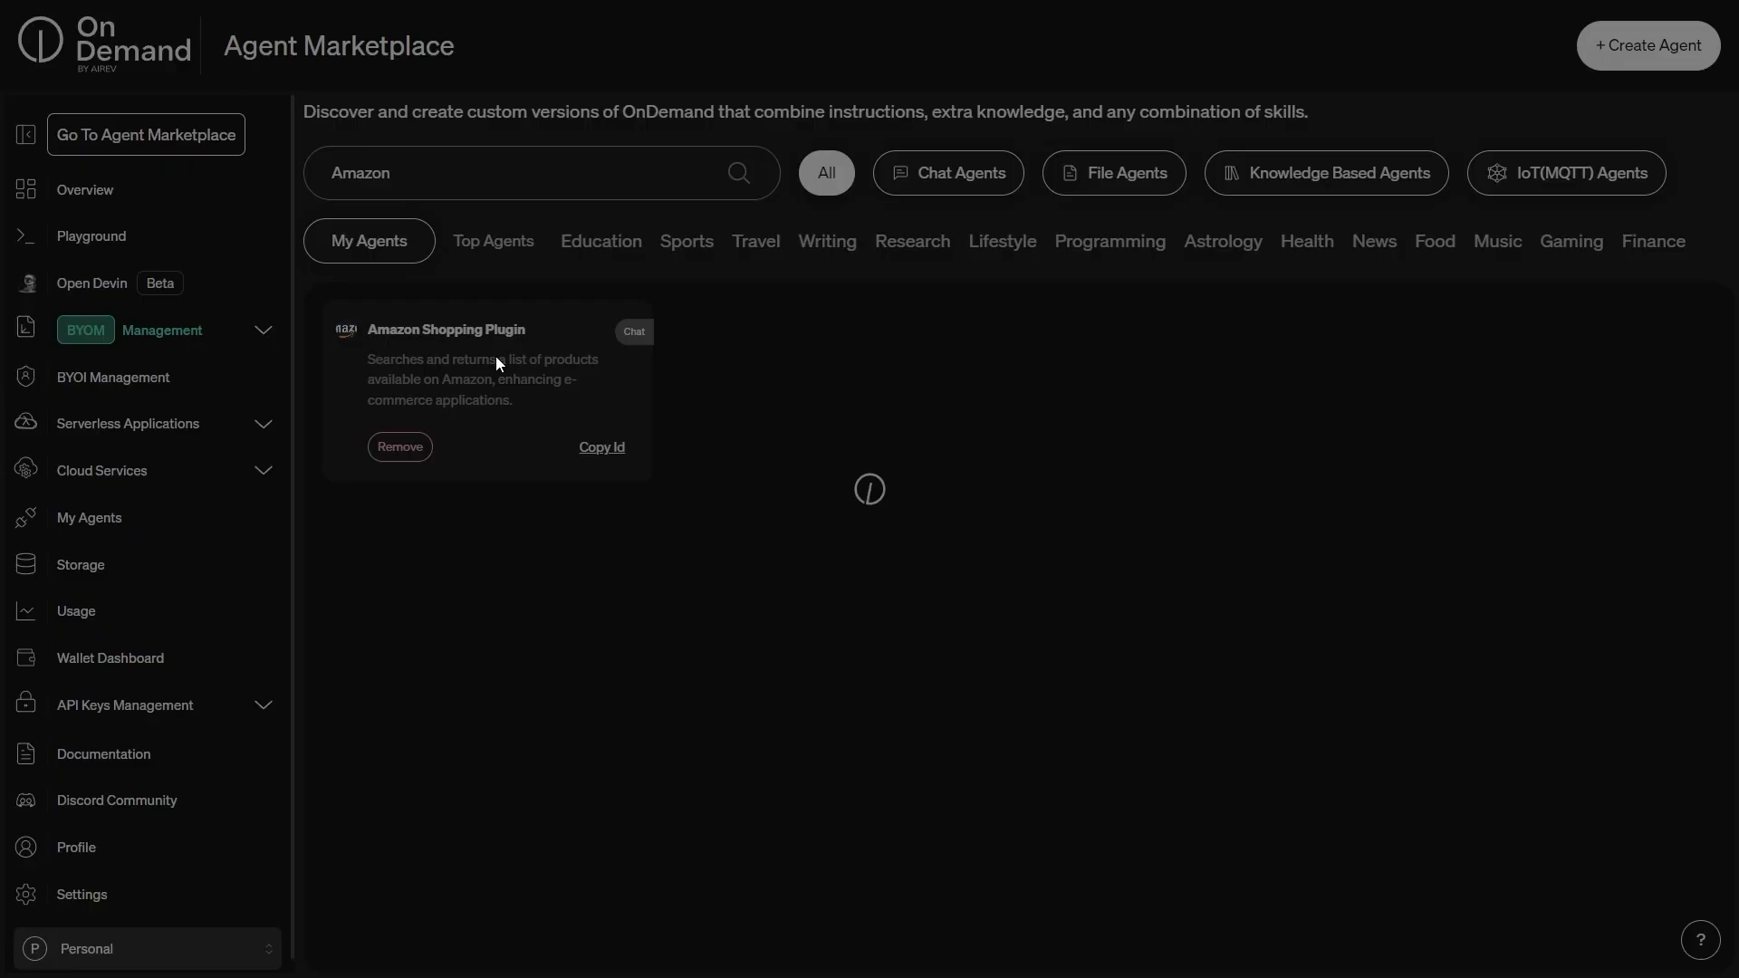
click(485, 329)
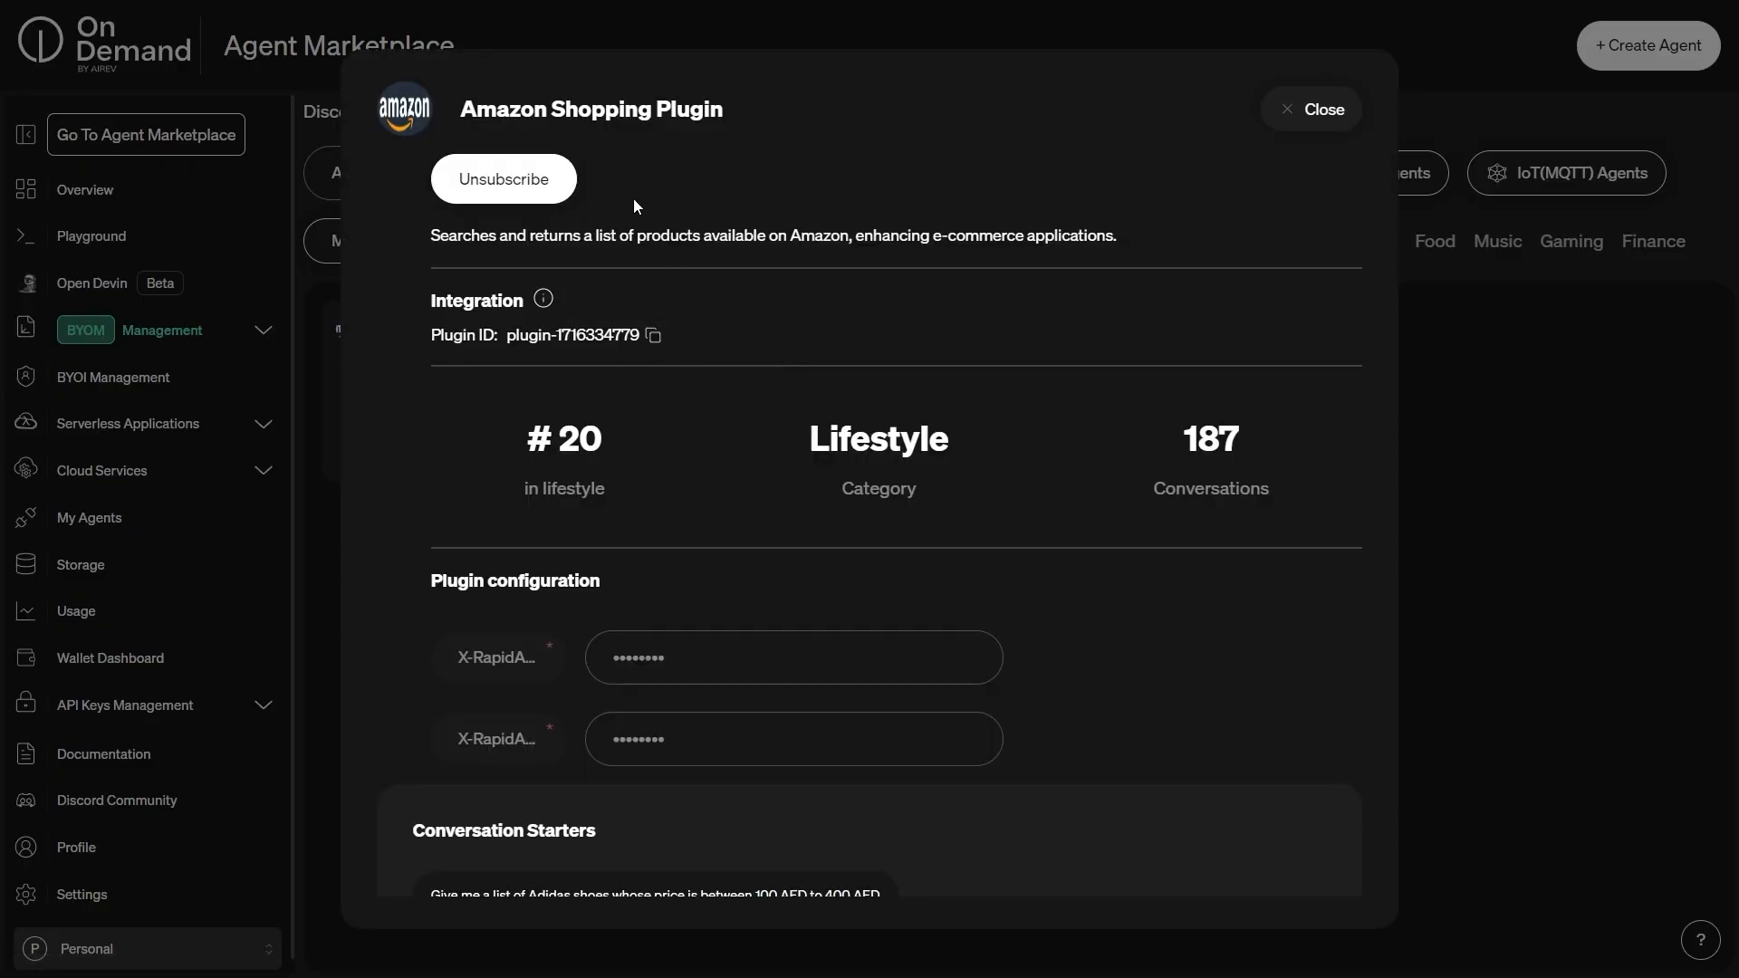
click(1309, 109)
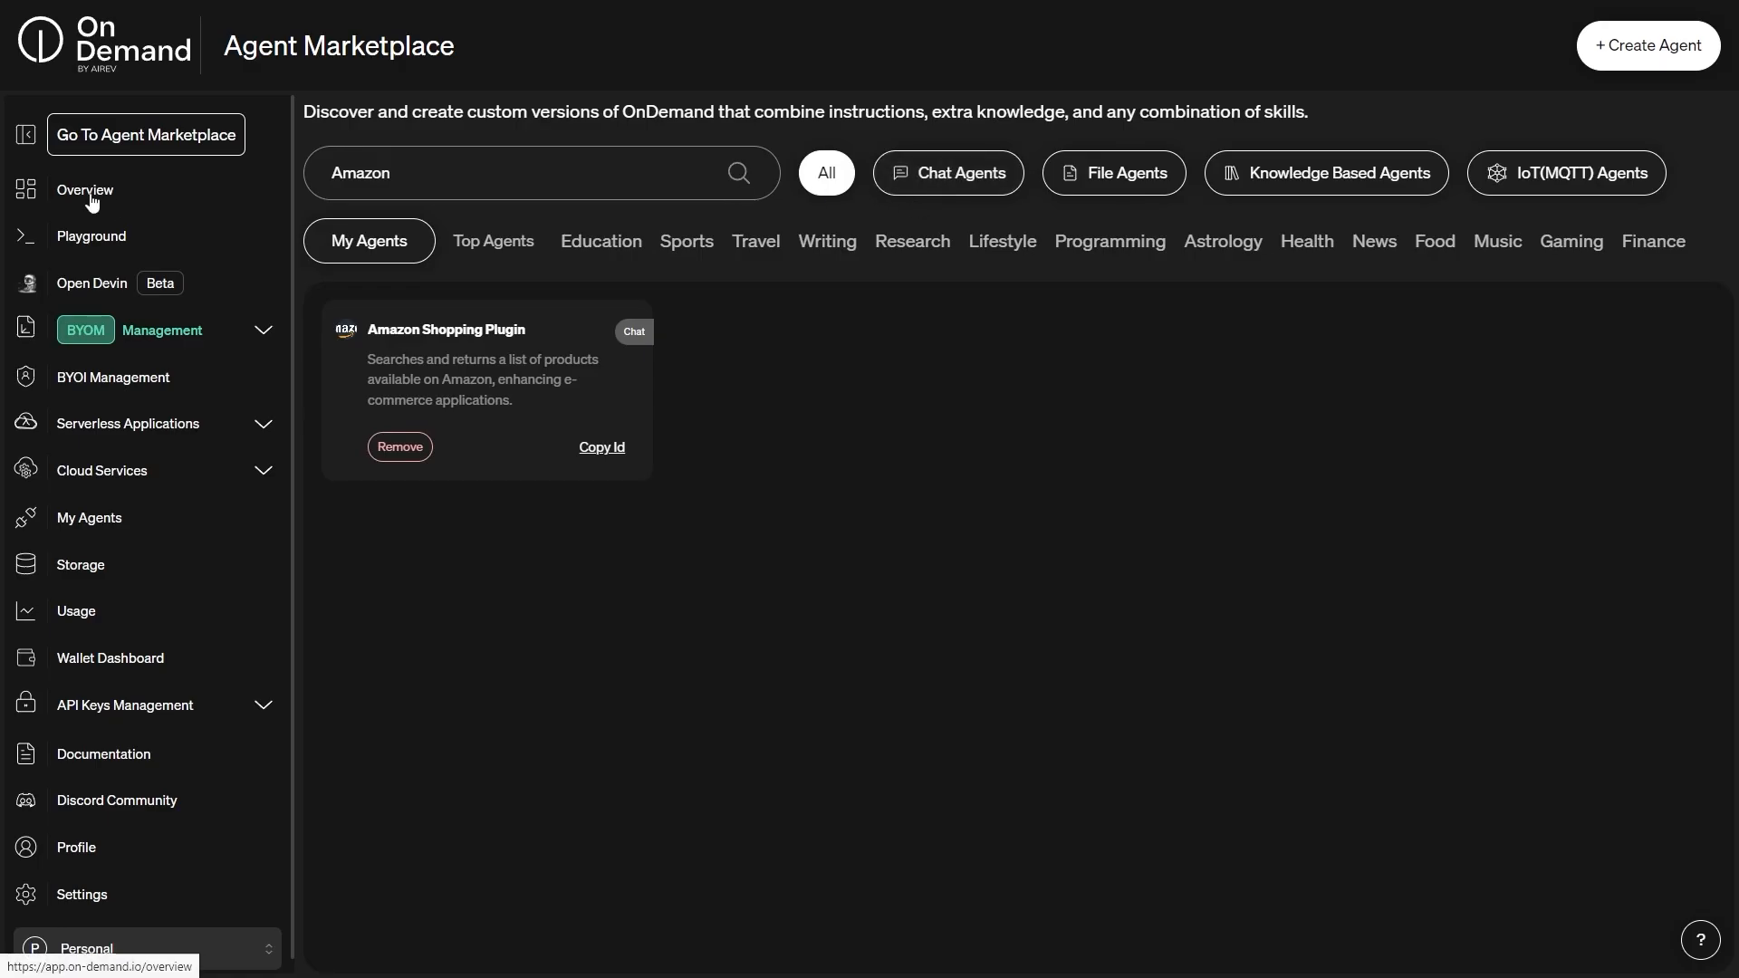
Step: Go to the Playground and expand the model endpoint list, keeping ondemand-gpt-4o
click(90, 236)
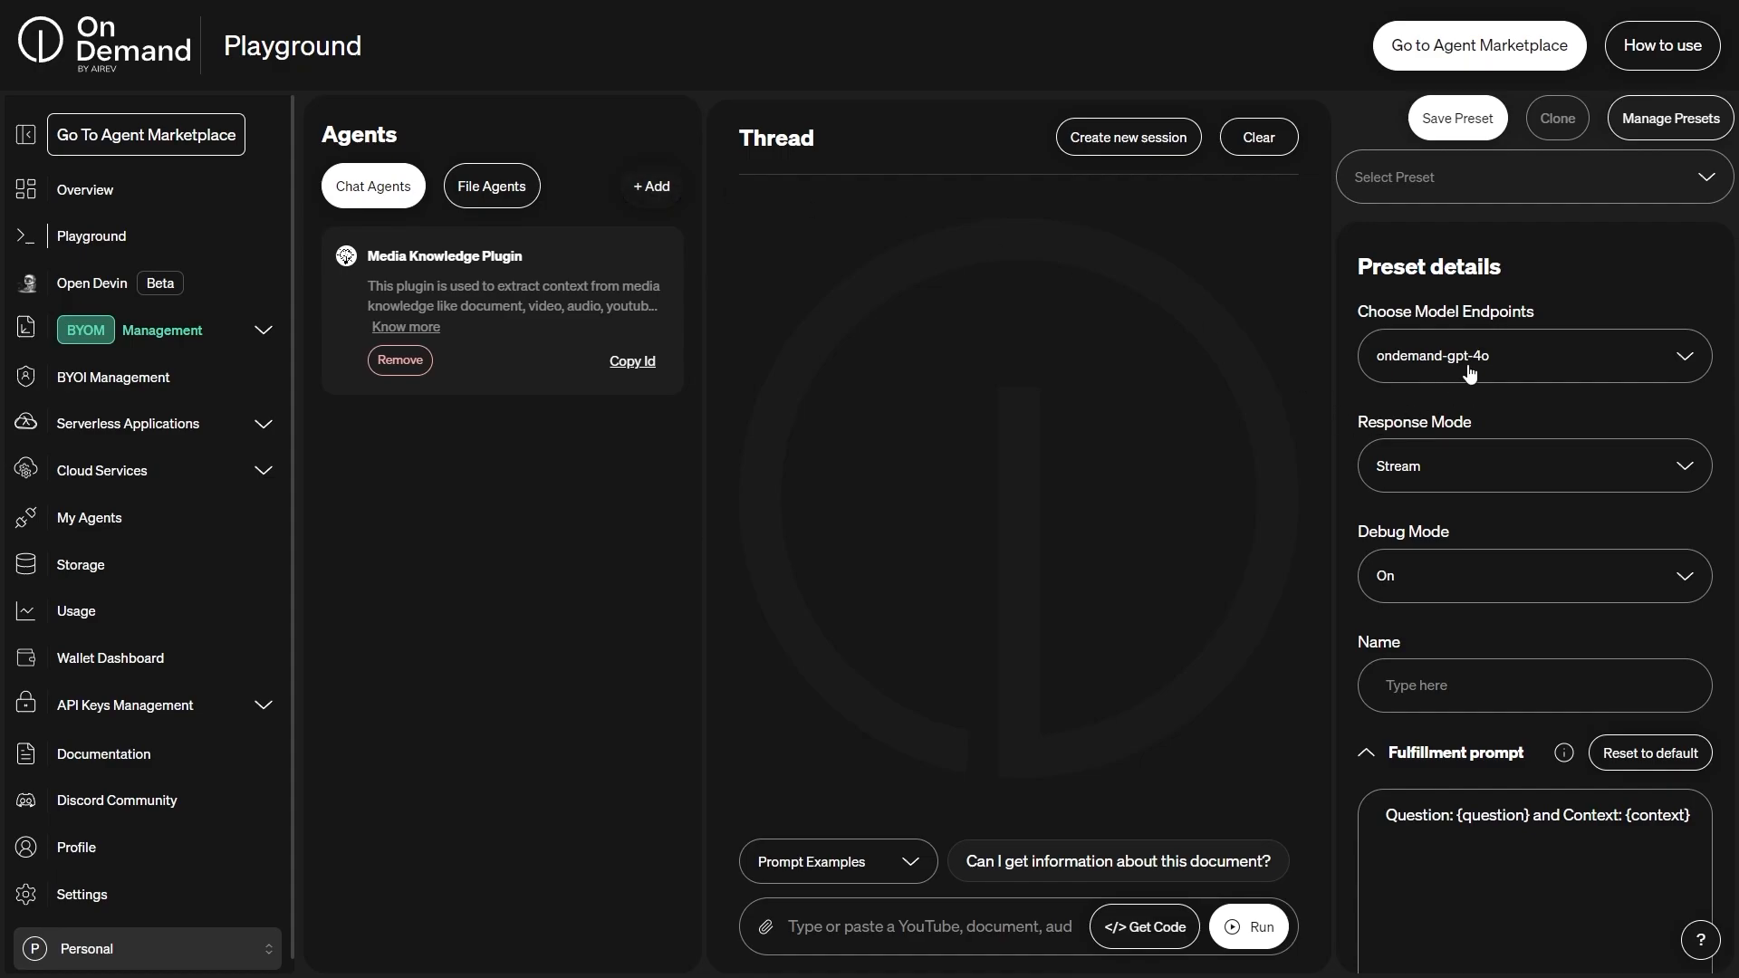
click(1534, 357)
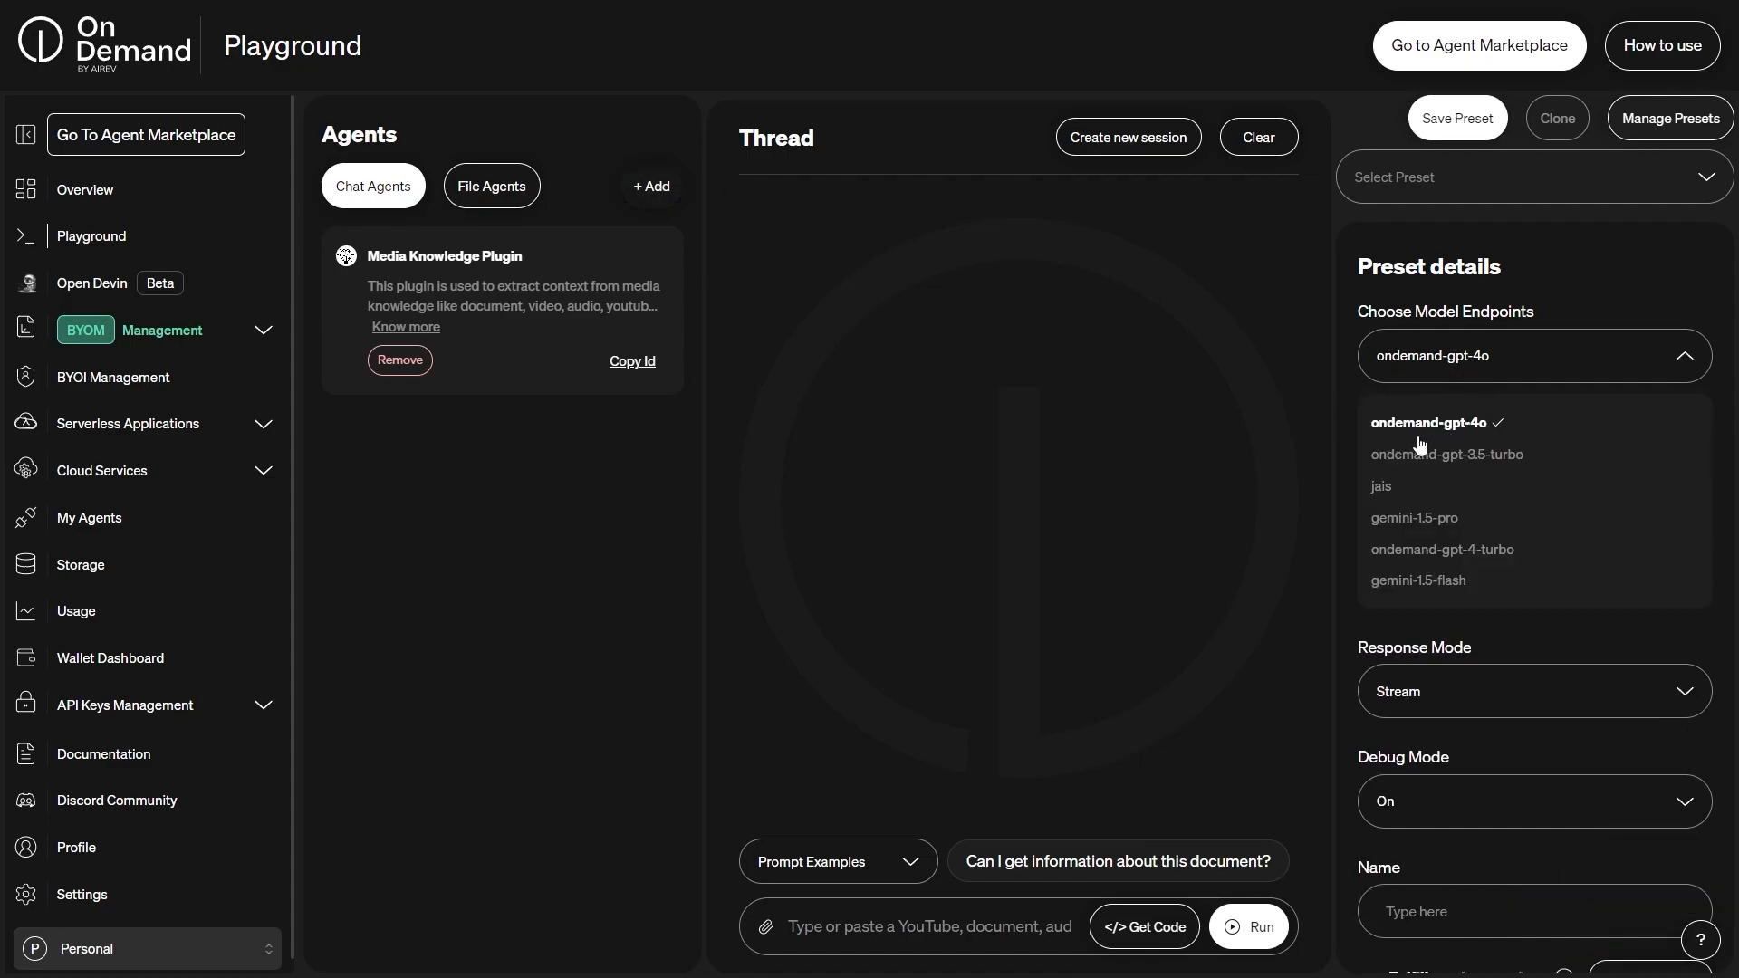
mouse_move(1456, 389)
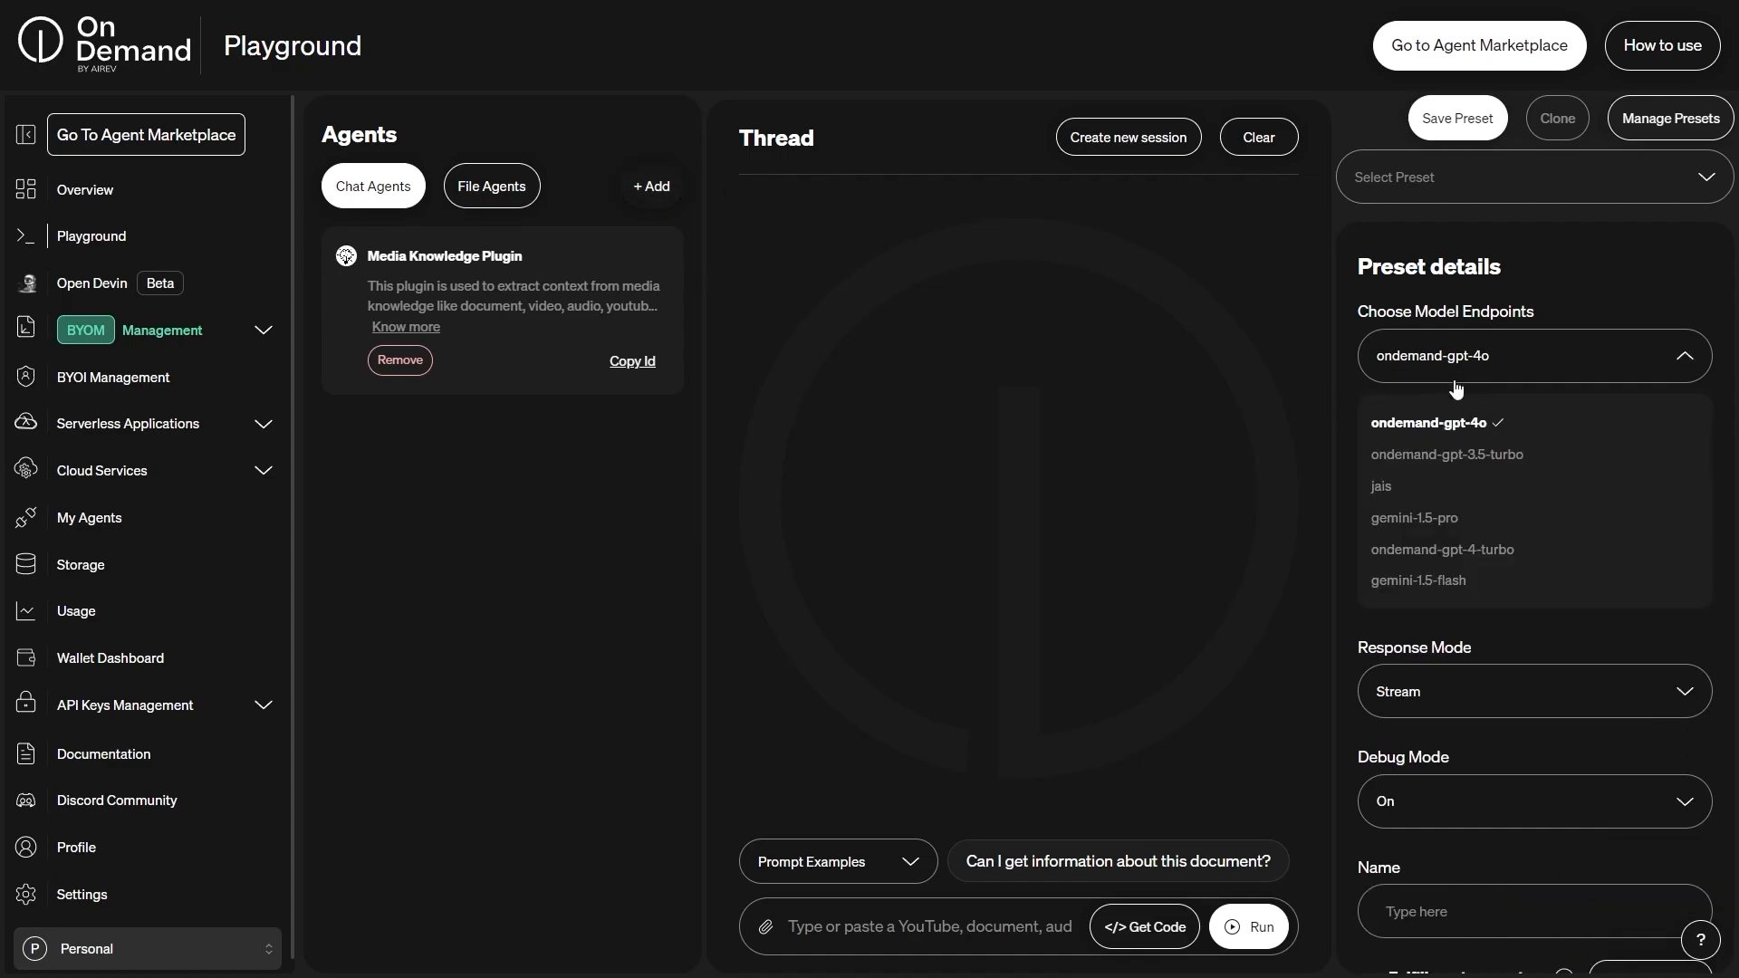
mouse_move(1423, 511)
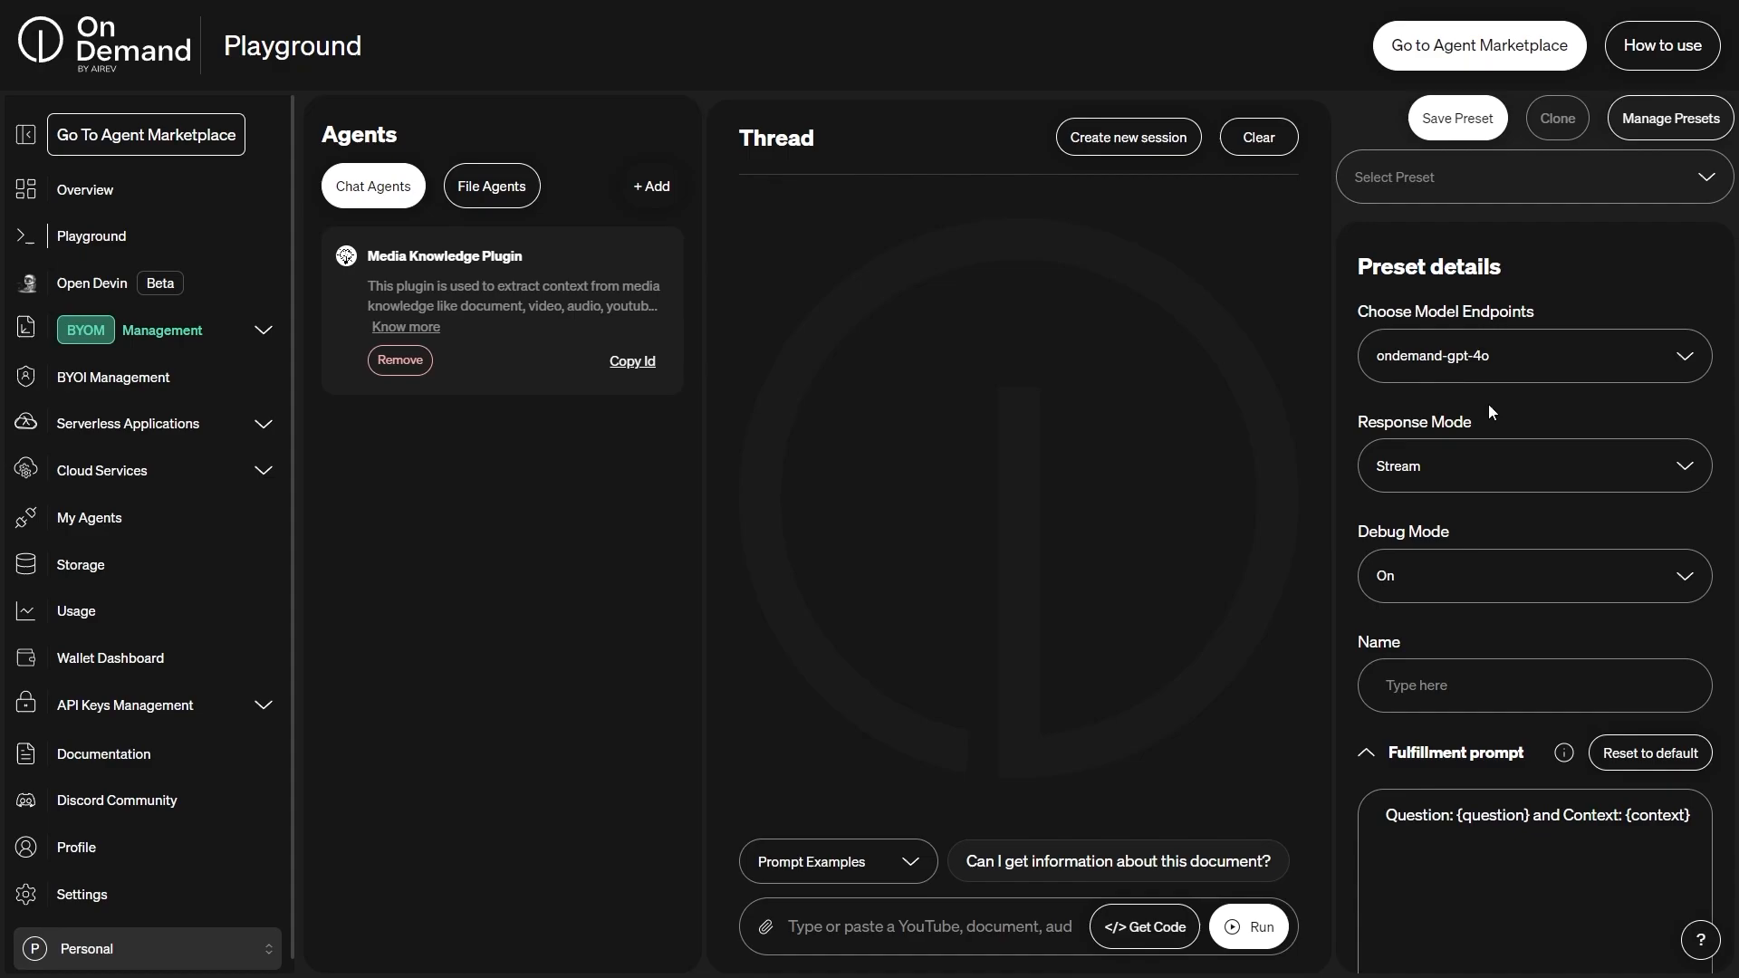
mouse_move(652, 185)
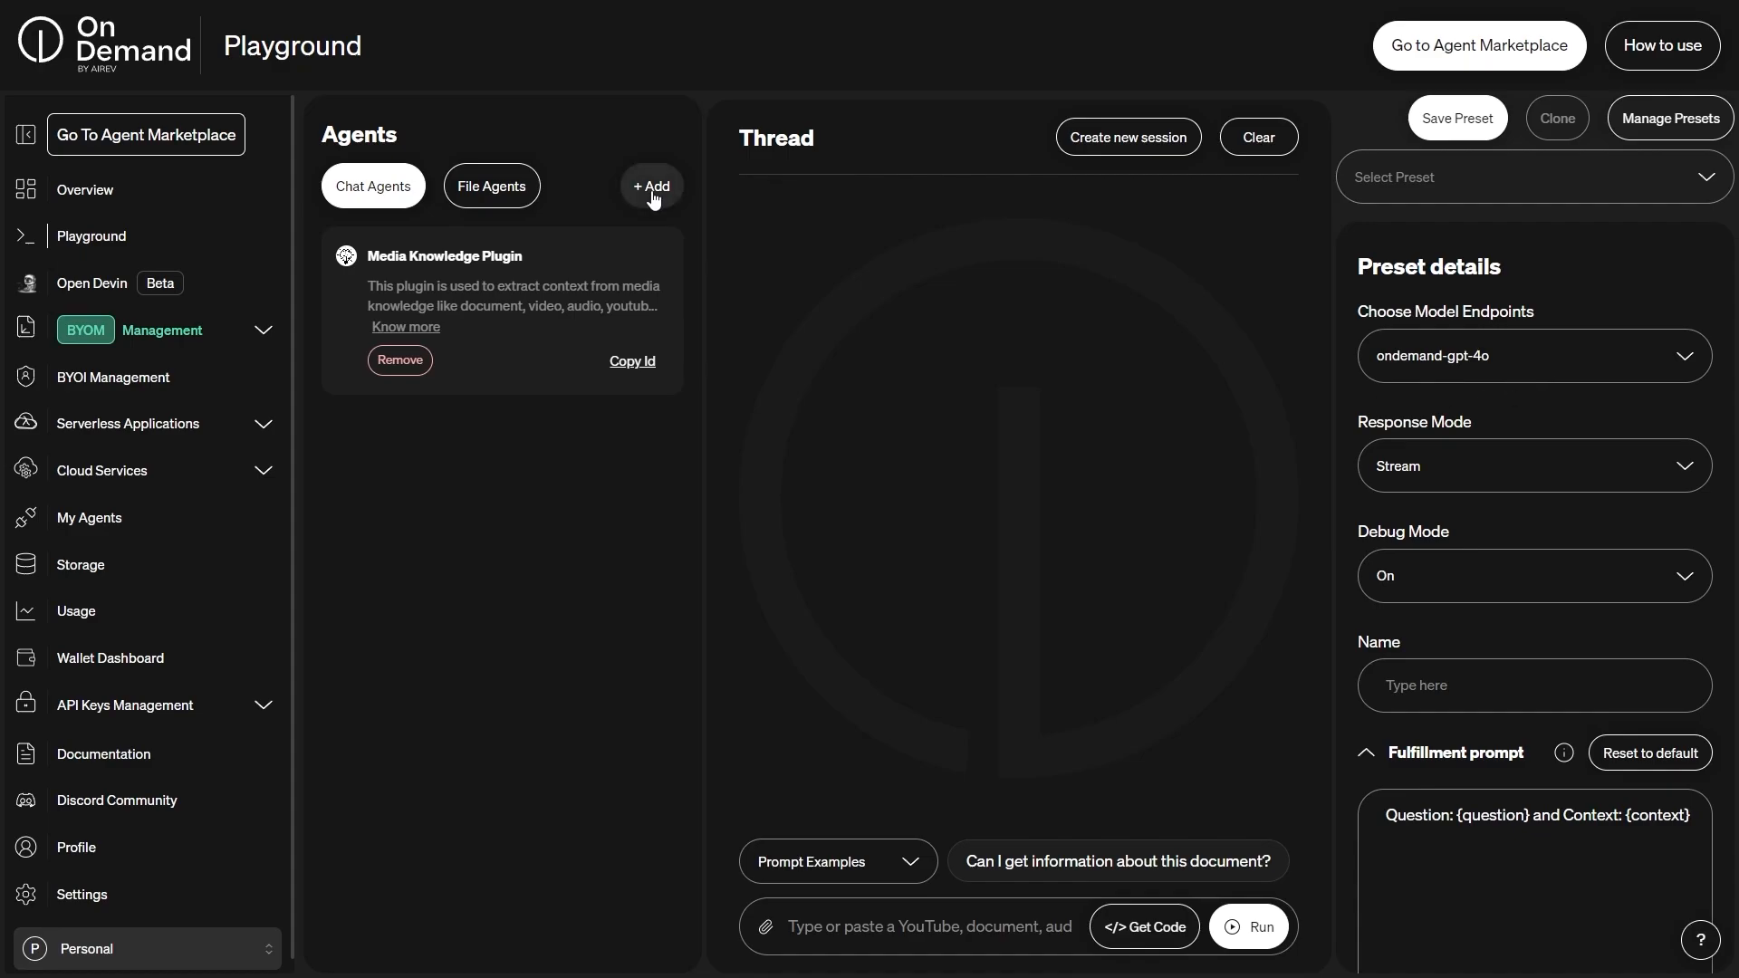
Step: Add the Amazon Shopping Plugin as a chat agent alongside the Media Knowledge Plugin
click(650, 185)
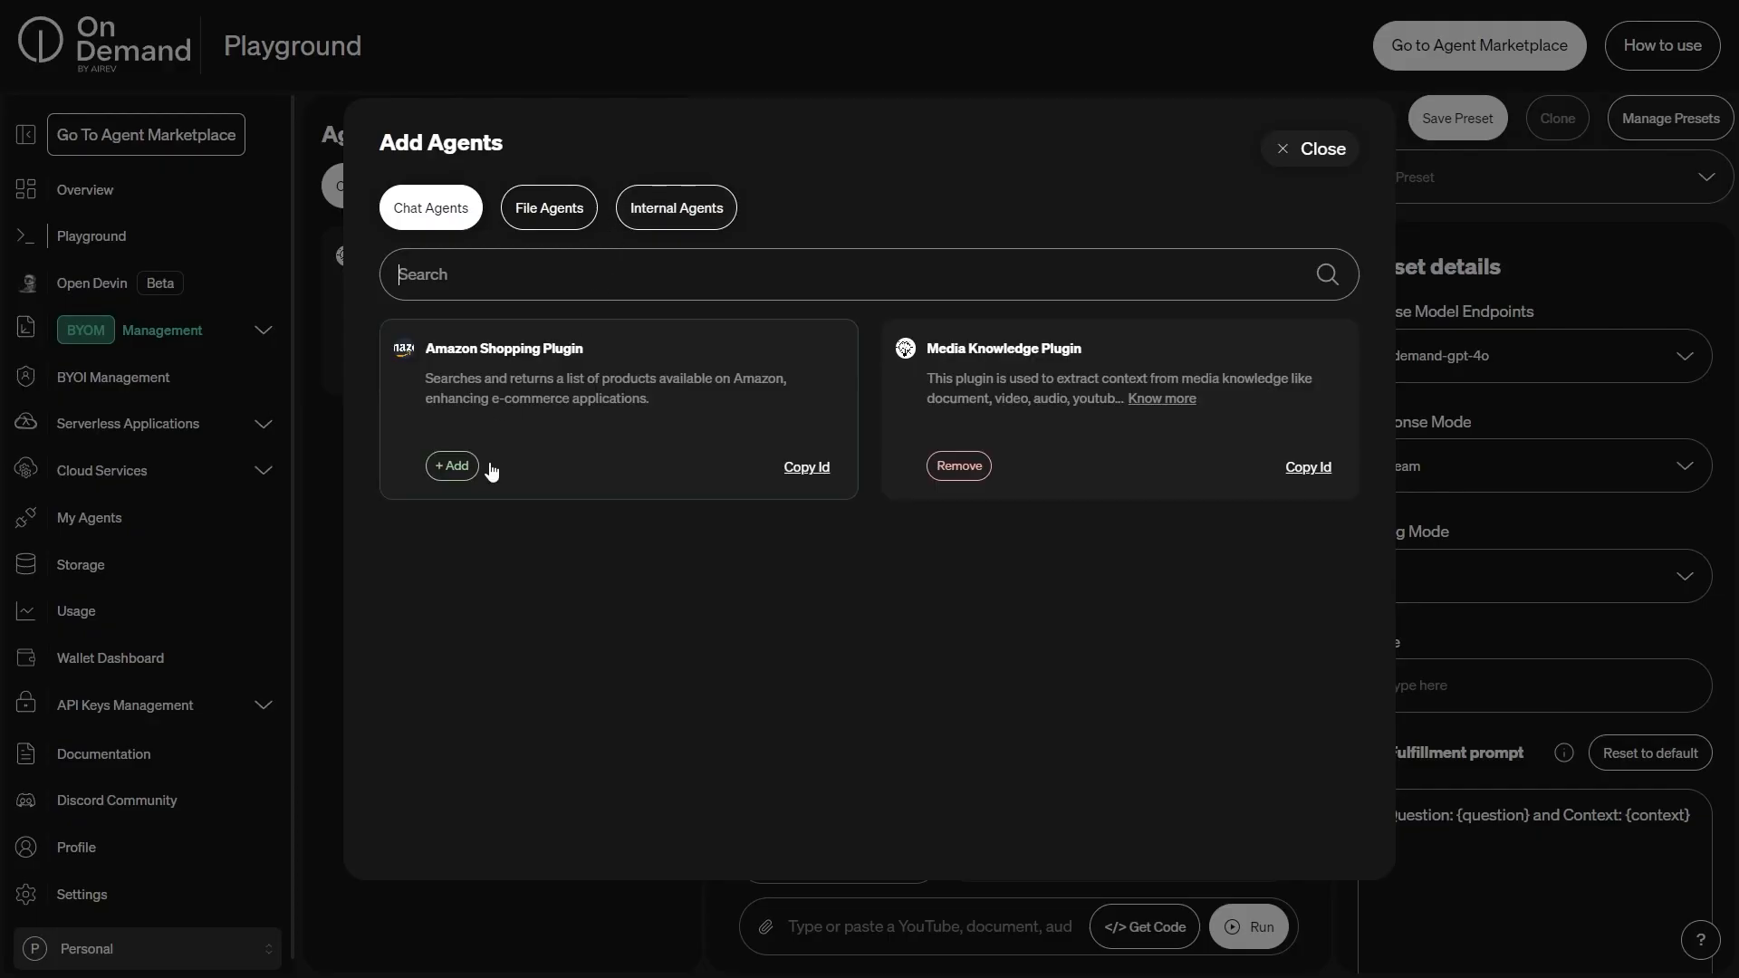
click(451, 466)
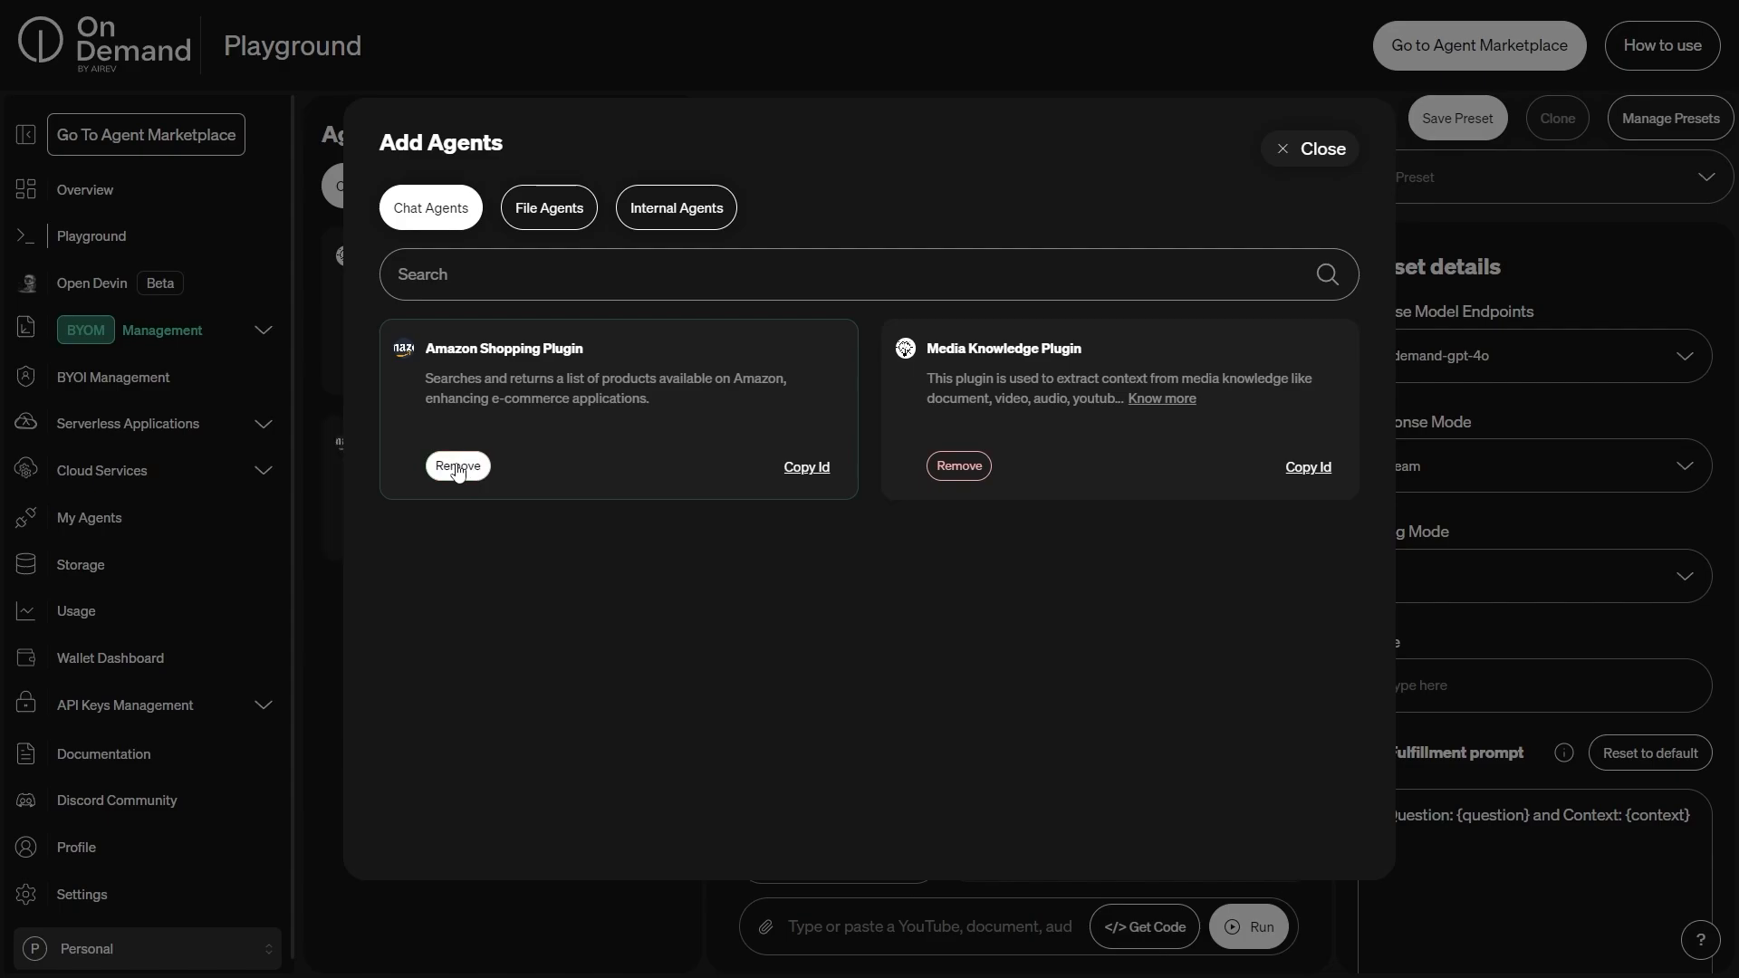
click(457, 465)
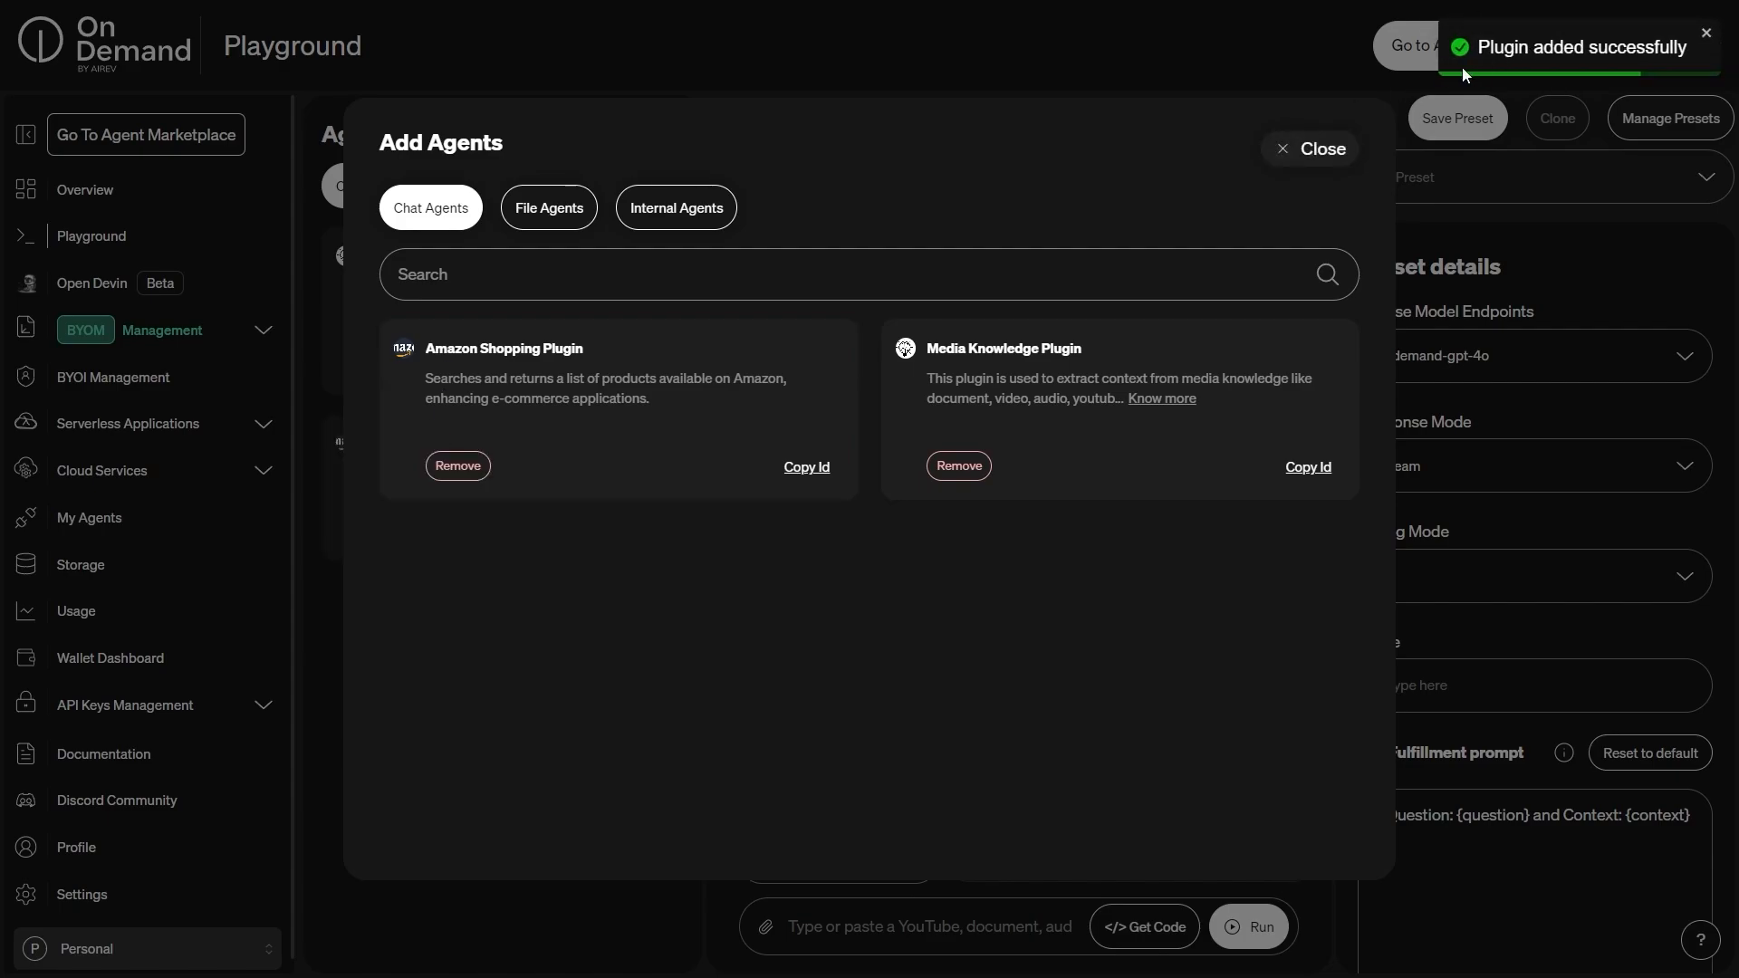
mouse_move(1366, 277)
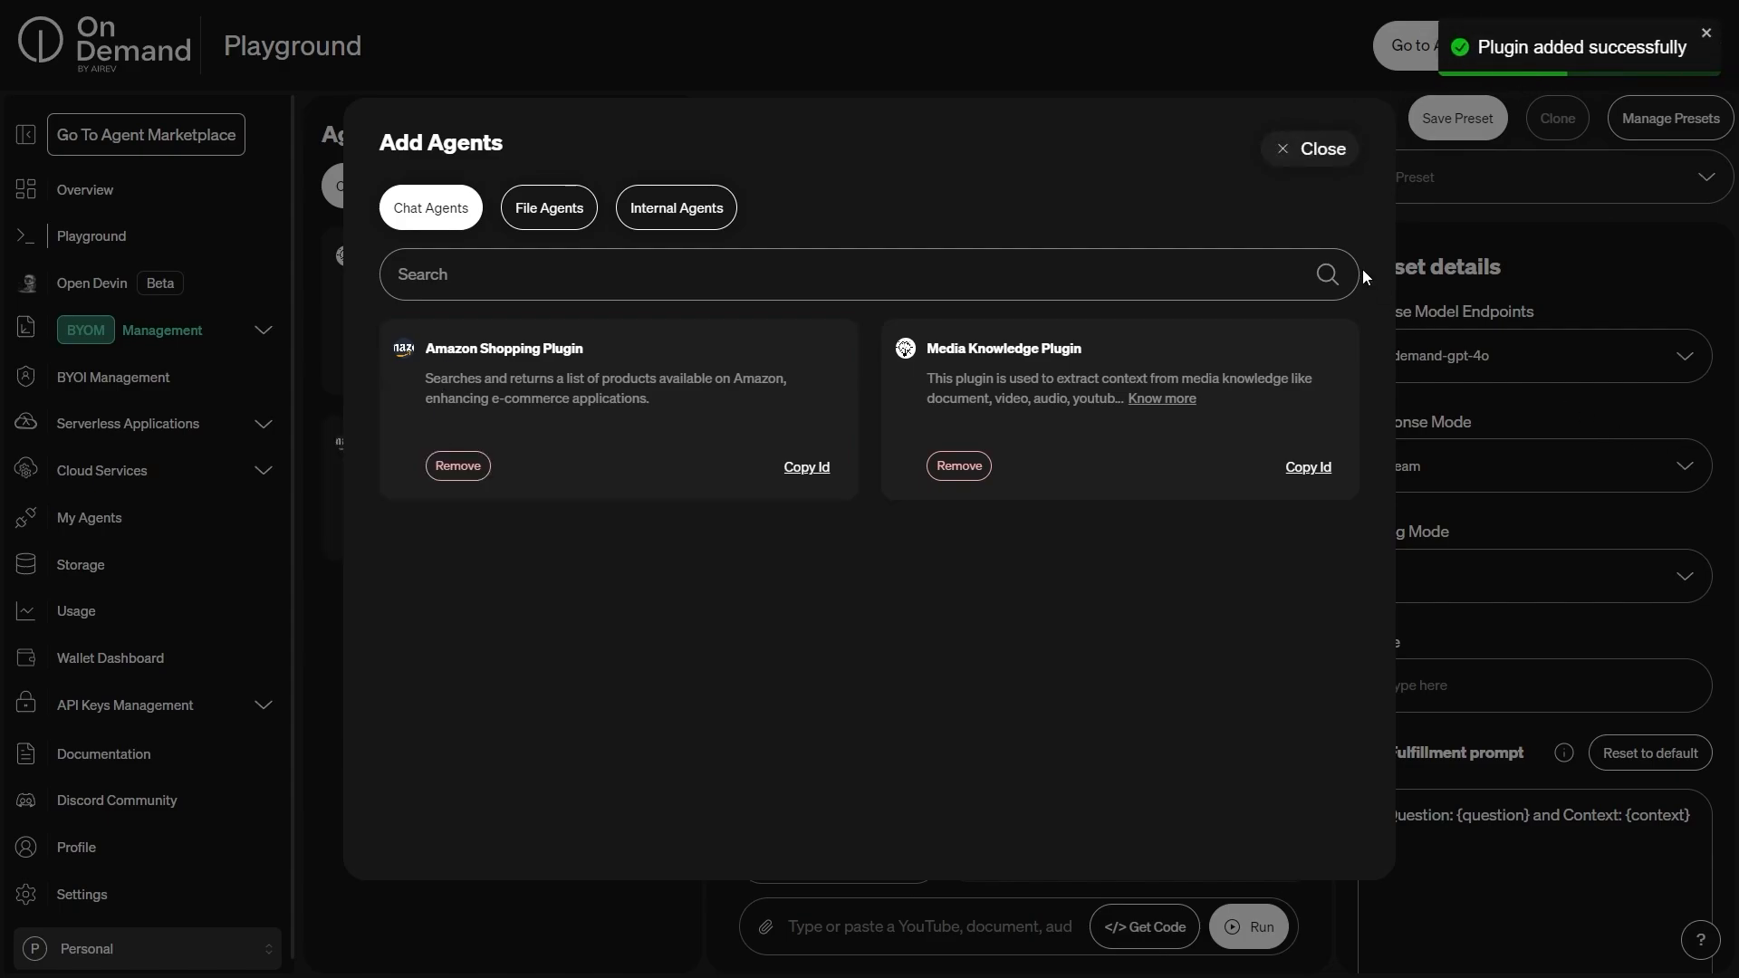
click(1316, 147)
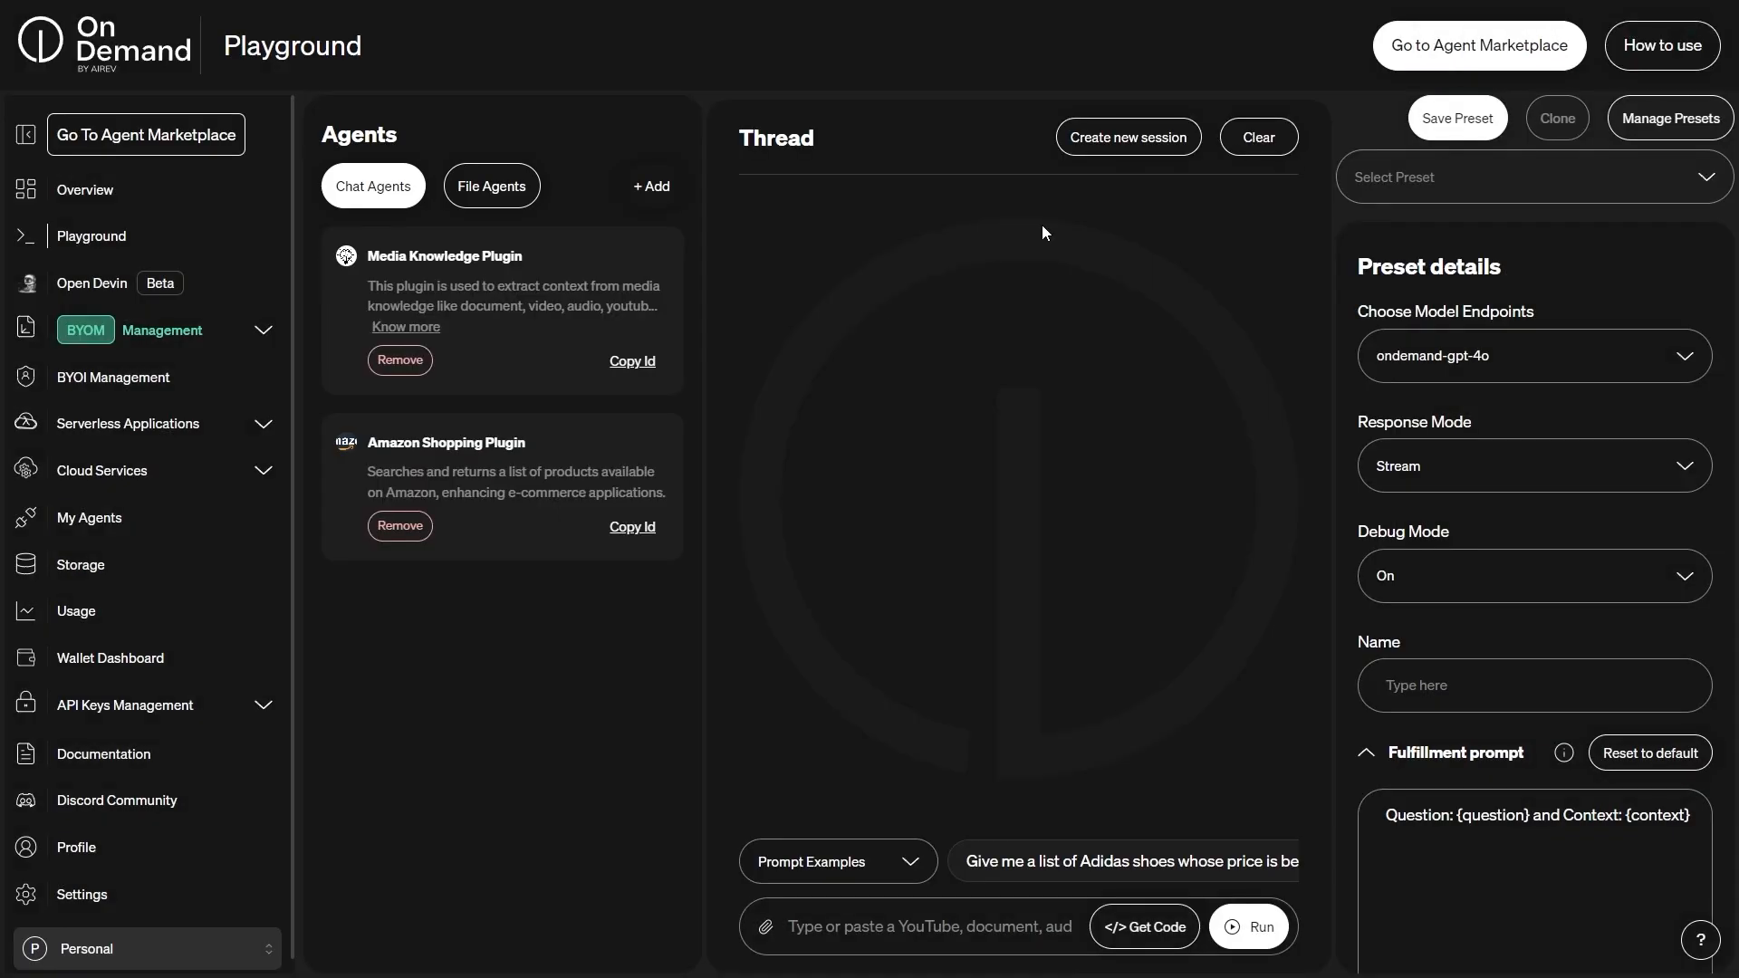
Step: Load the Adidas shoes starter prompt, set the price range to 100–400 GBP and run it
click(1124, 862)
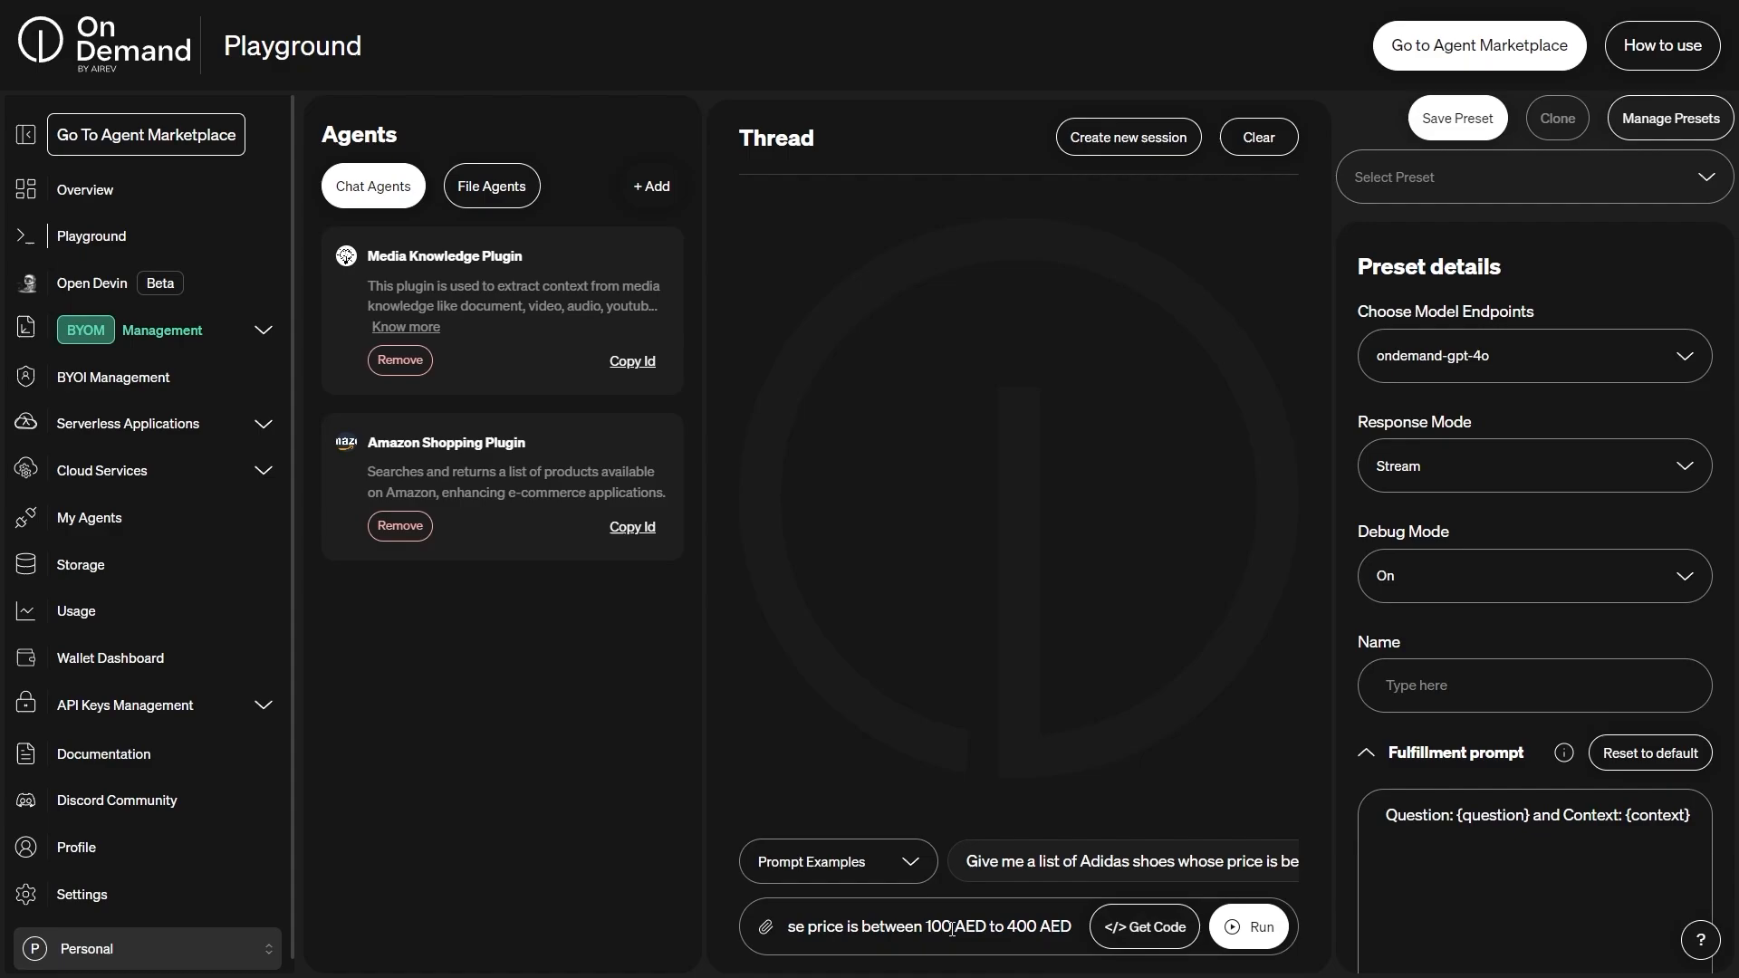
double_click(967, 925)
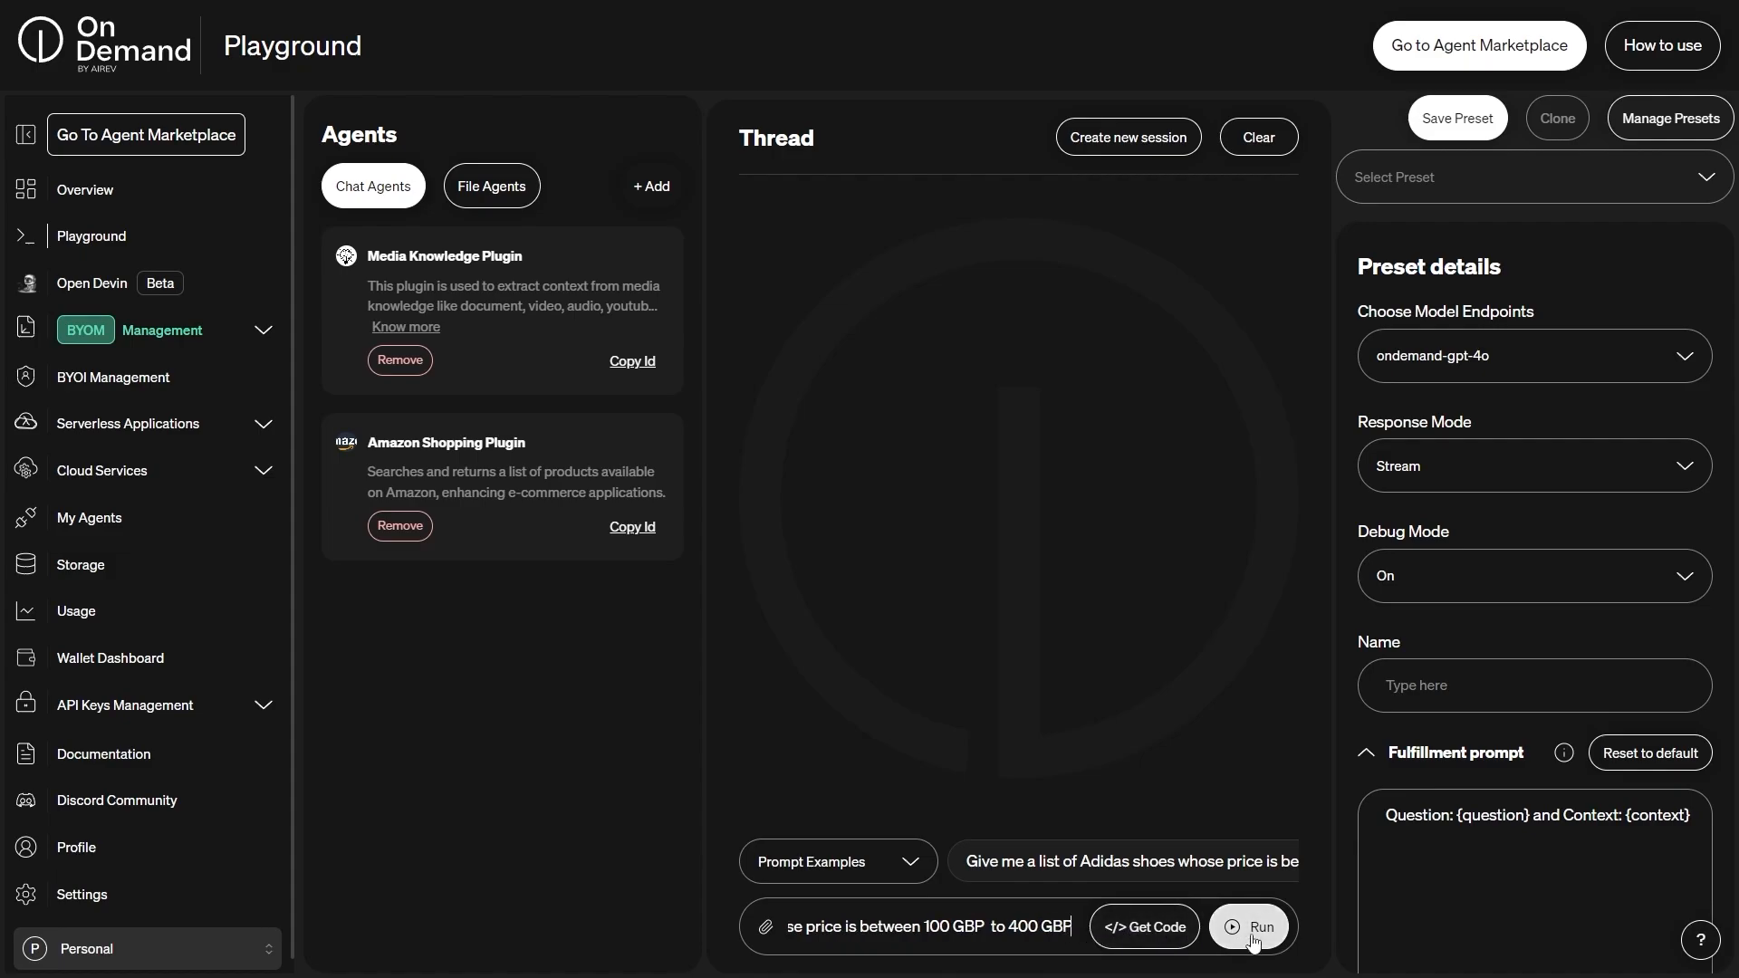
click(1247, 926)
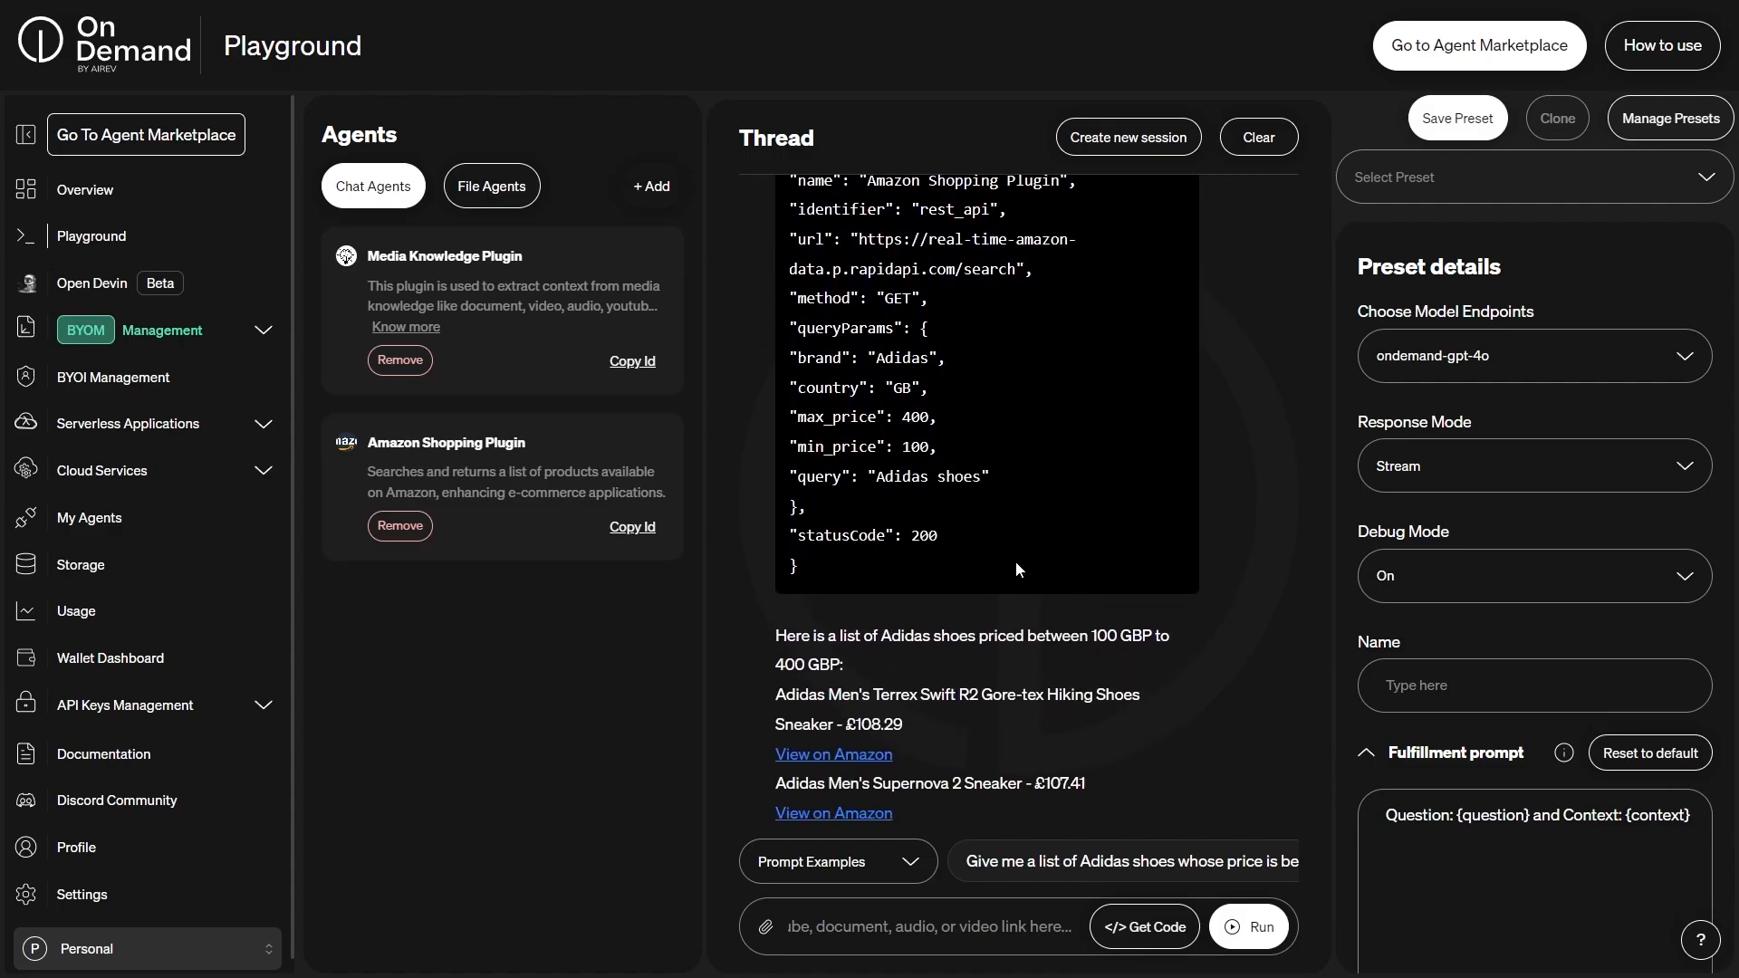
Step: Review the GBP shoe results and set the prompt's price range to 100 AED to 400 AED
scroll(down, 3)
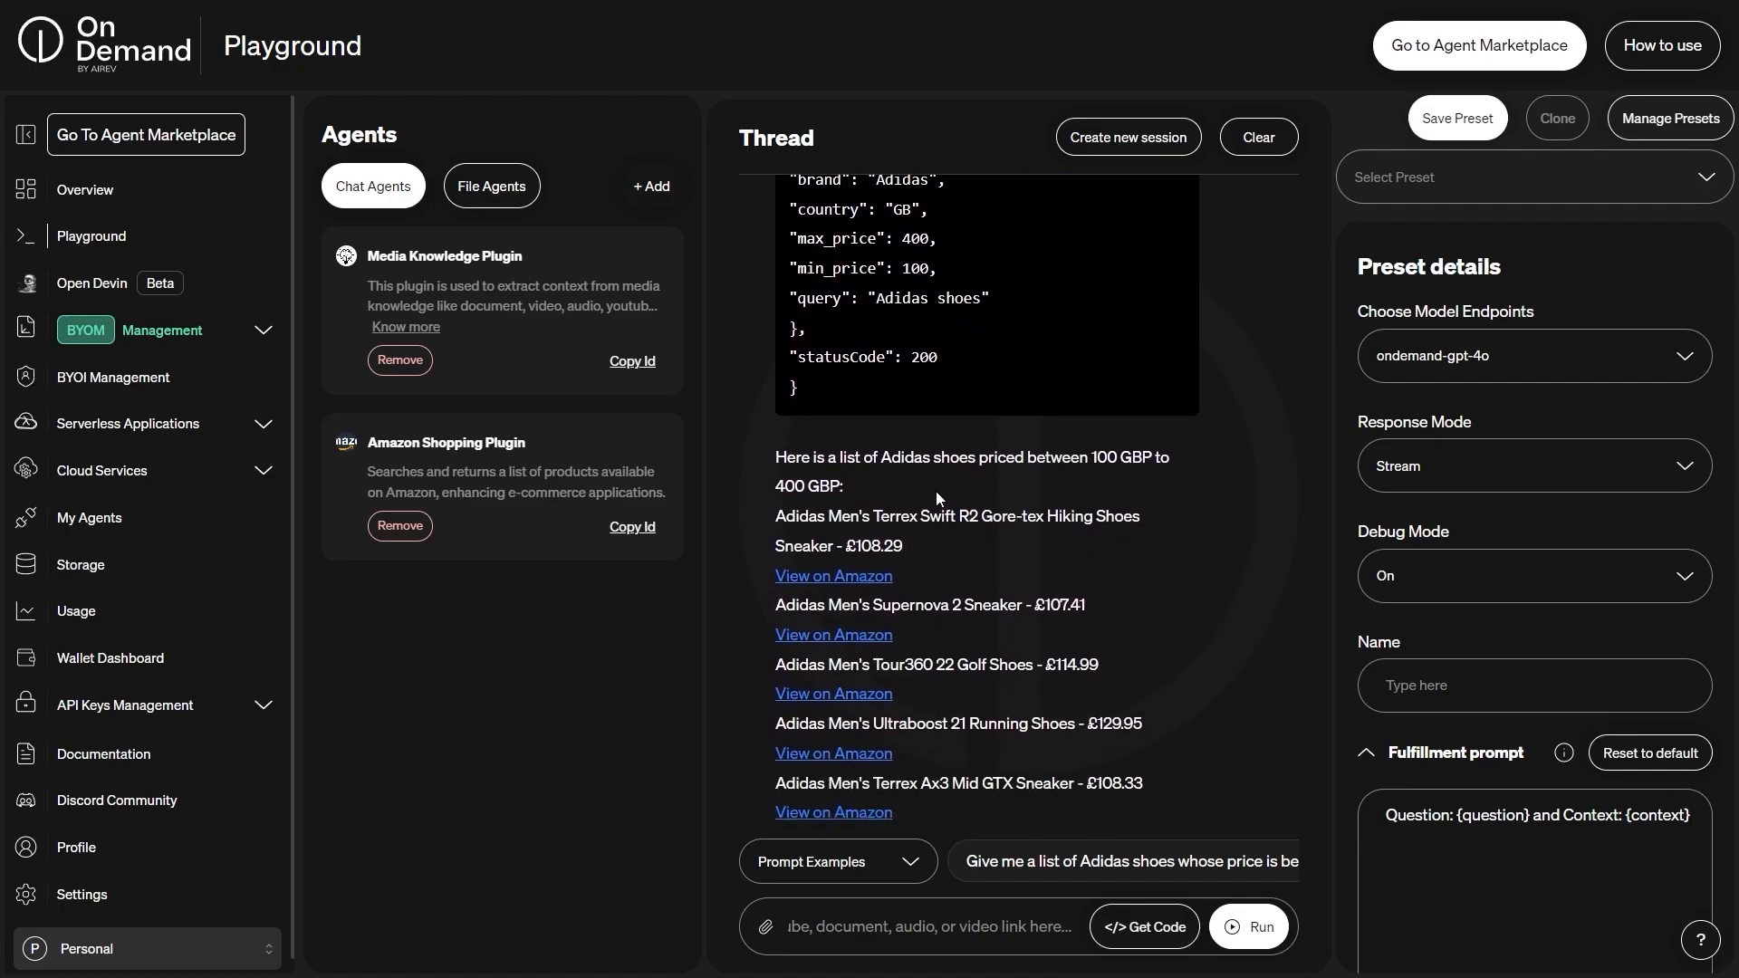
scroll(down, 3)
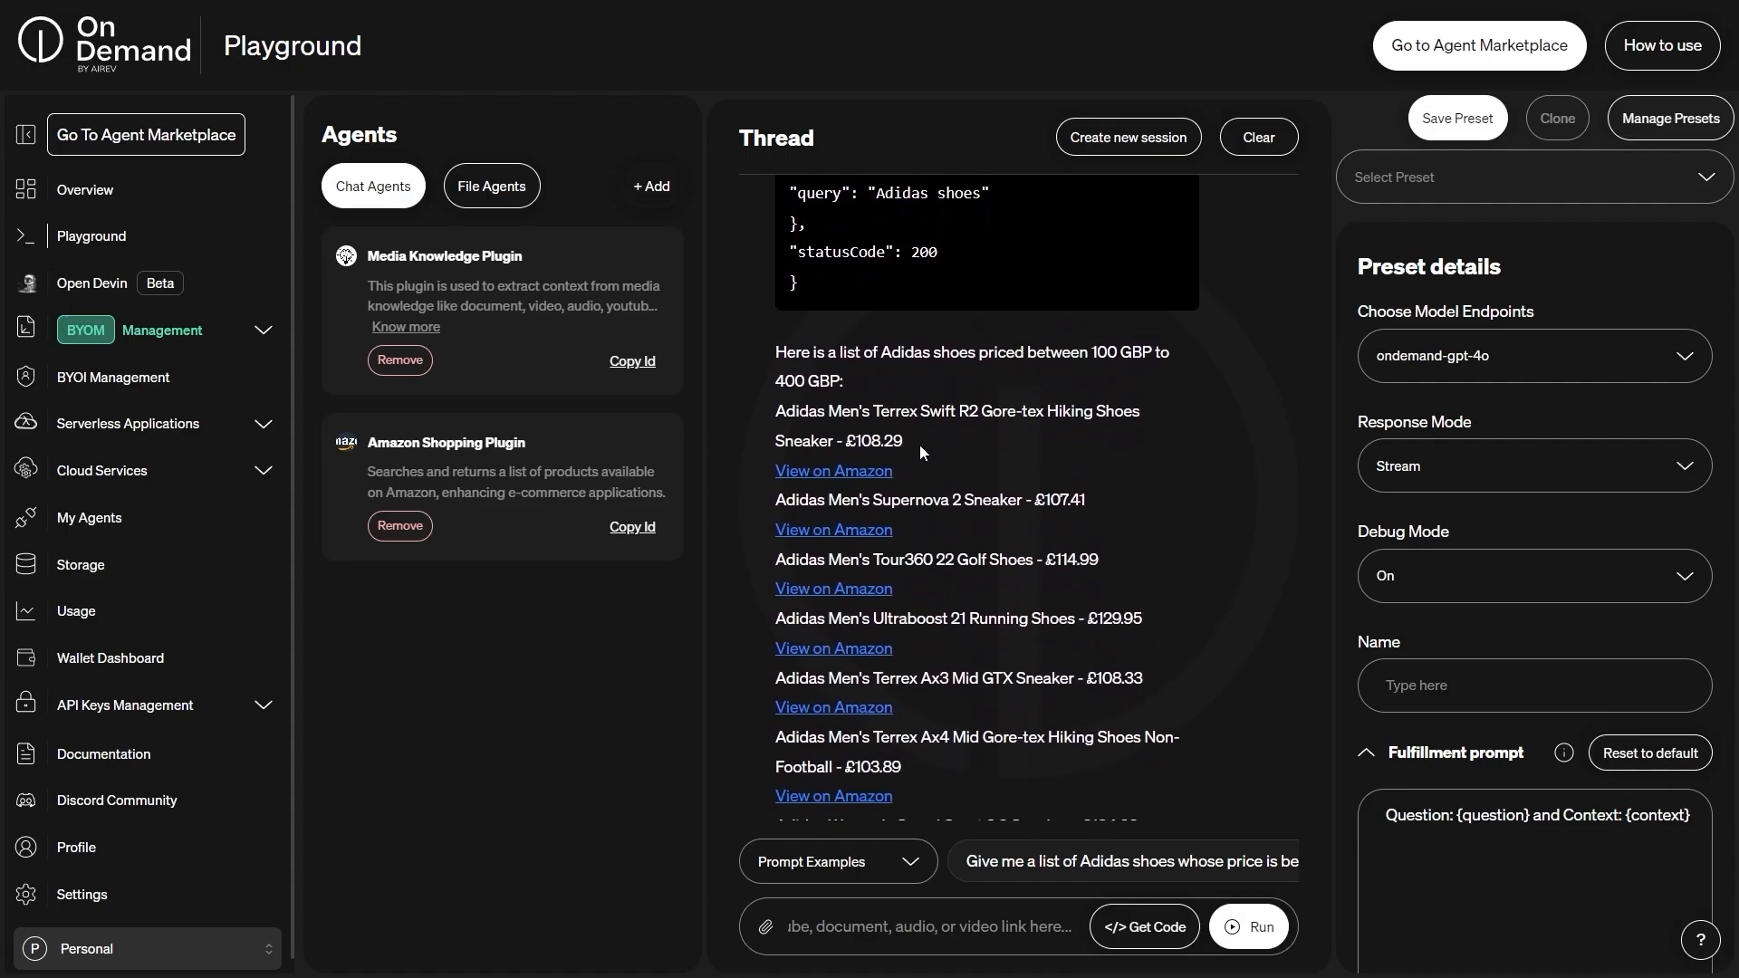
scroll(down, 3)
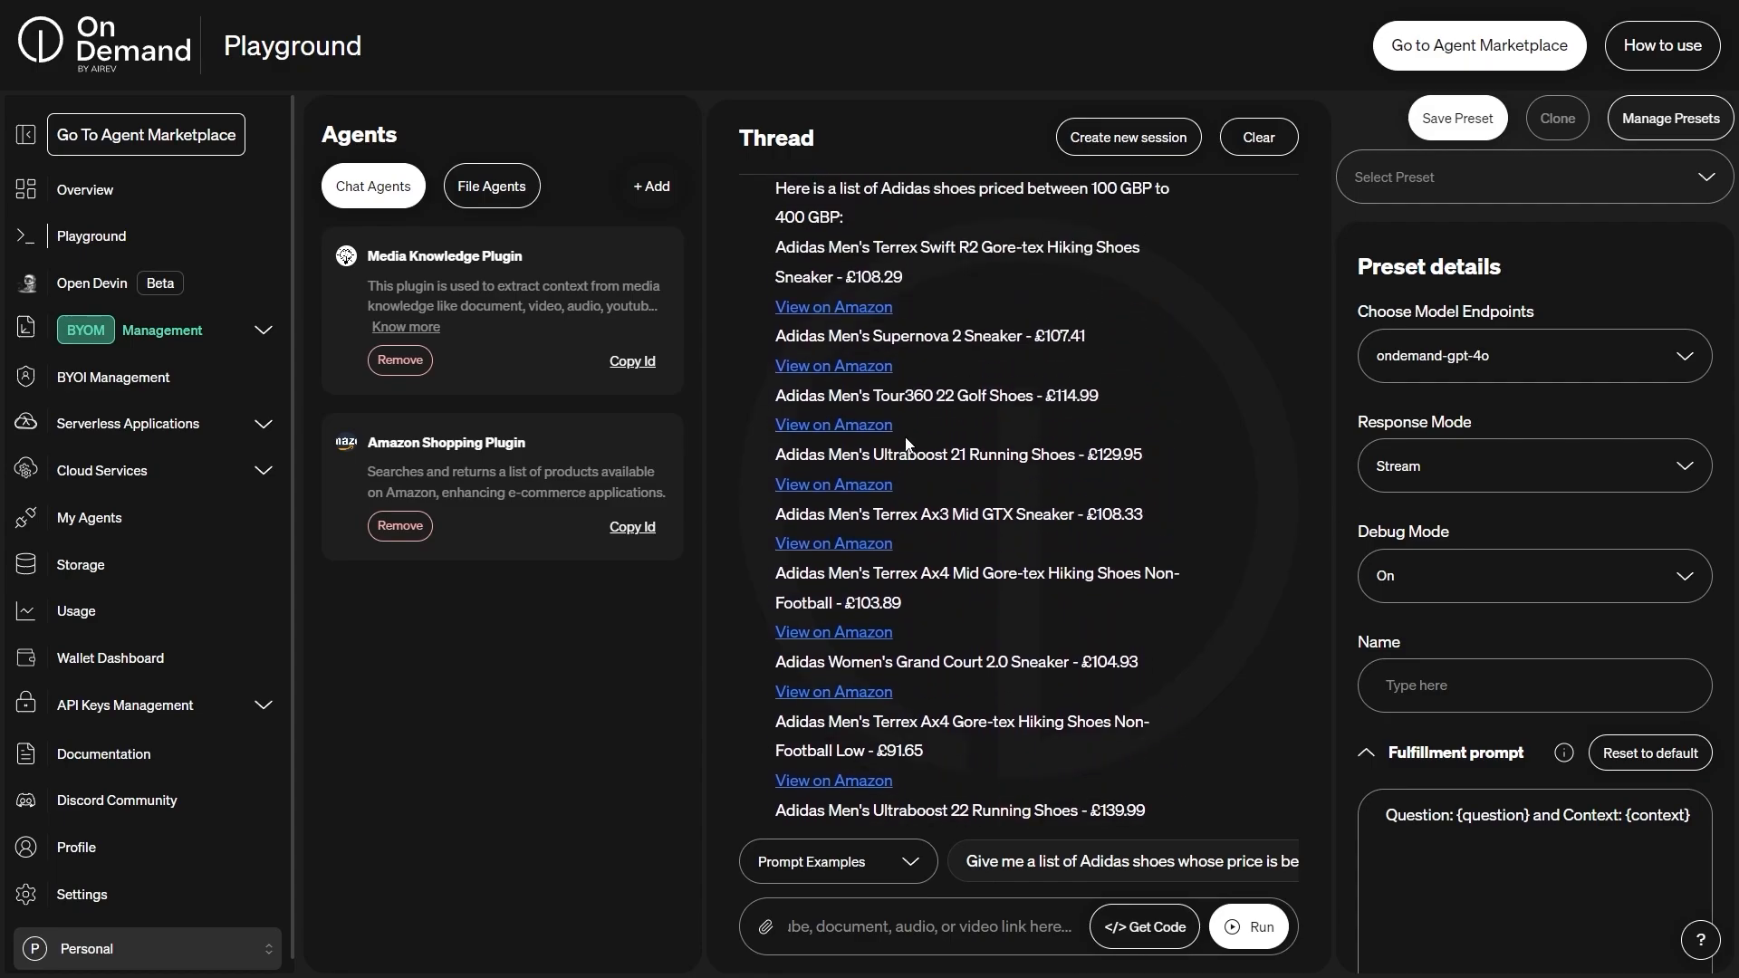
scroll(down, 3)
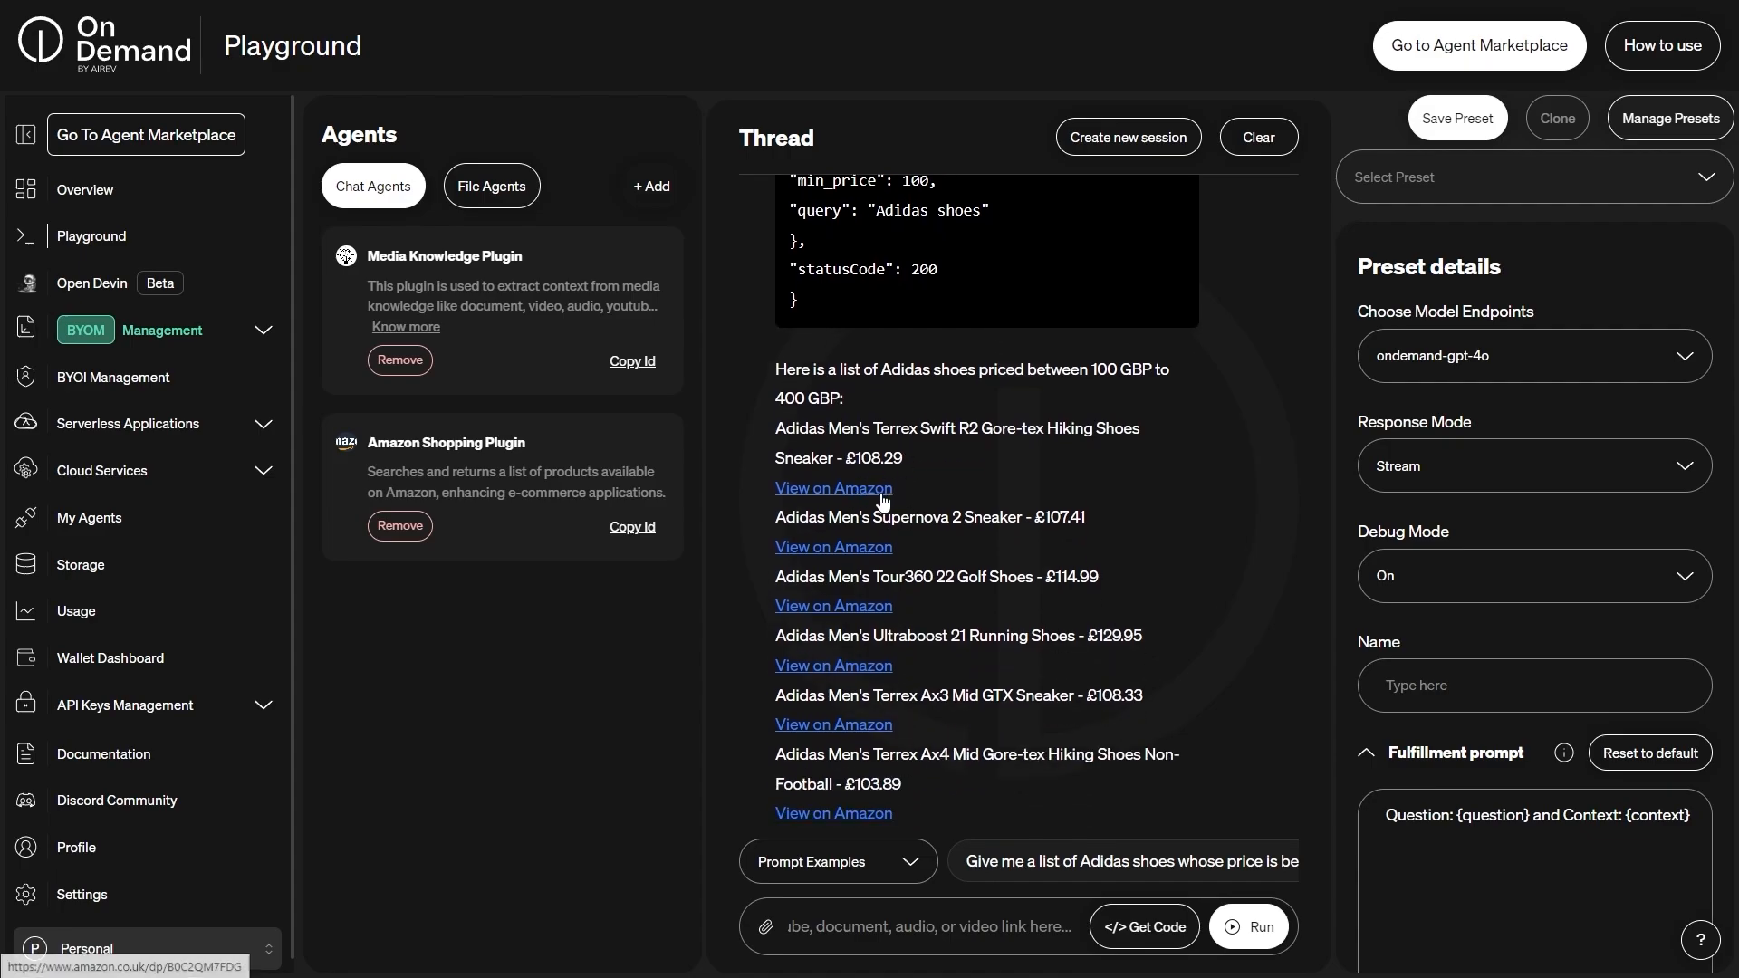
scroll(down, 3)
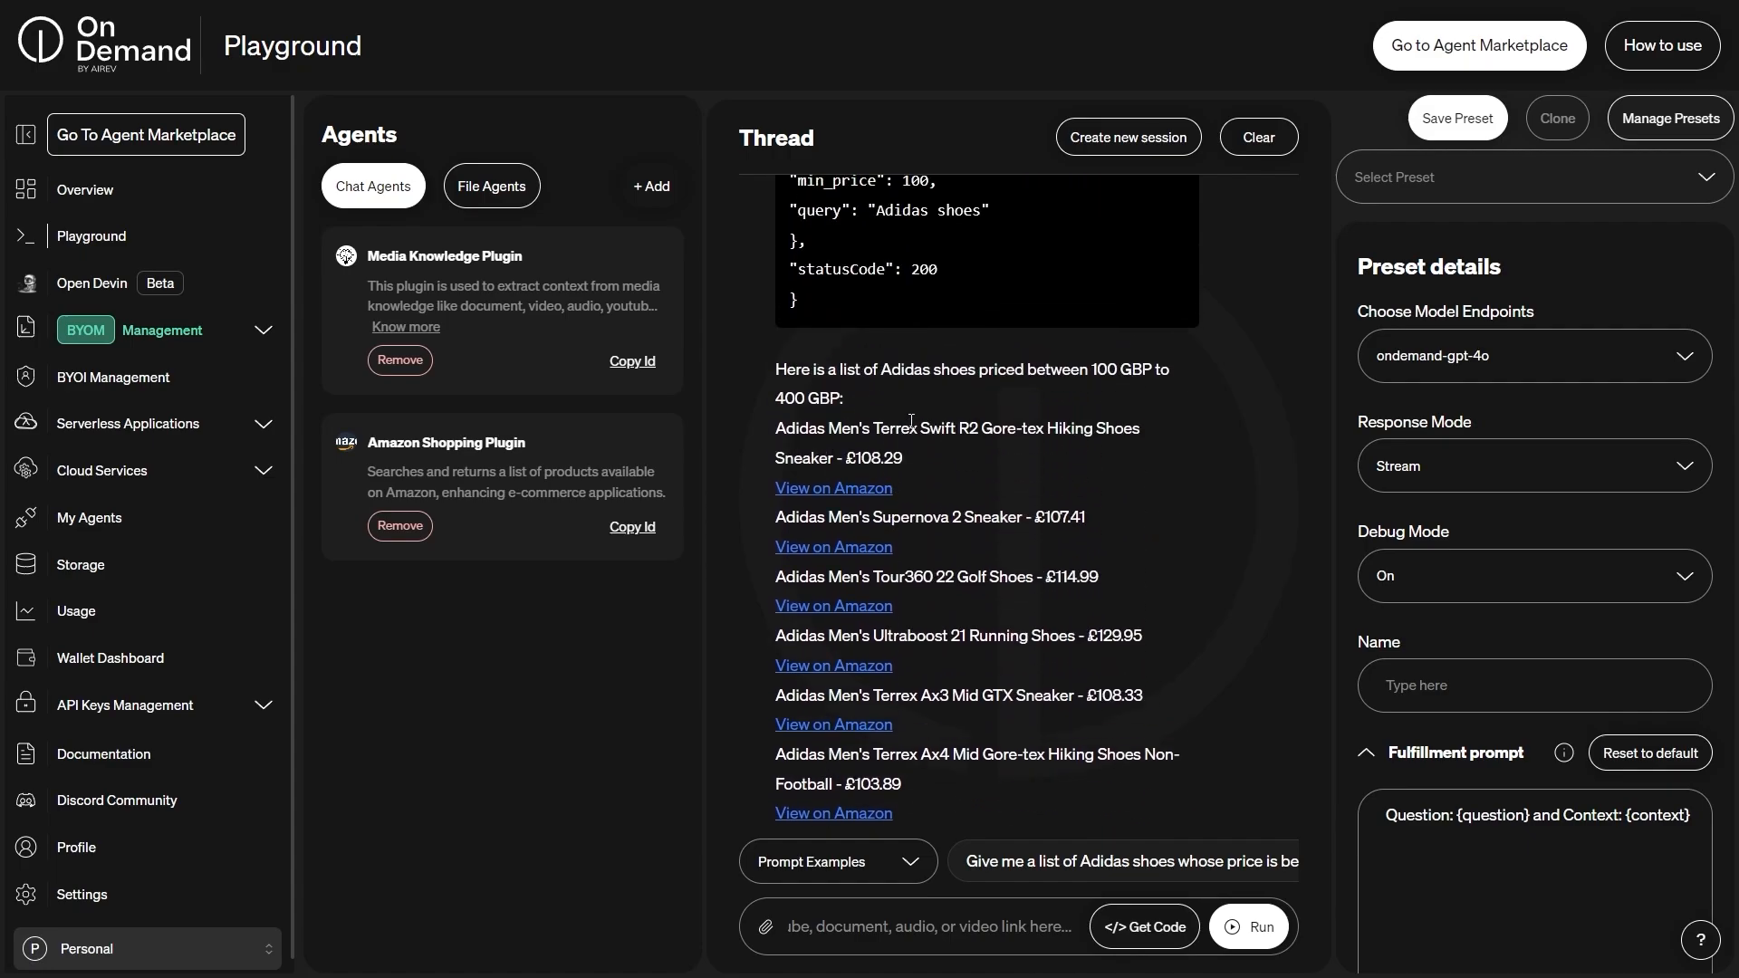
scroll(down, 3)
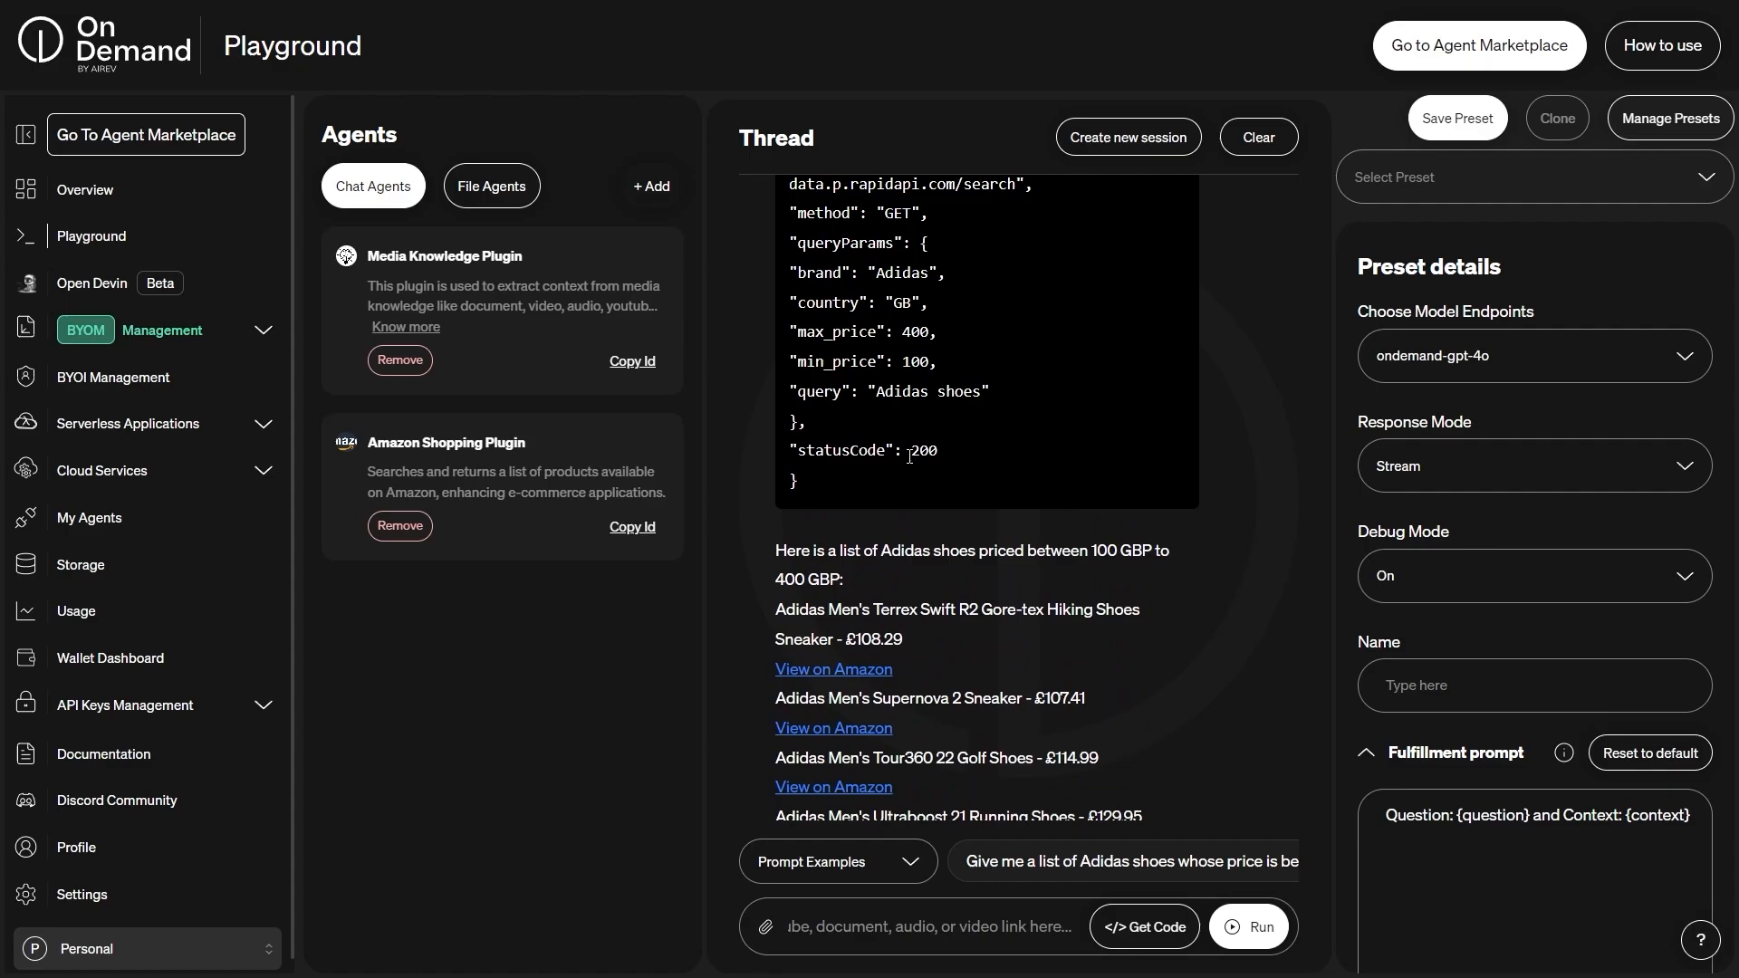
mouse_move(1020, 547)
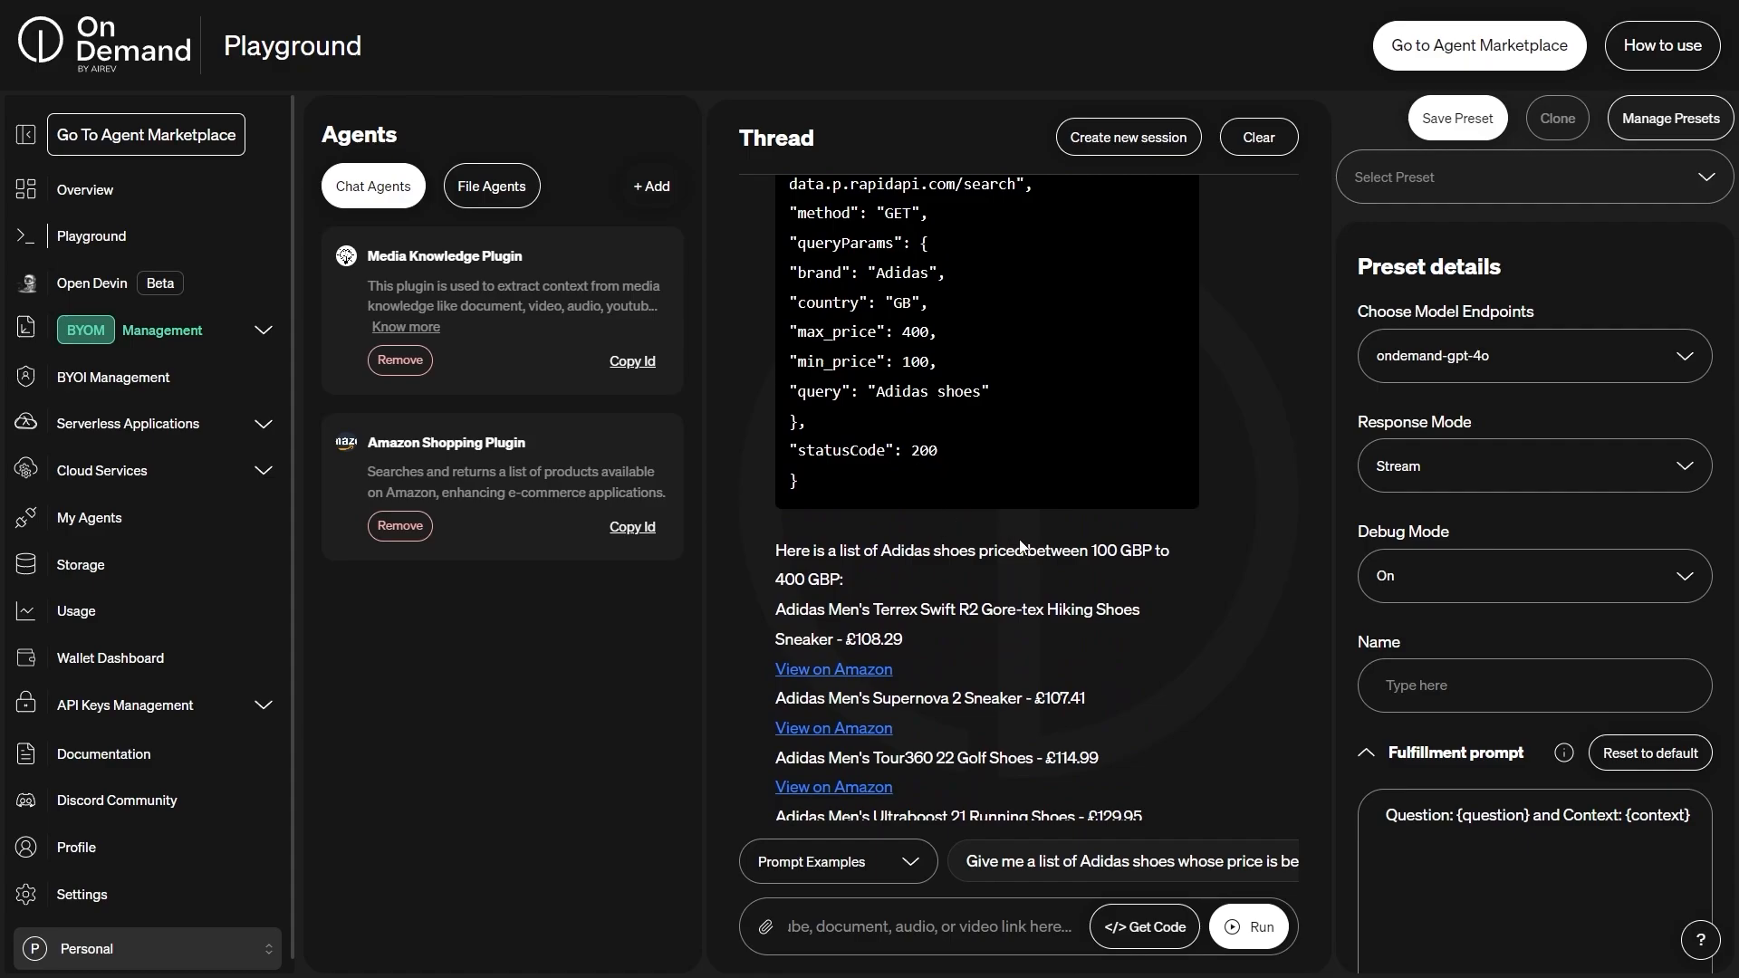
double_click(1136, 551)
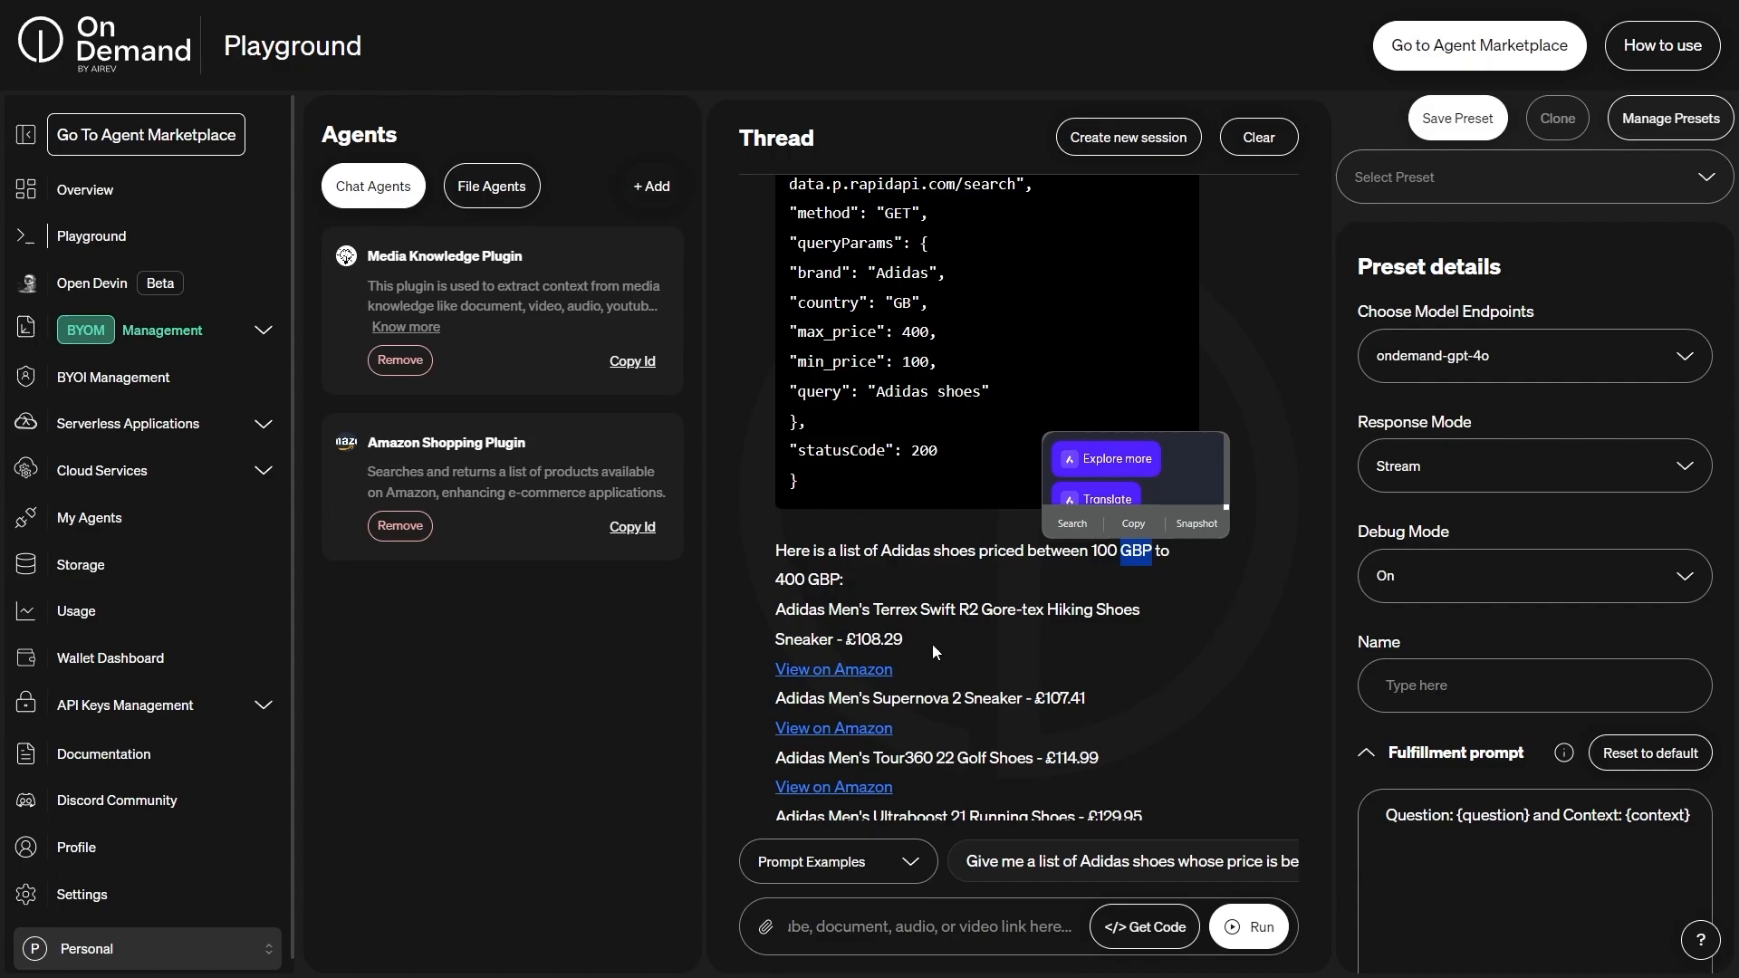
scroll(down, 3)
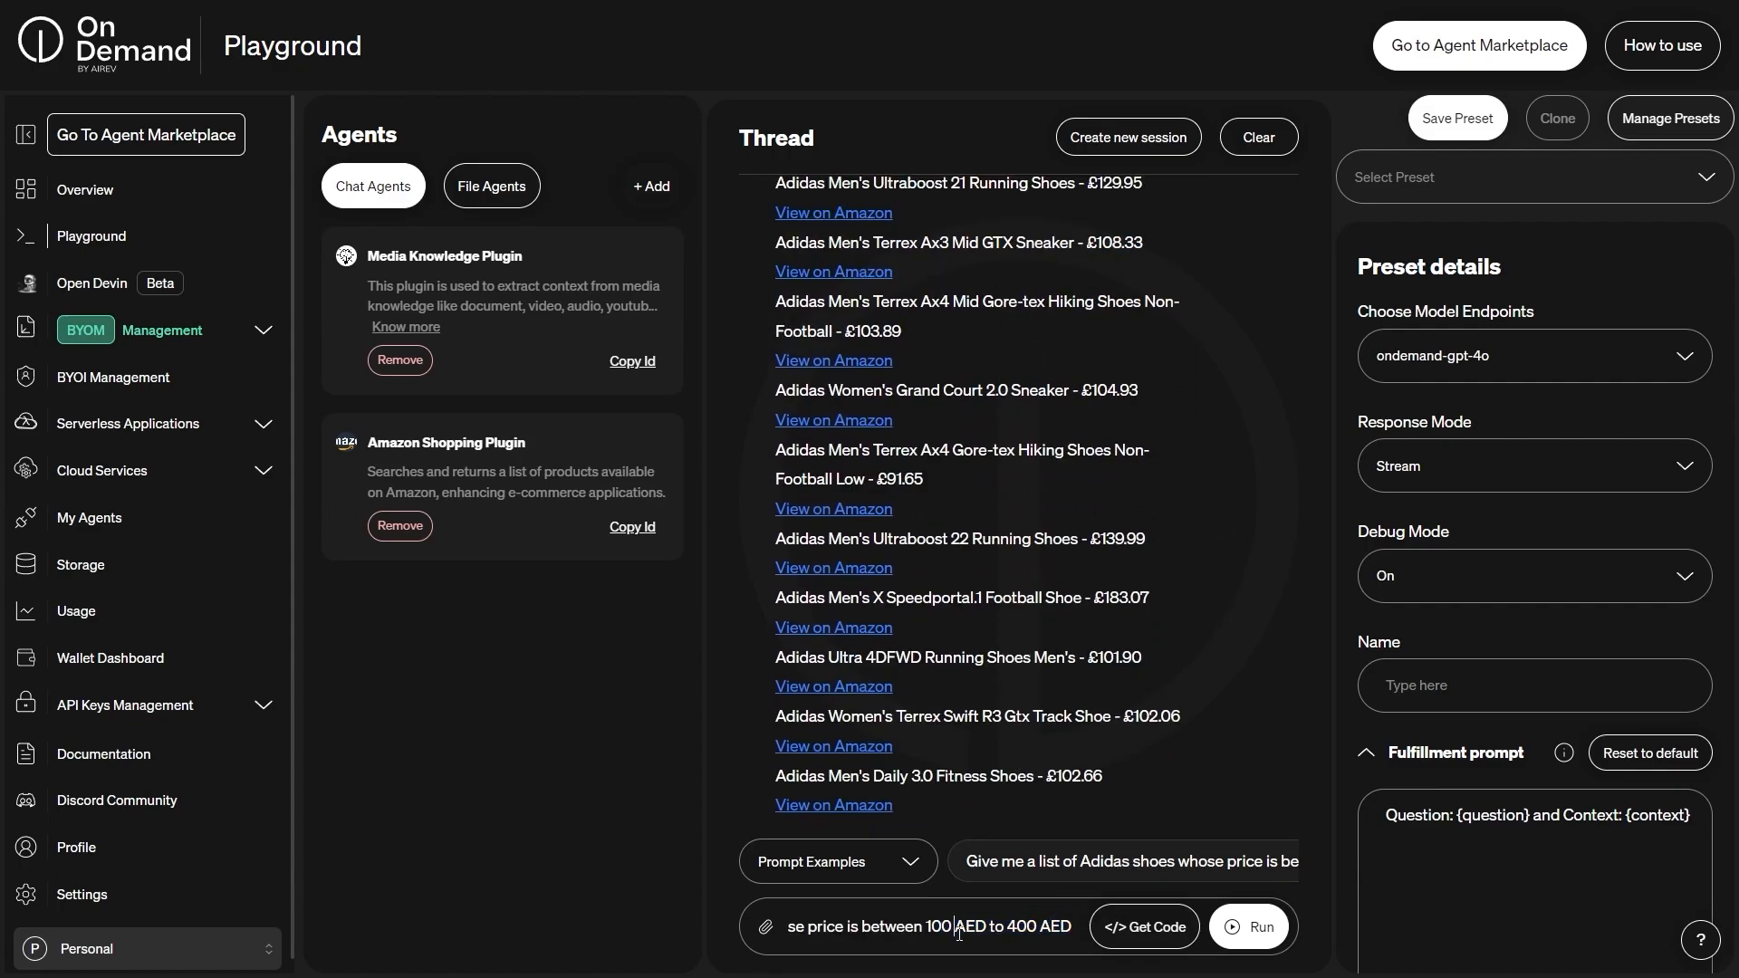
Step: Change the currency to USD, run the 100–400 USD shoe search and review the dollar-priced listings
double_click(968, 925)
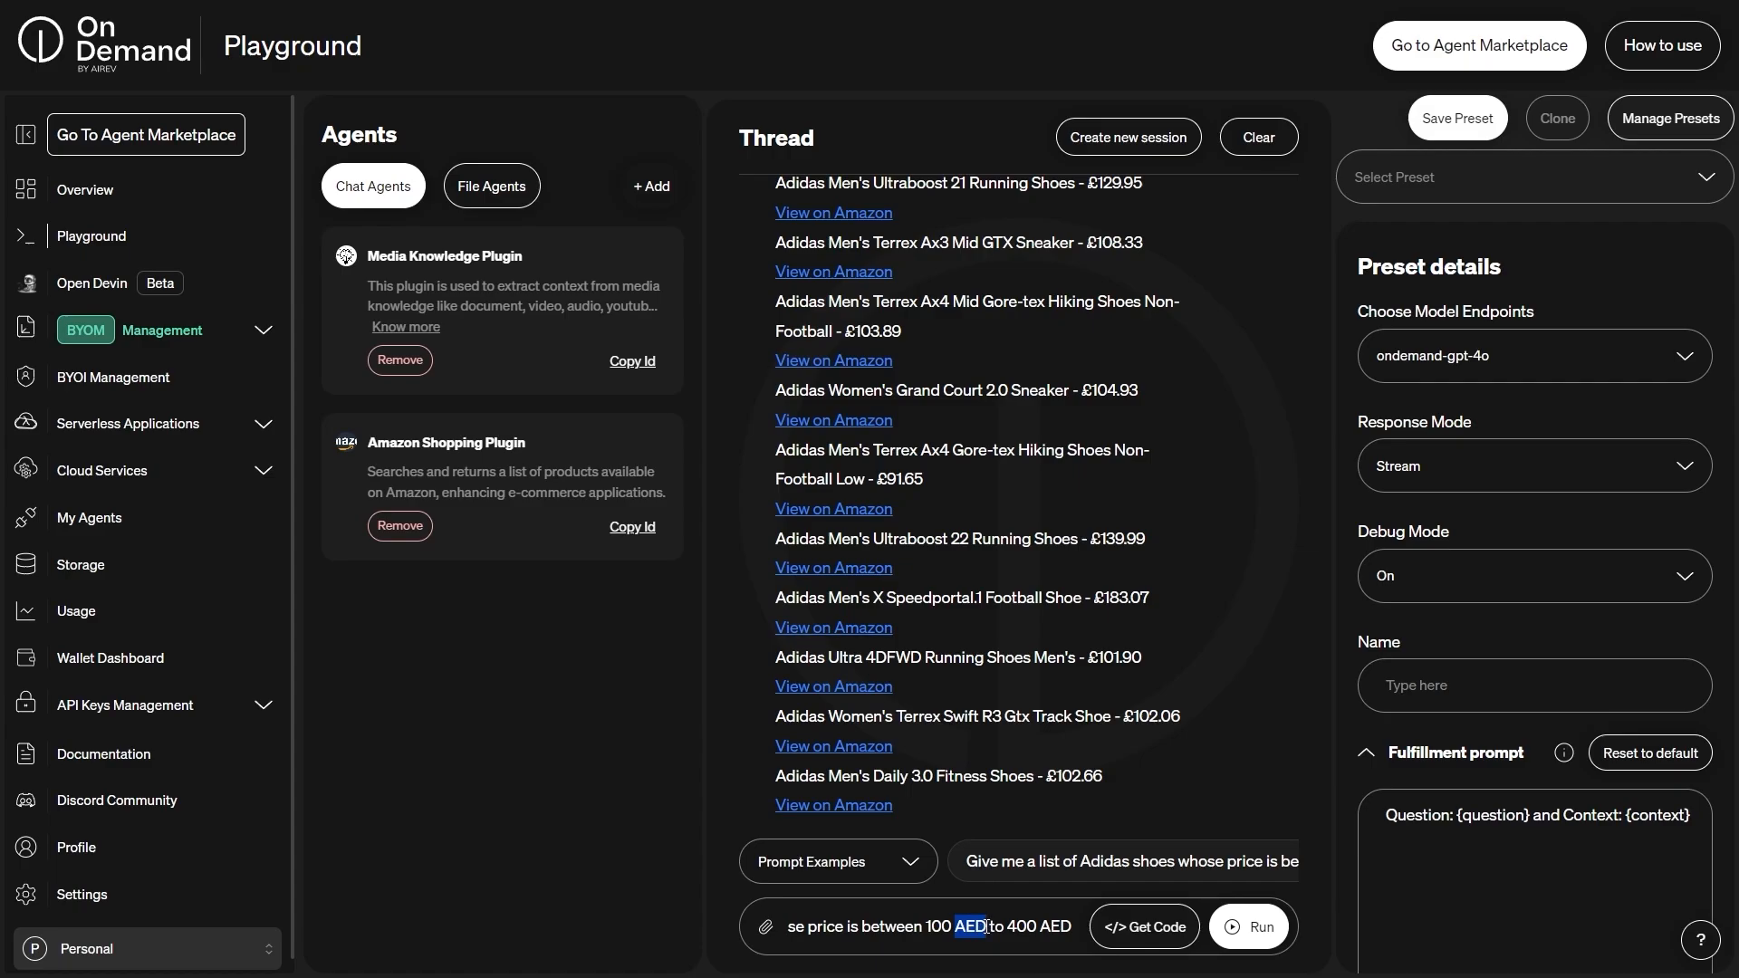
text(USD)
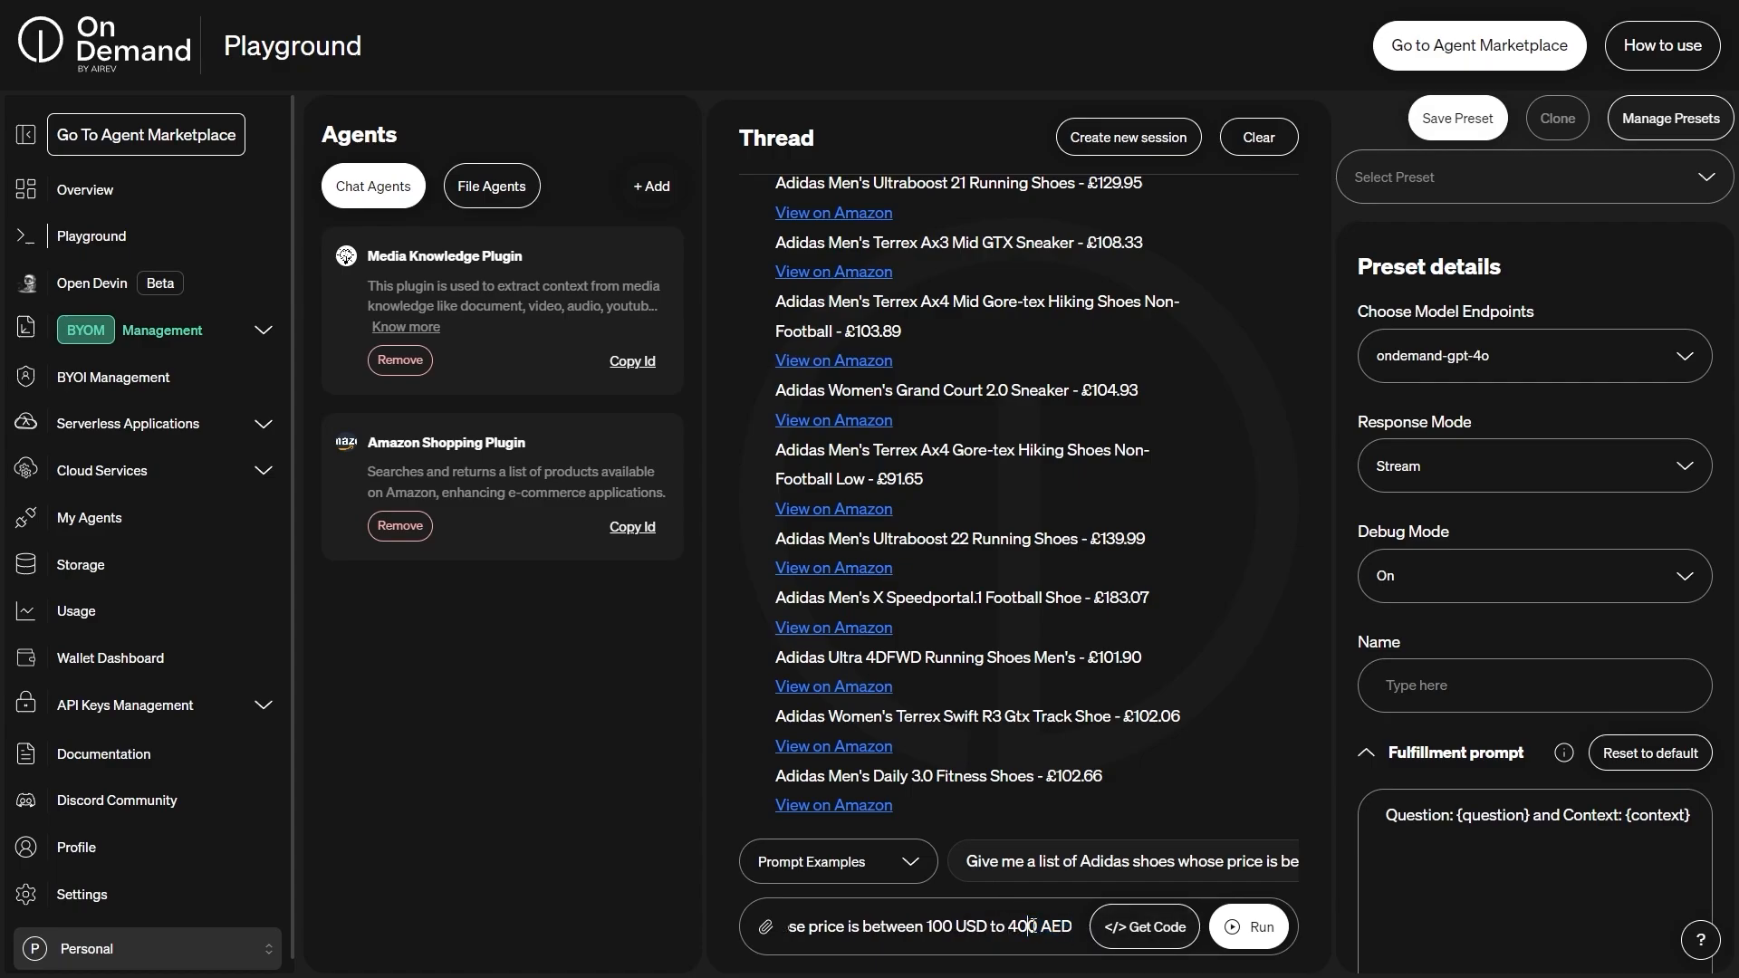
click(1248, 926)
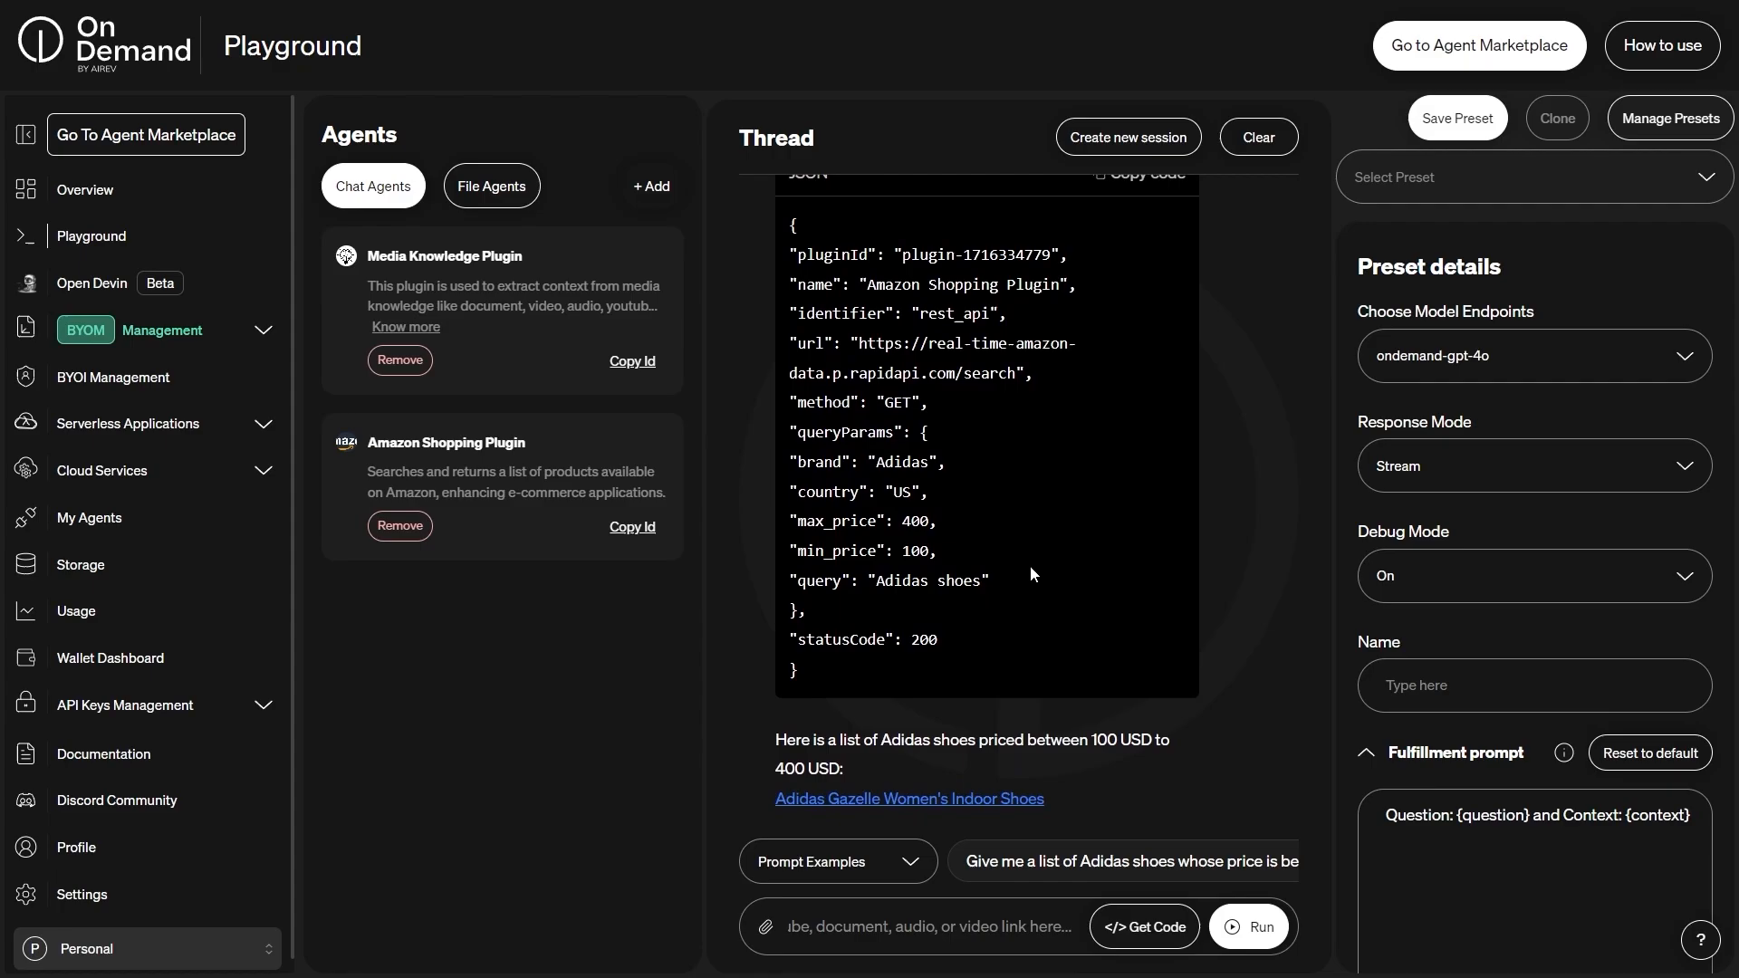
scroll(down, 3)
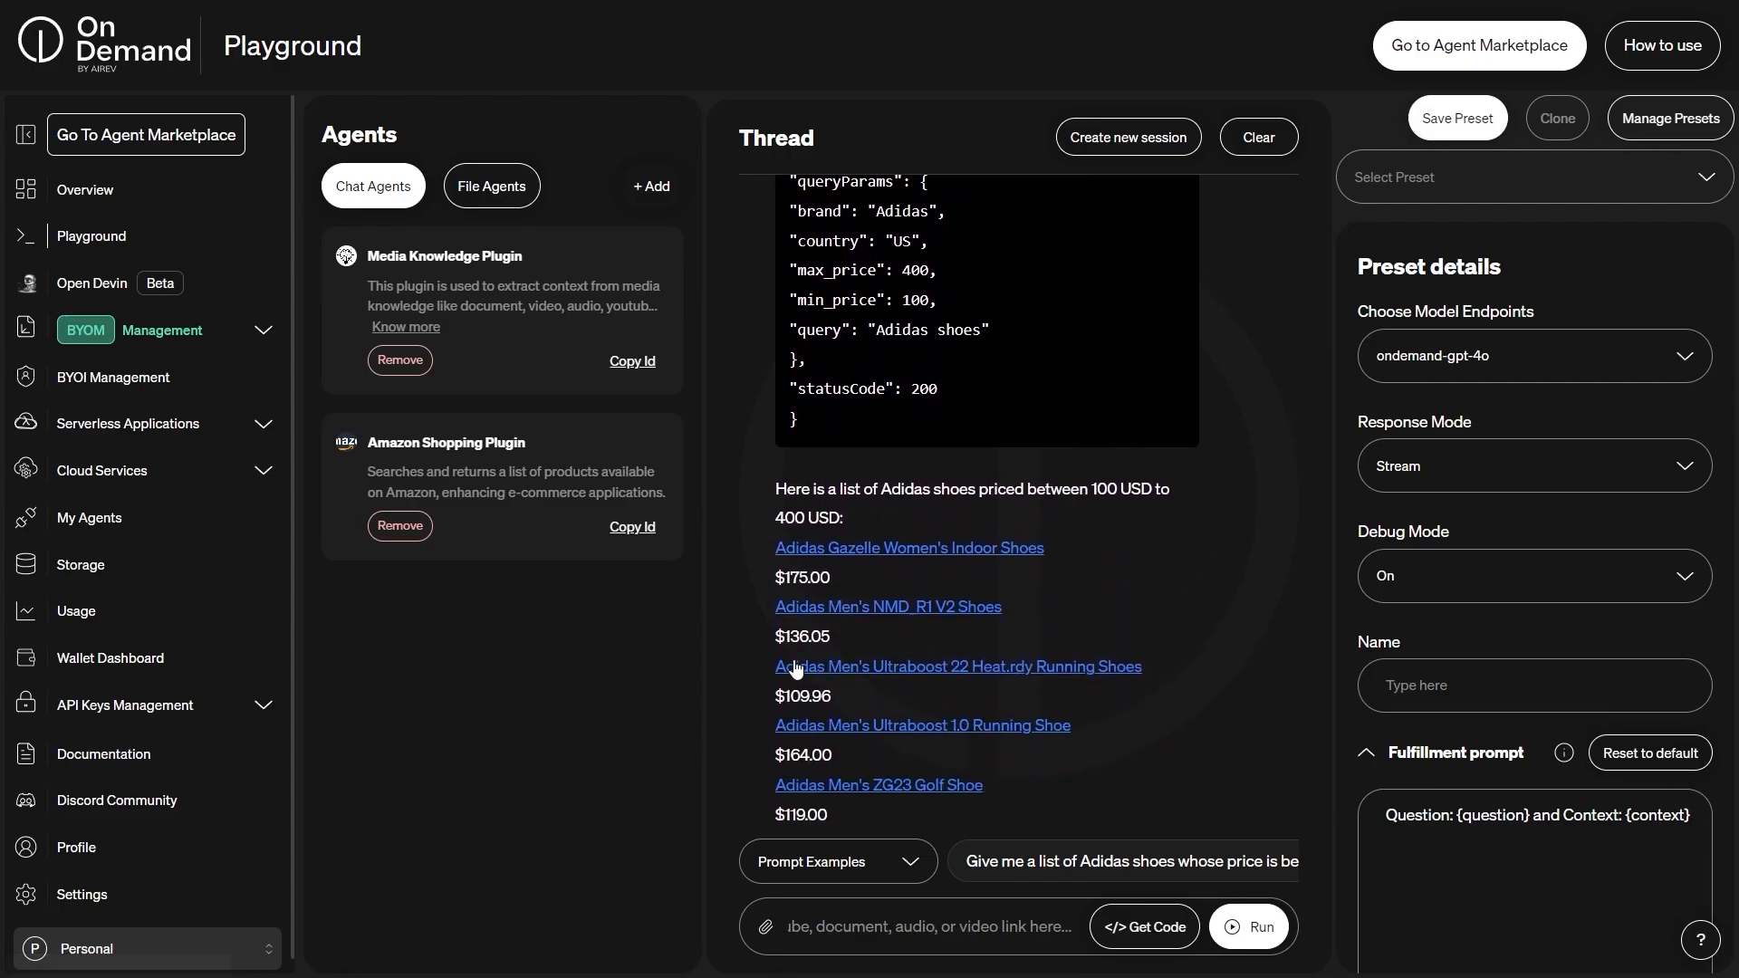
scroll(down, 3)
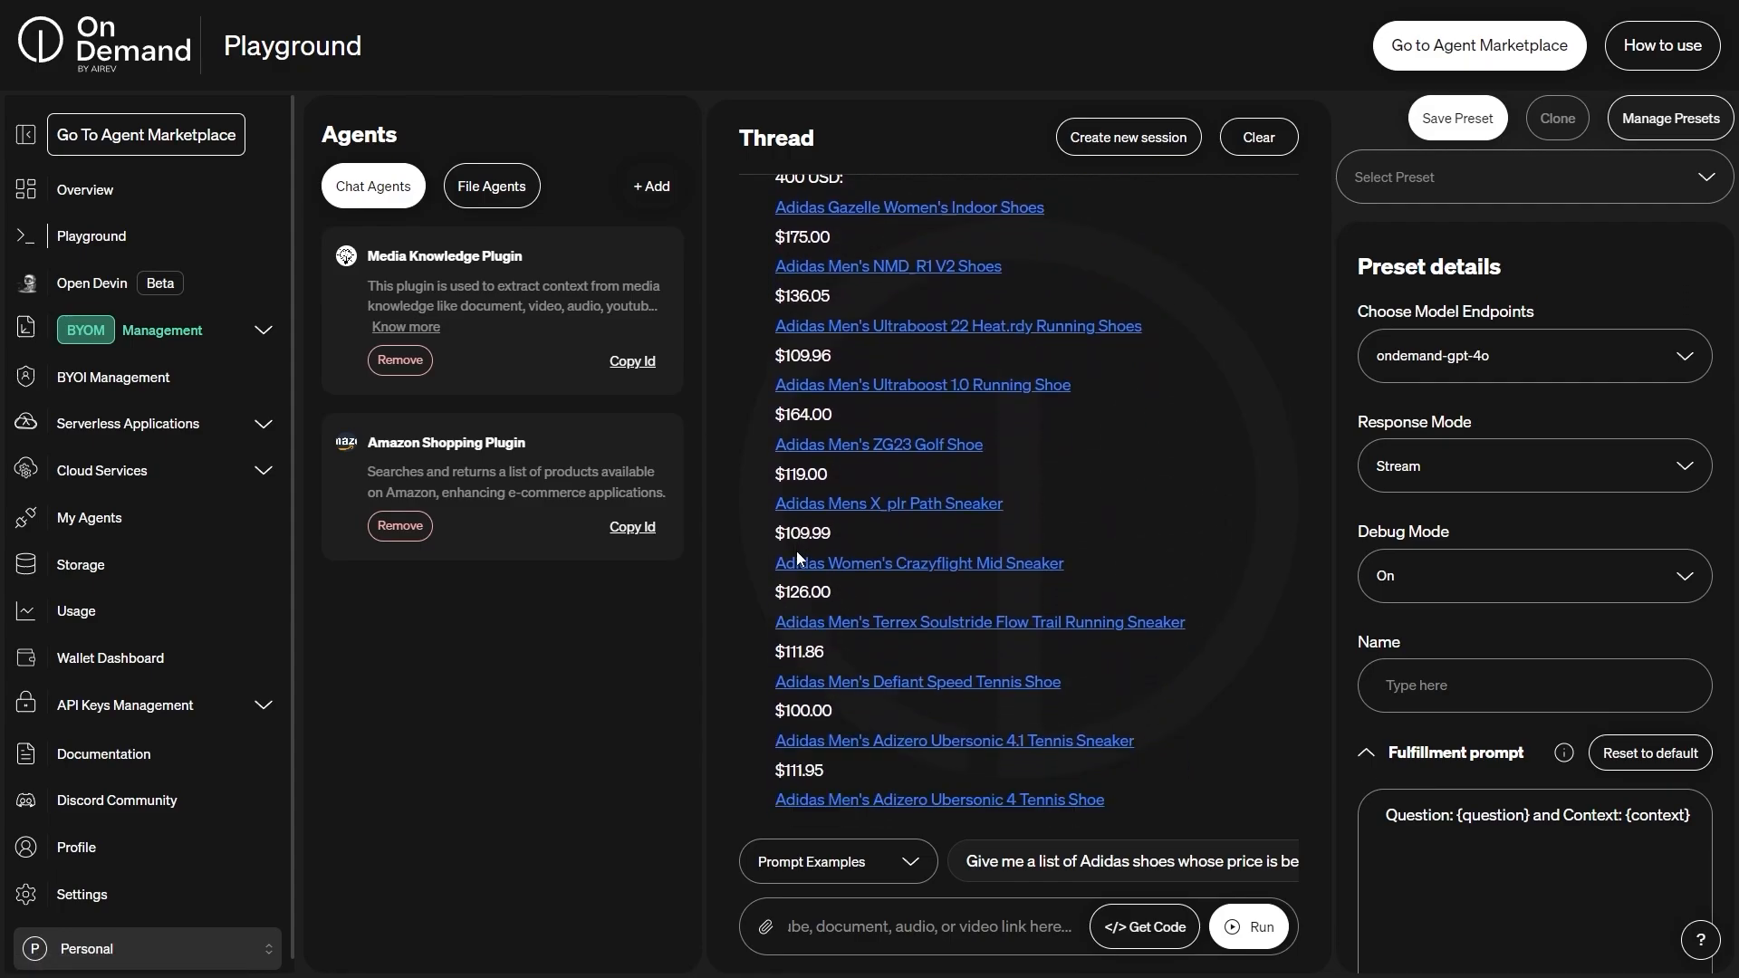
scroll(down, 3)
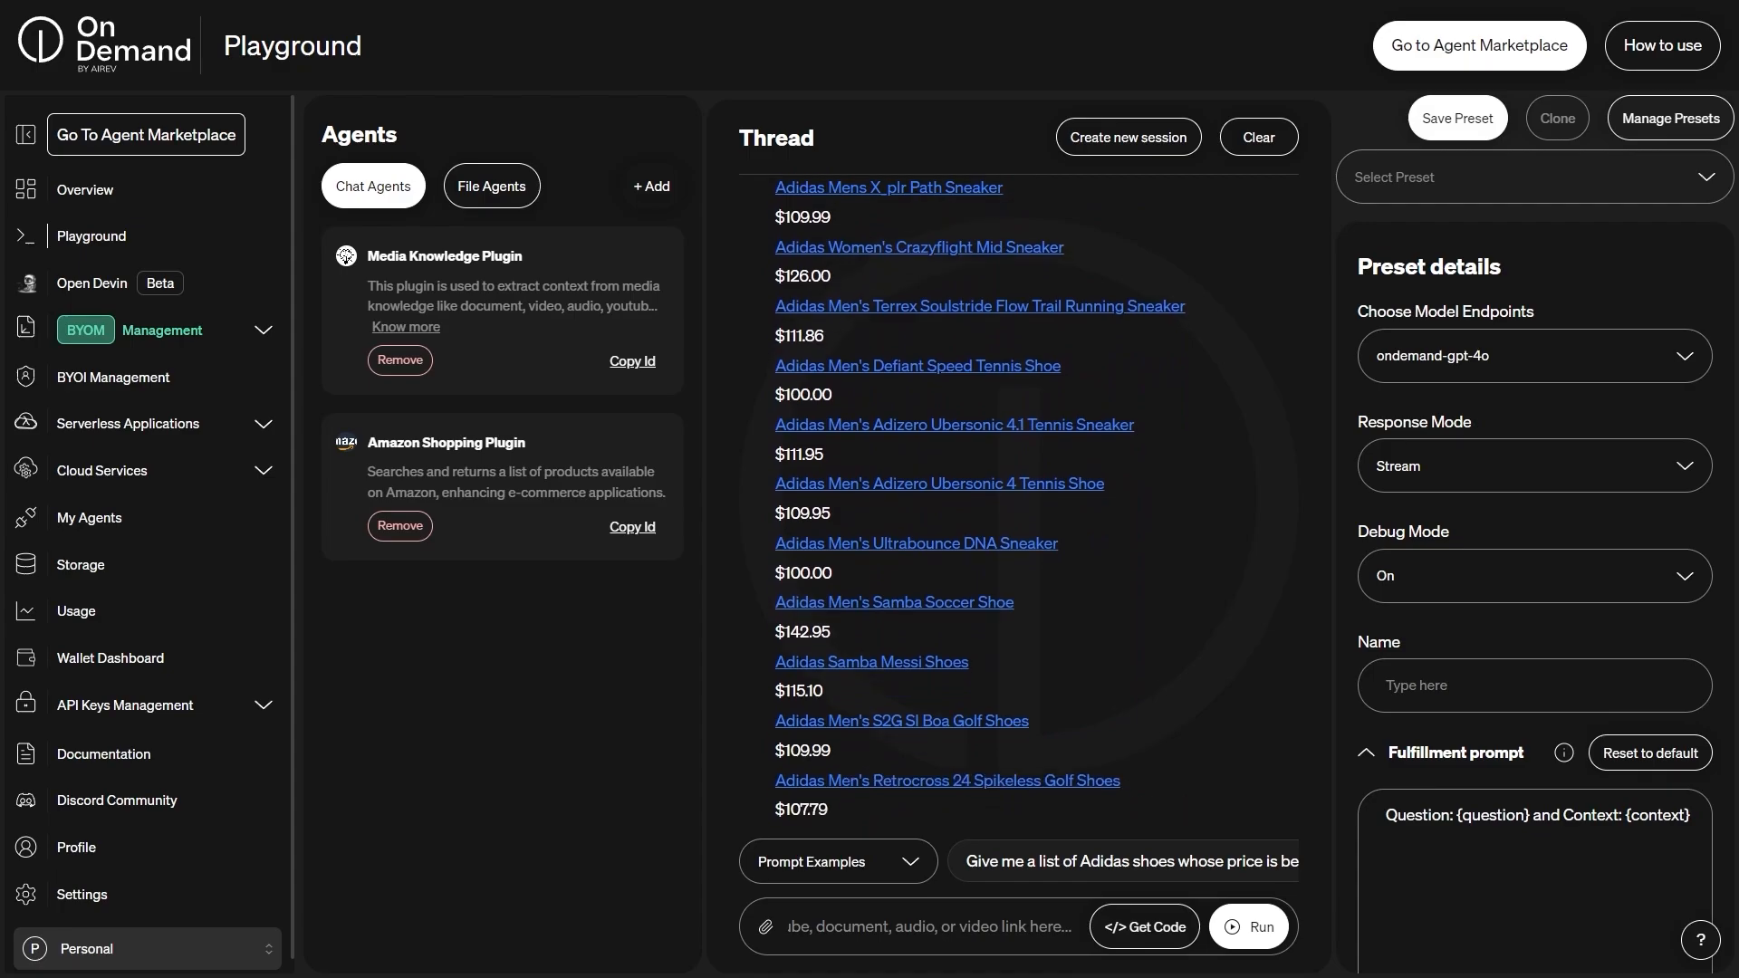
scroll(down, 3)
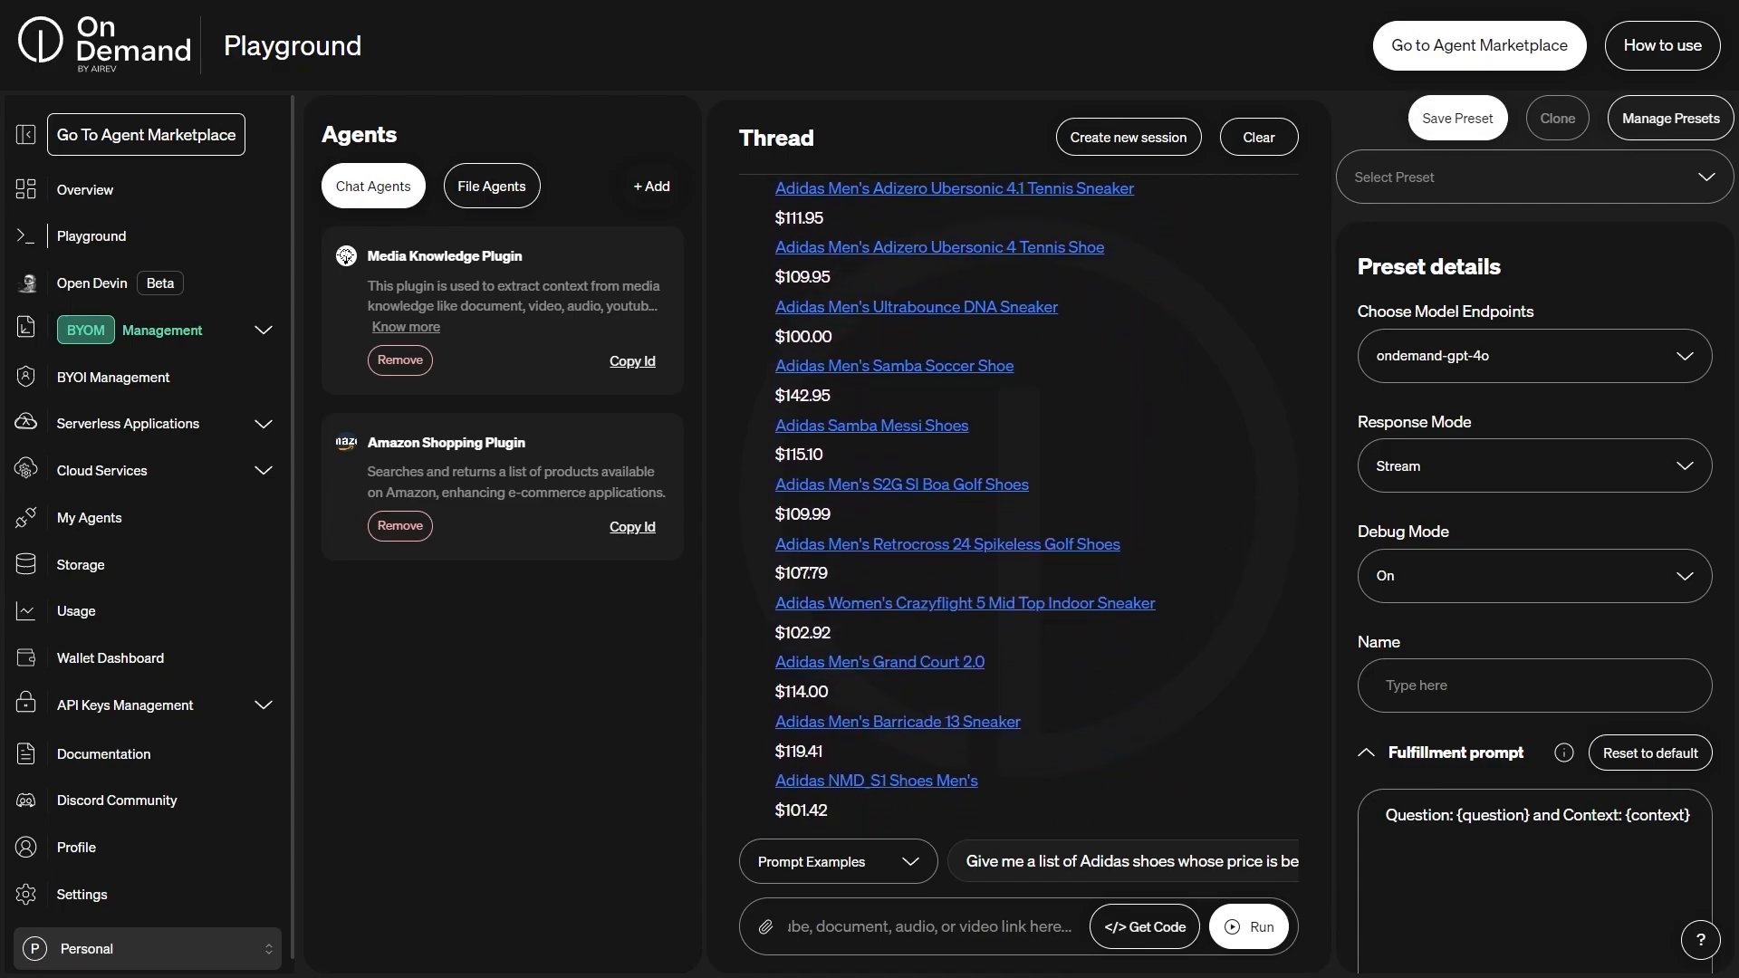
scroll(down, 3)
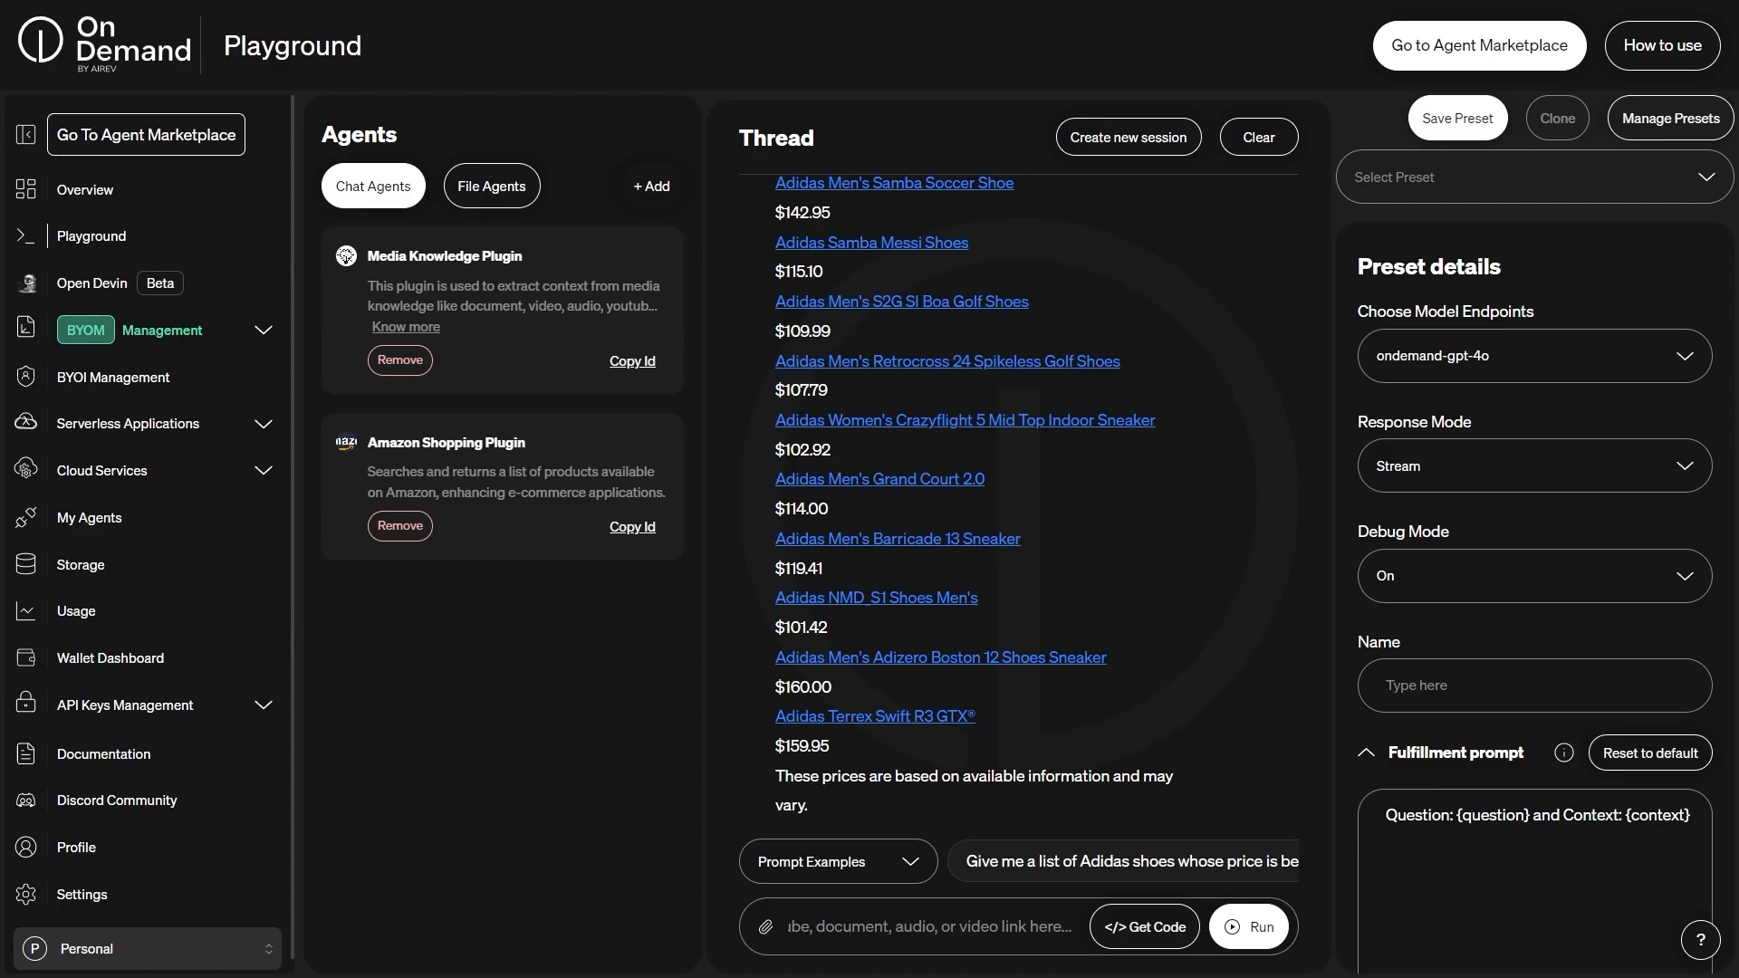
mouse_move(1300, 447)
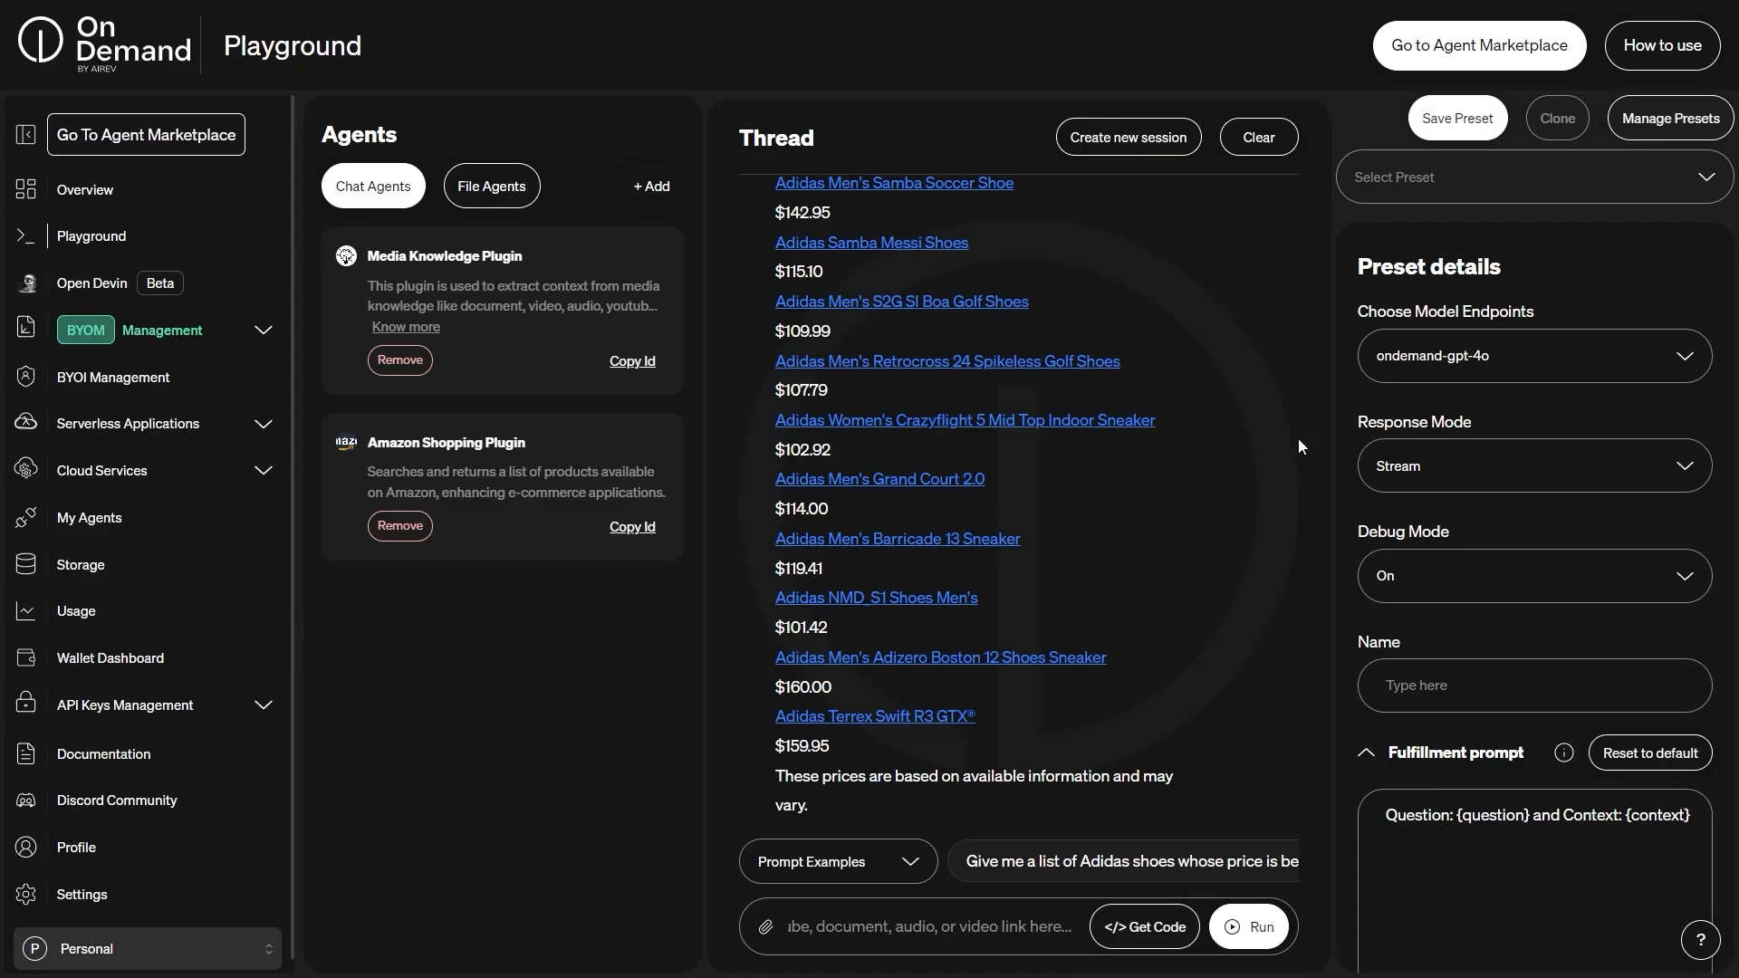
Step: Request code for this conversation with Python as the programming language
click(1143, 925)
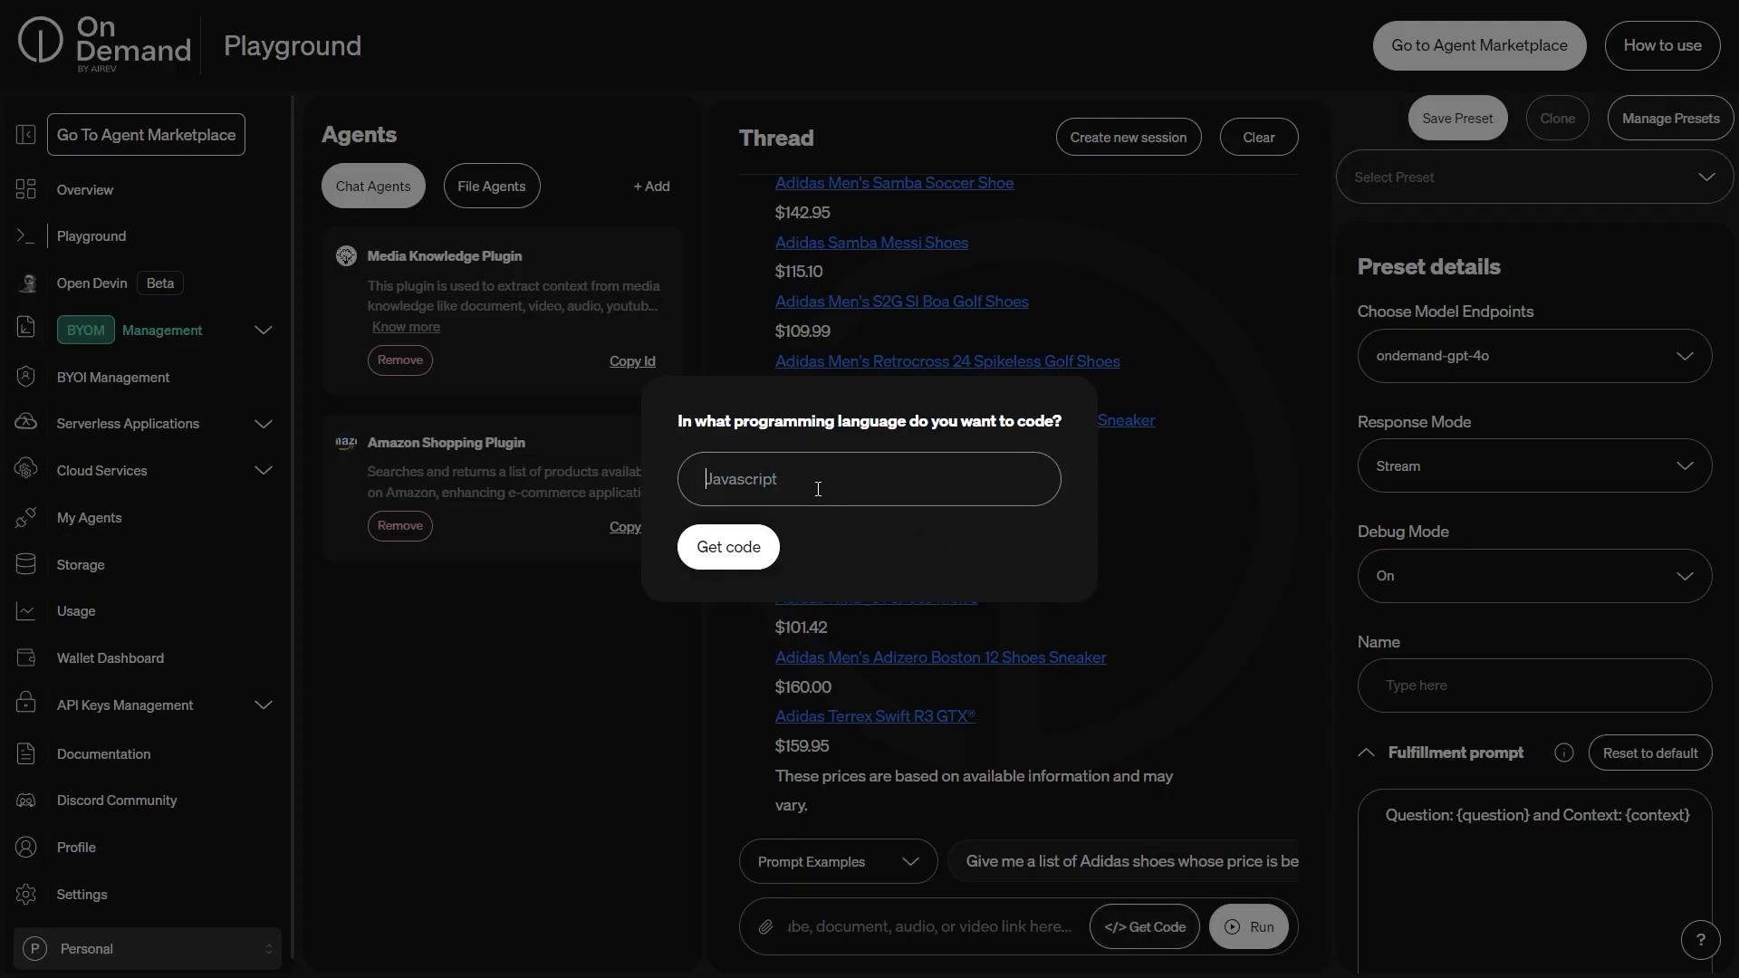
click(868, 478)
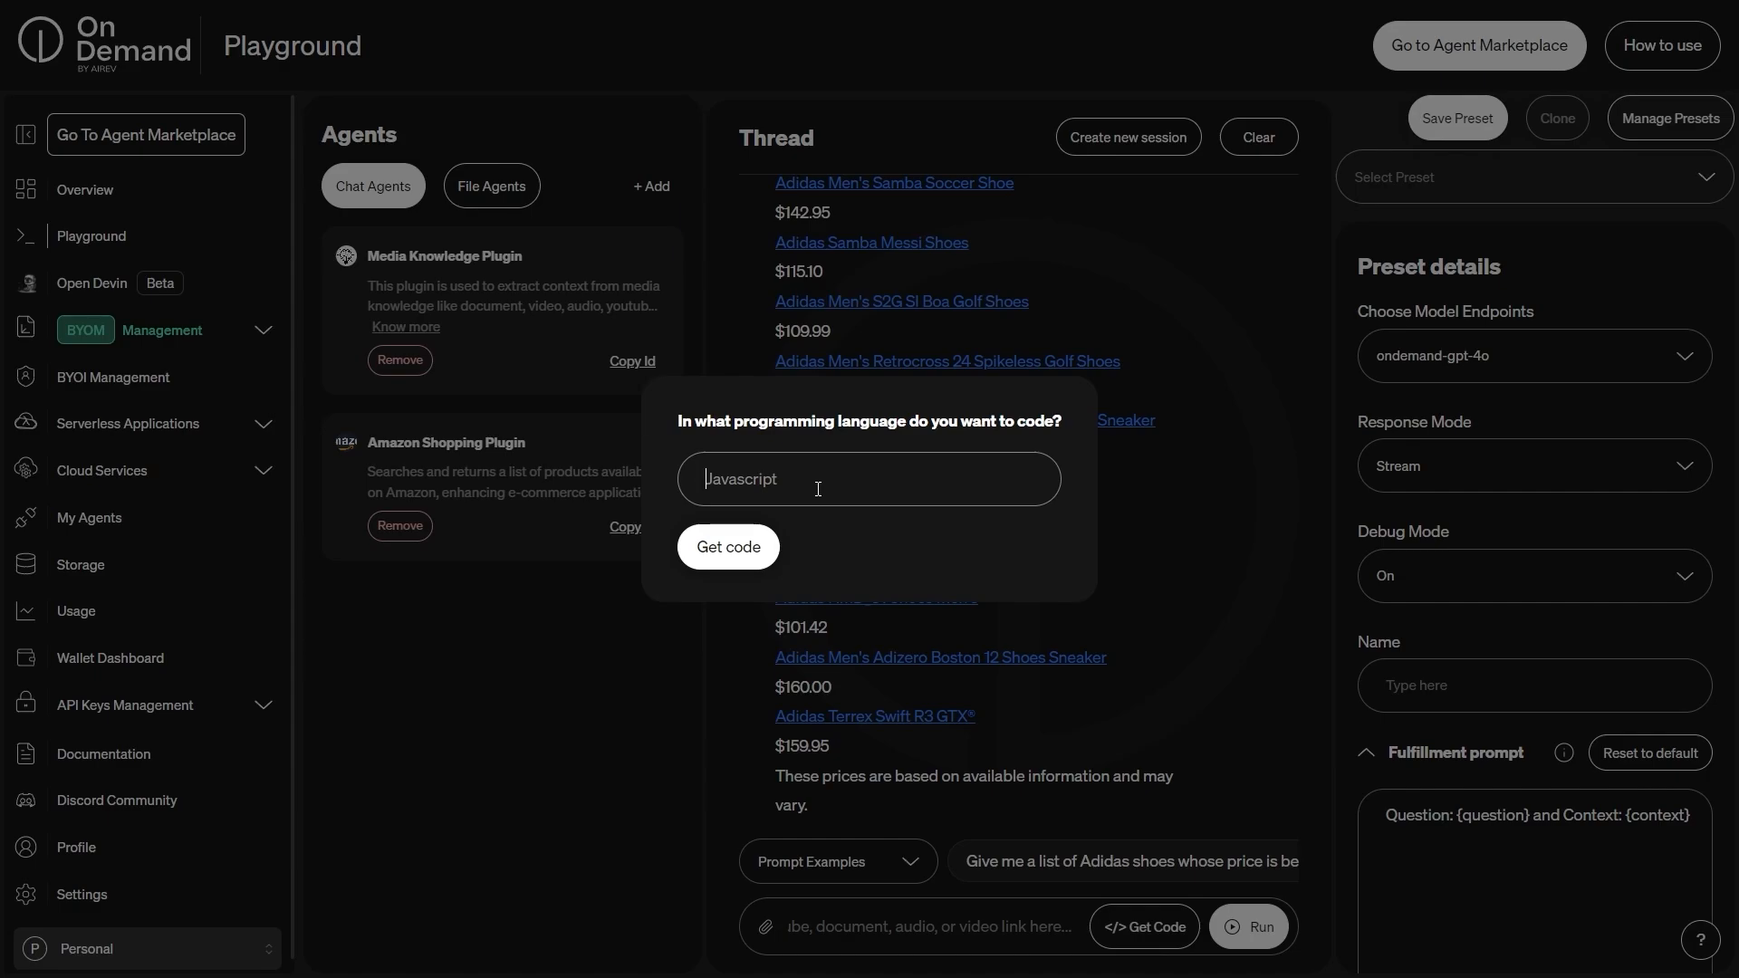
text(py)
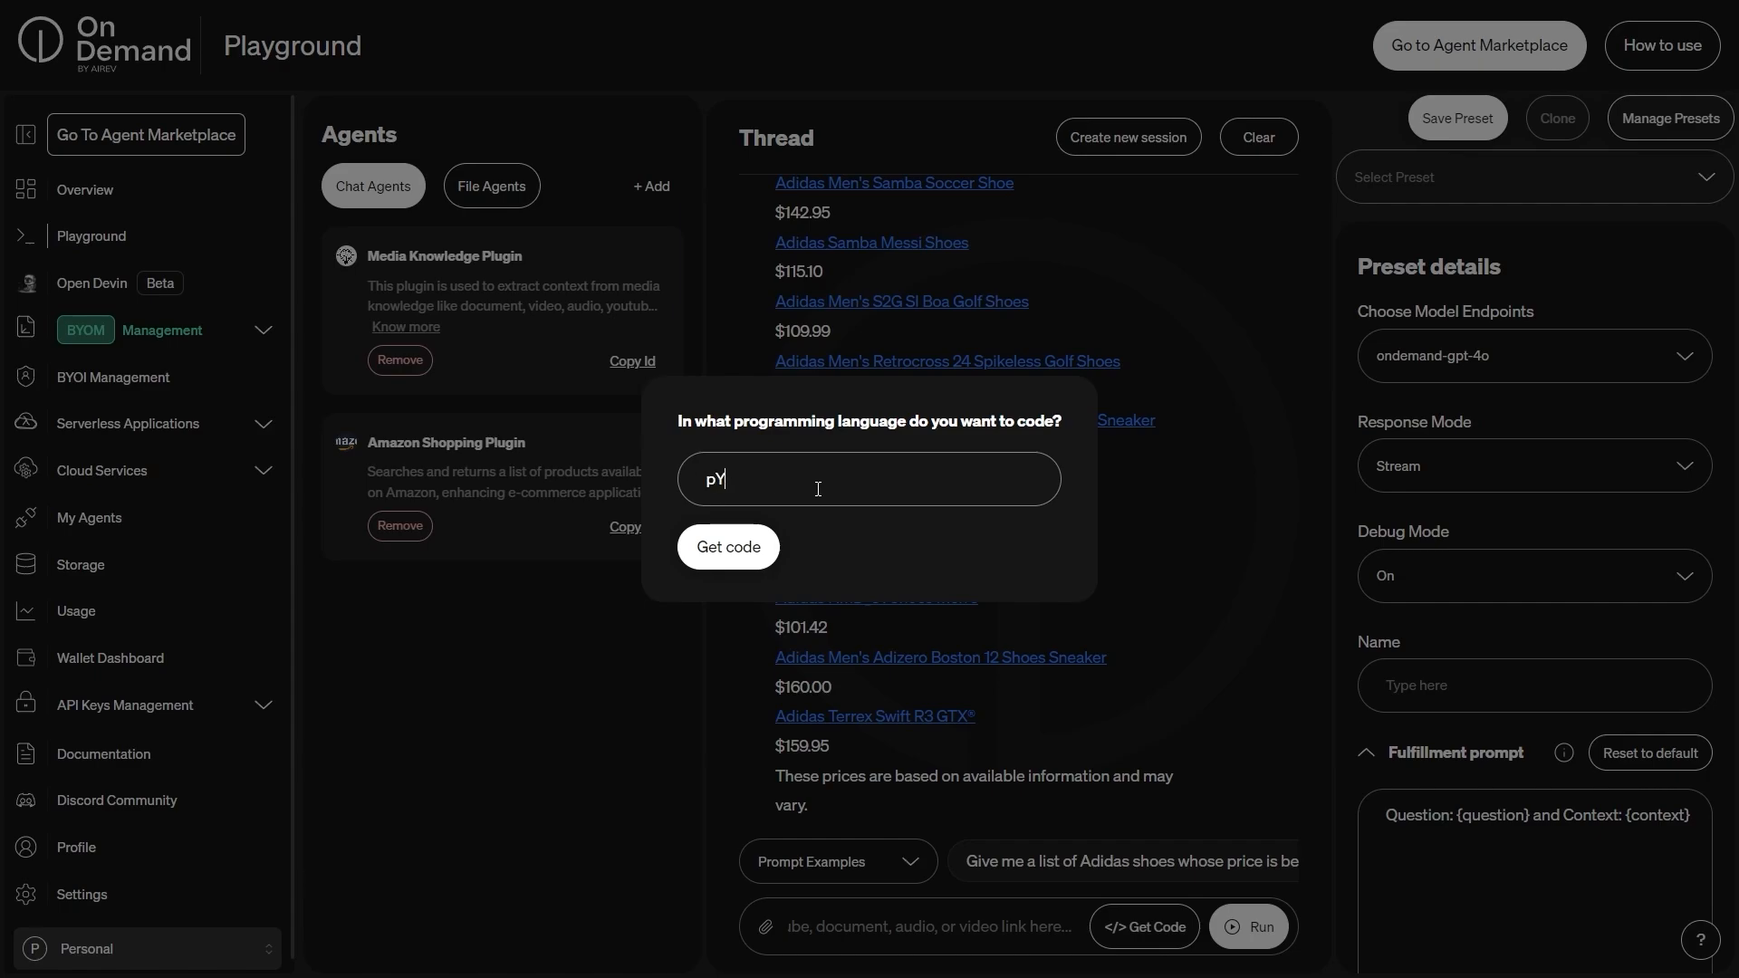
text(uth)
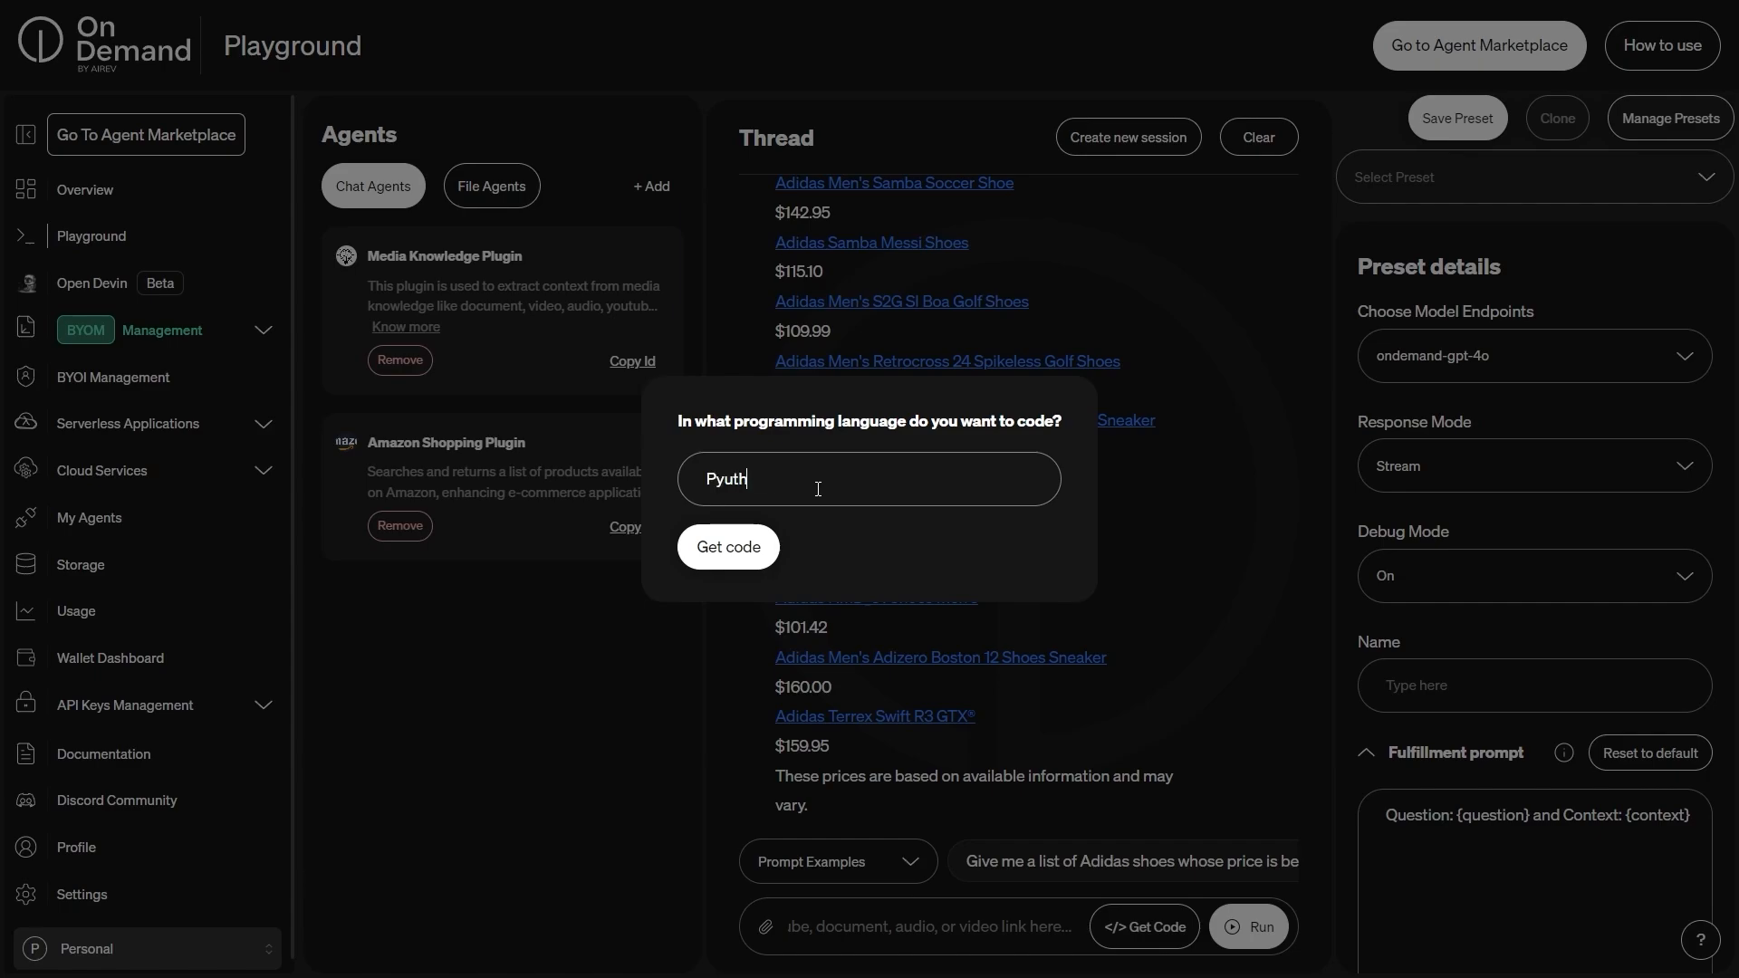
text(Python)
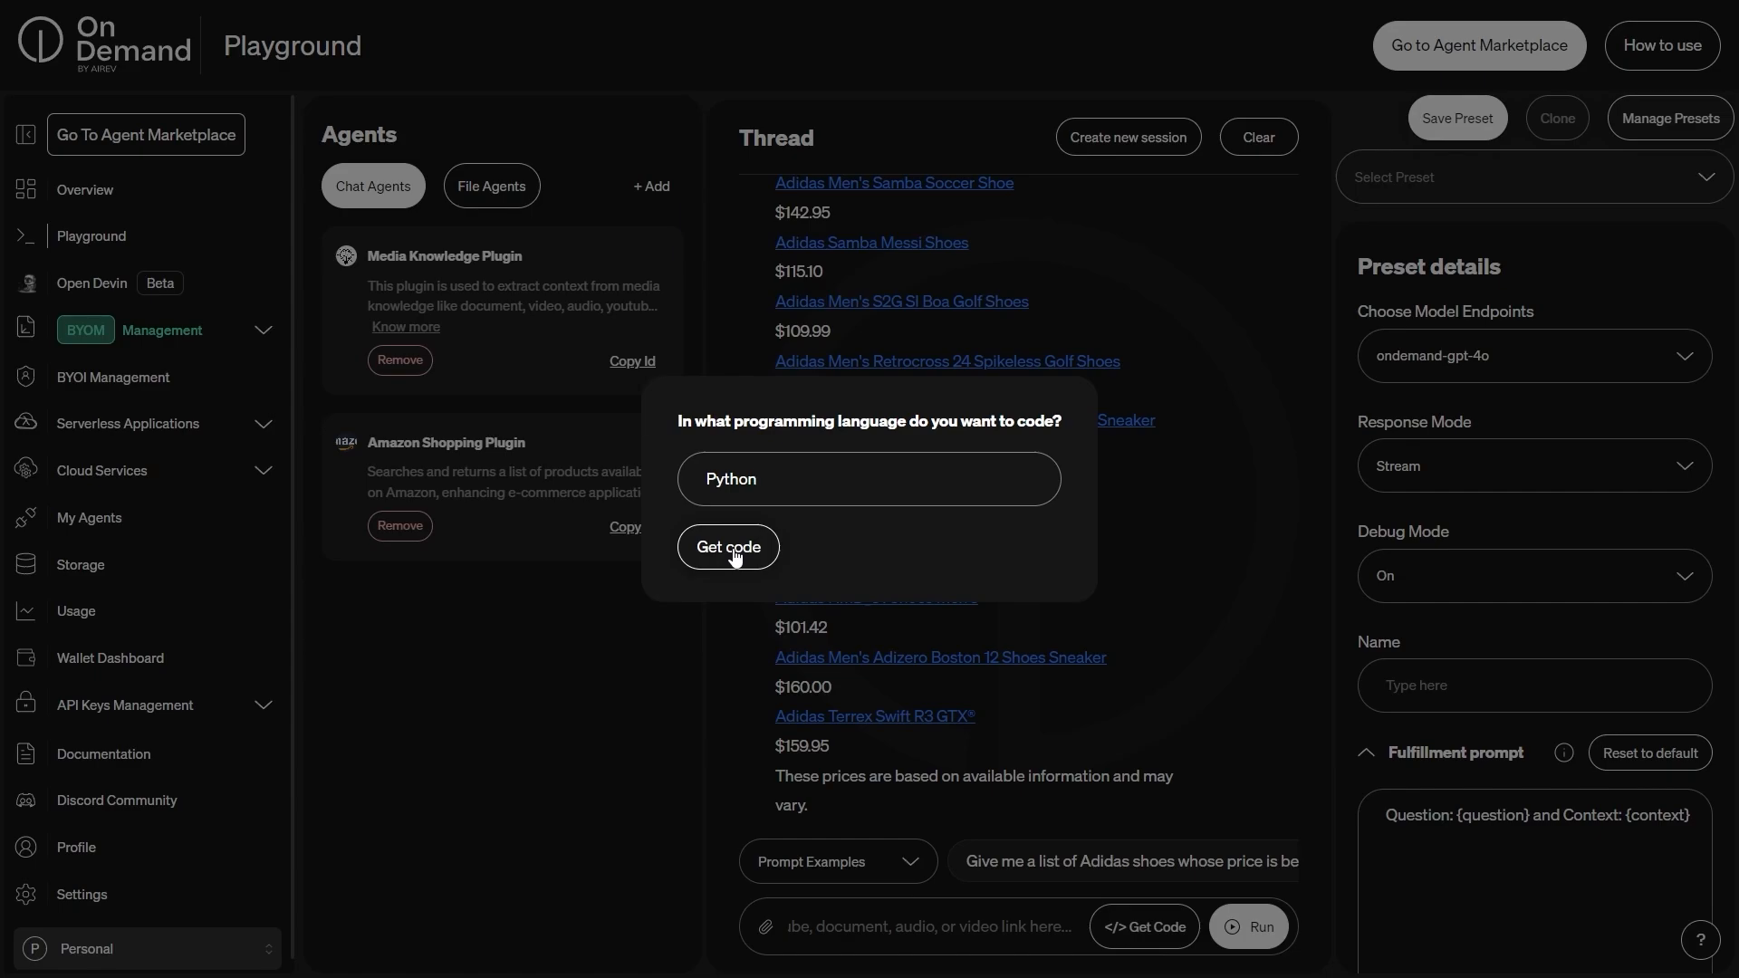
Step: Generate the Python code for the shoe query and copy it
click(728, 547)
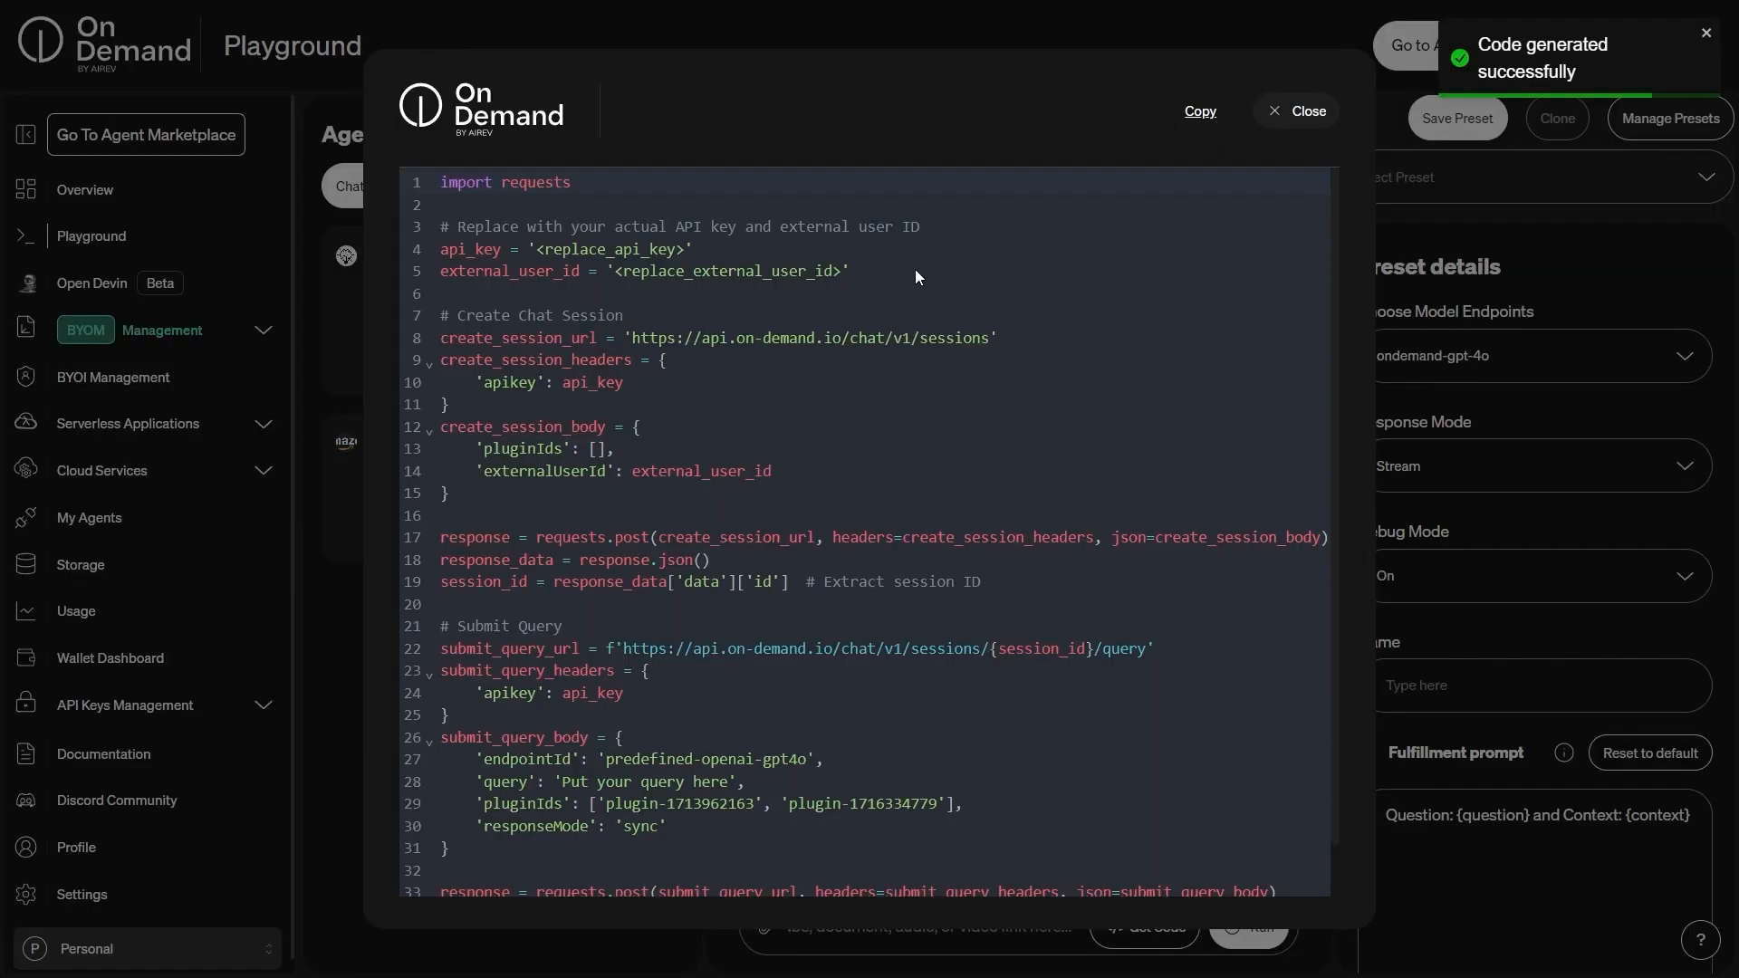
mouse_move(991, 273)
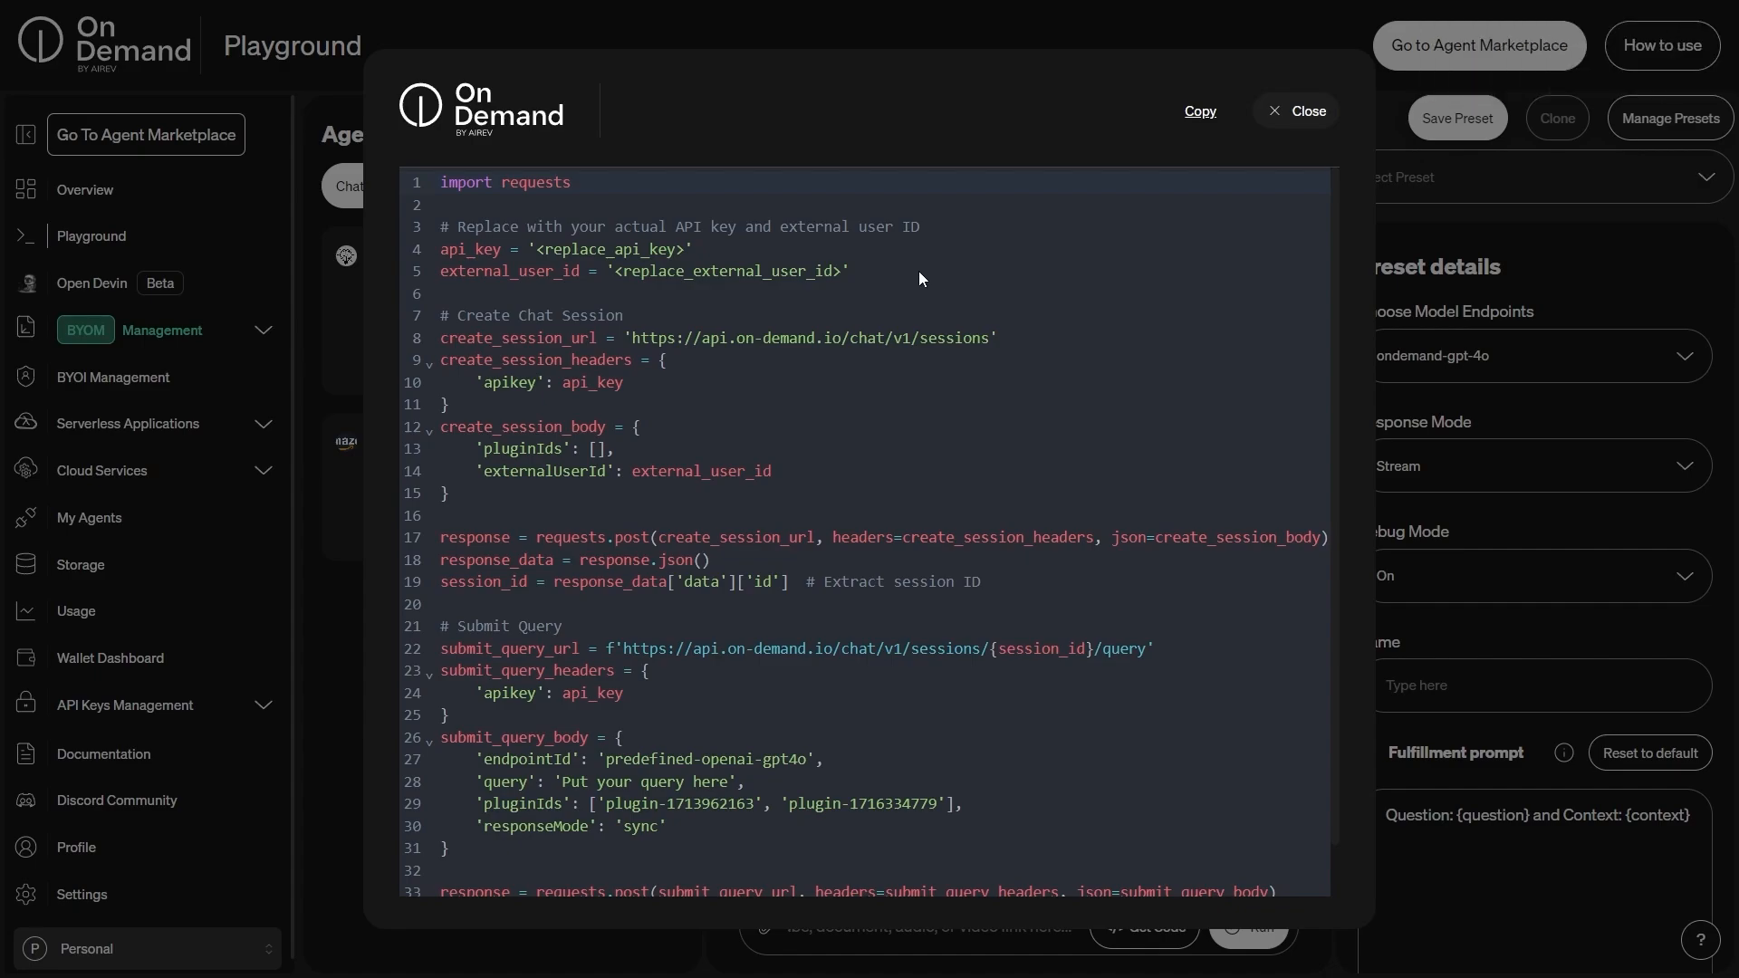
mouse_move(600, 254)
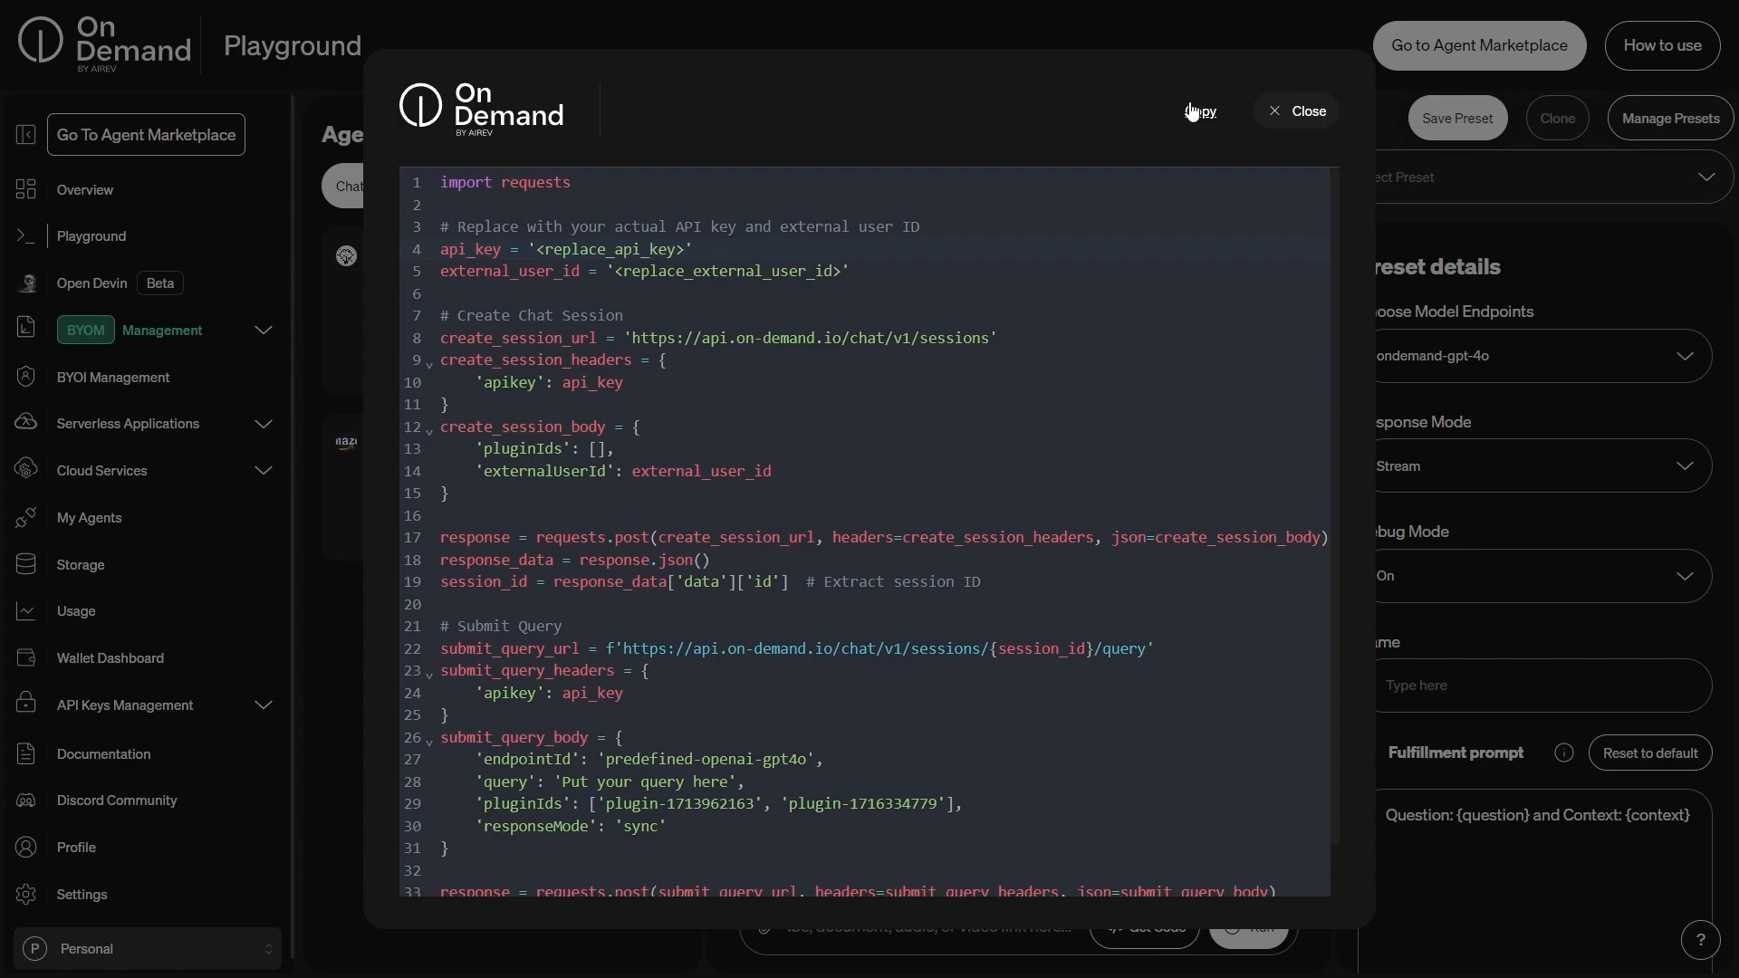
click(1199, 110)
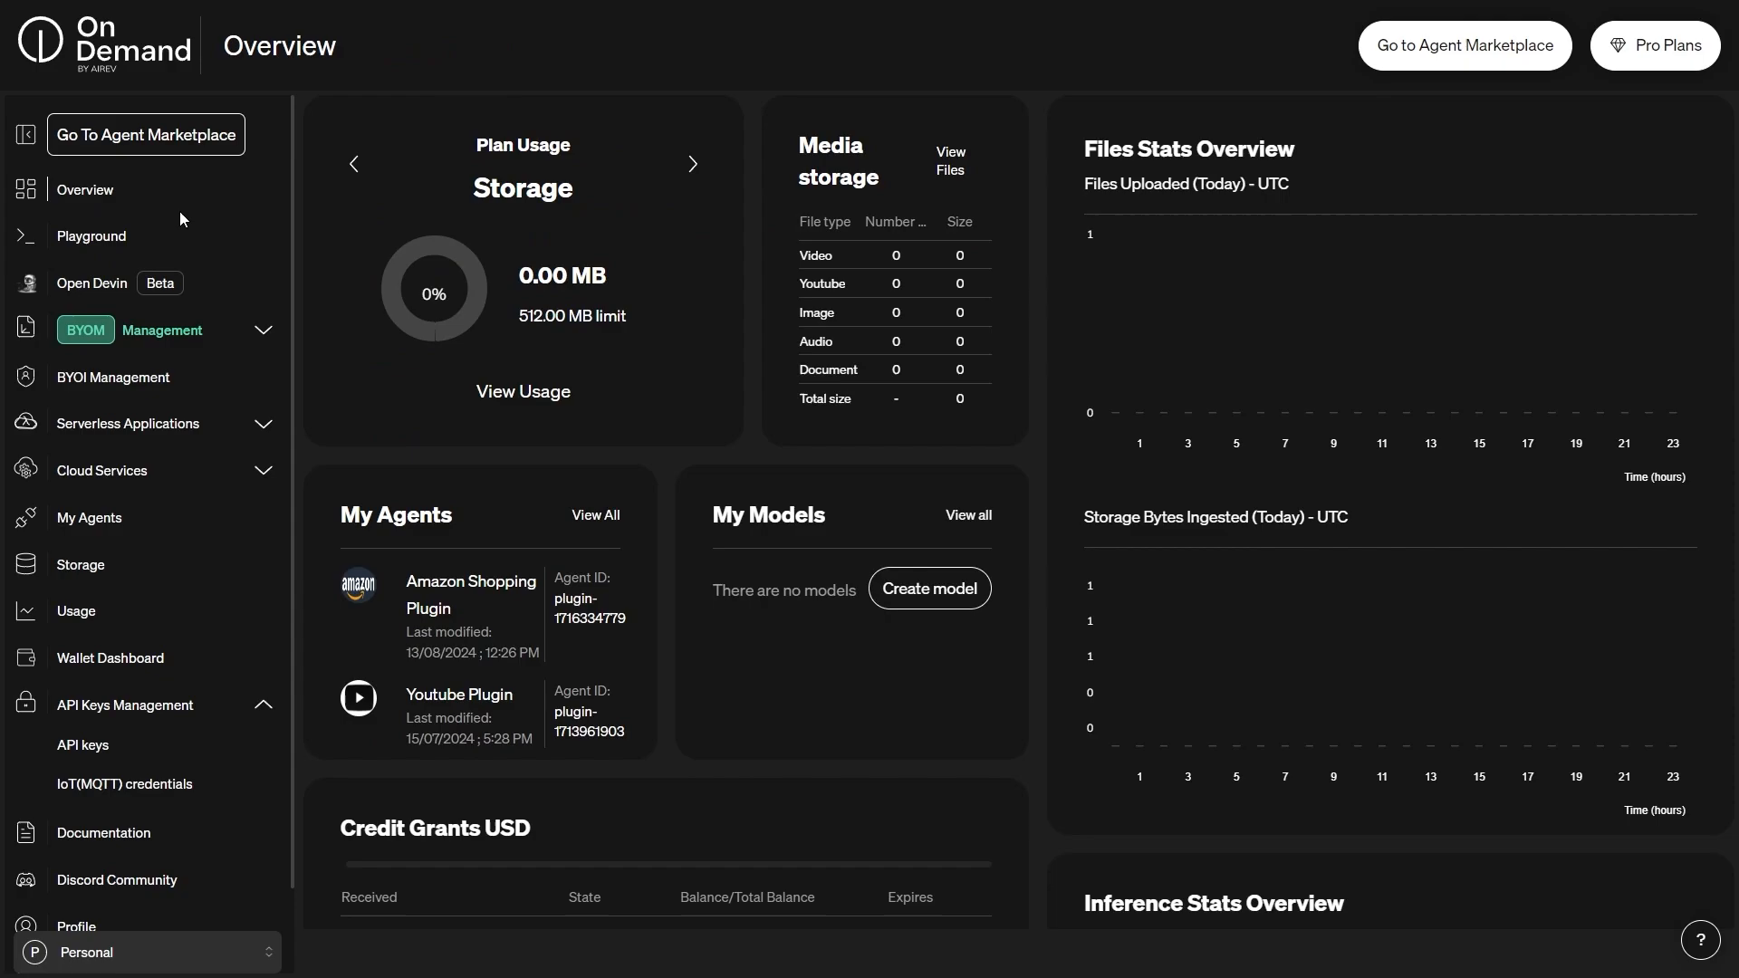
Step: Copy the Organization ID from the settings and go to the API keys page
click(694, 163)
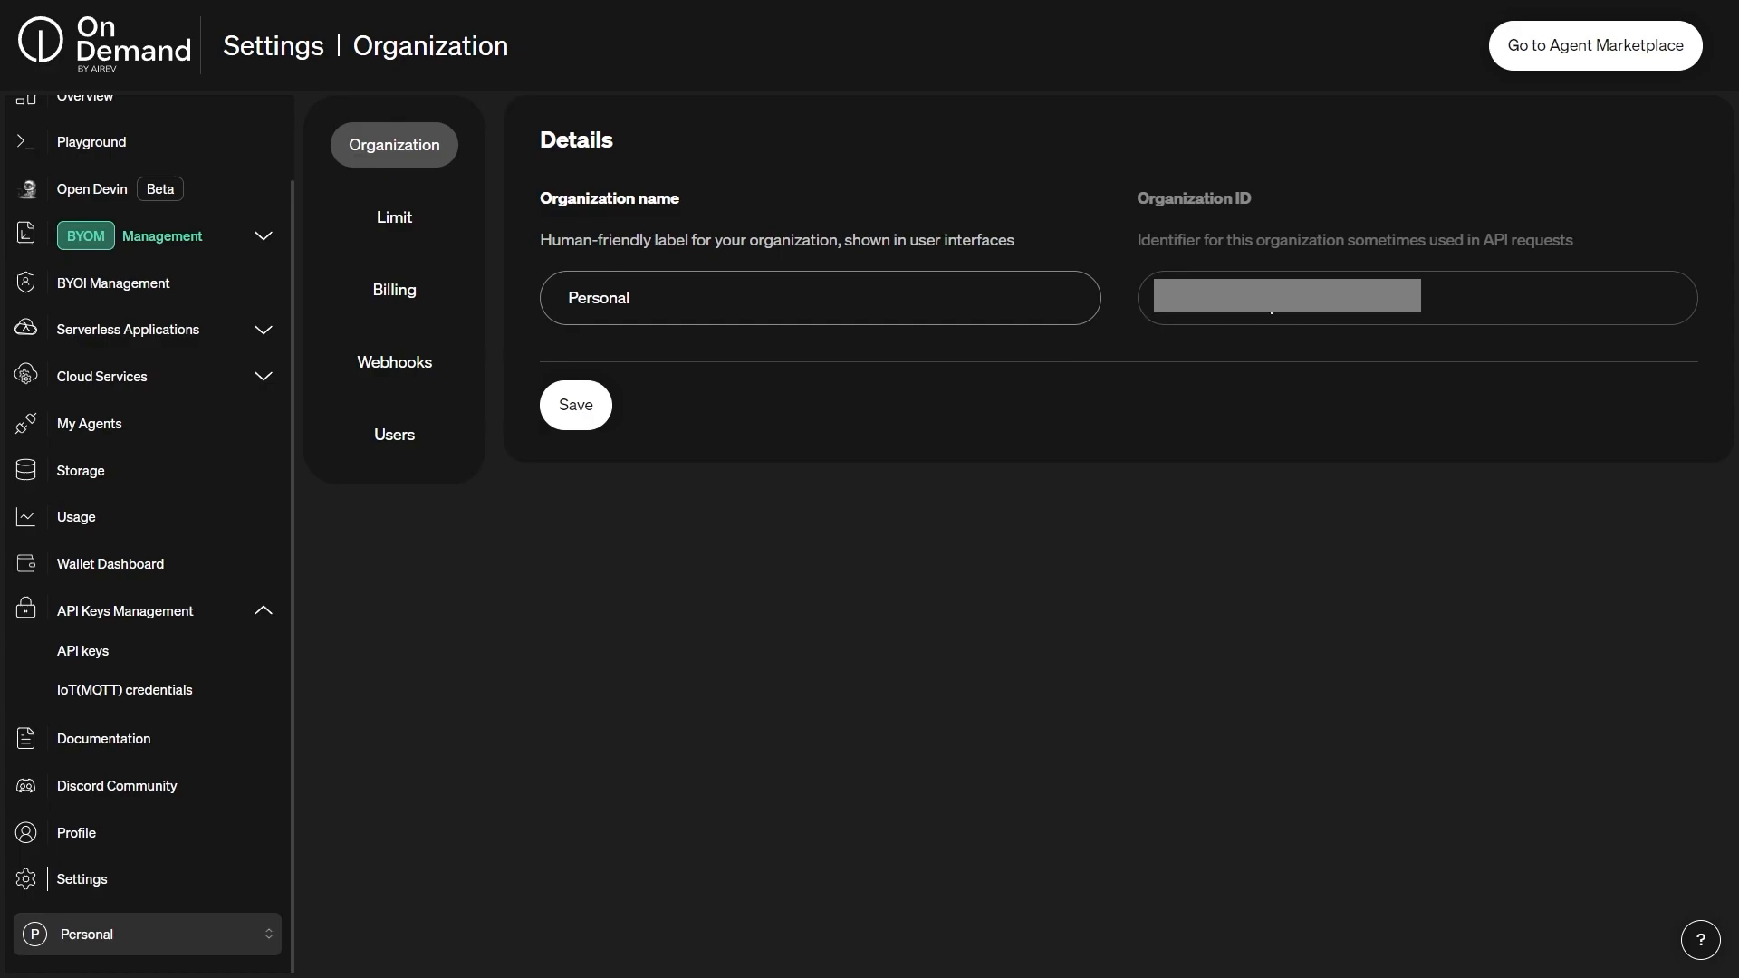
right_click(1284, 296)
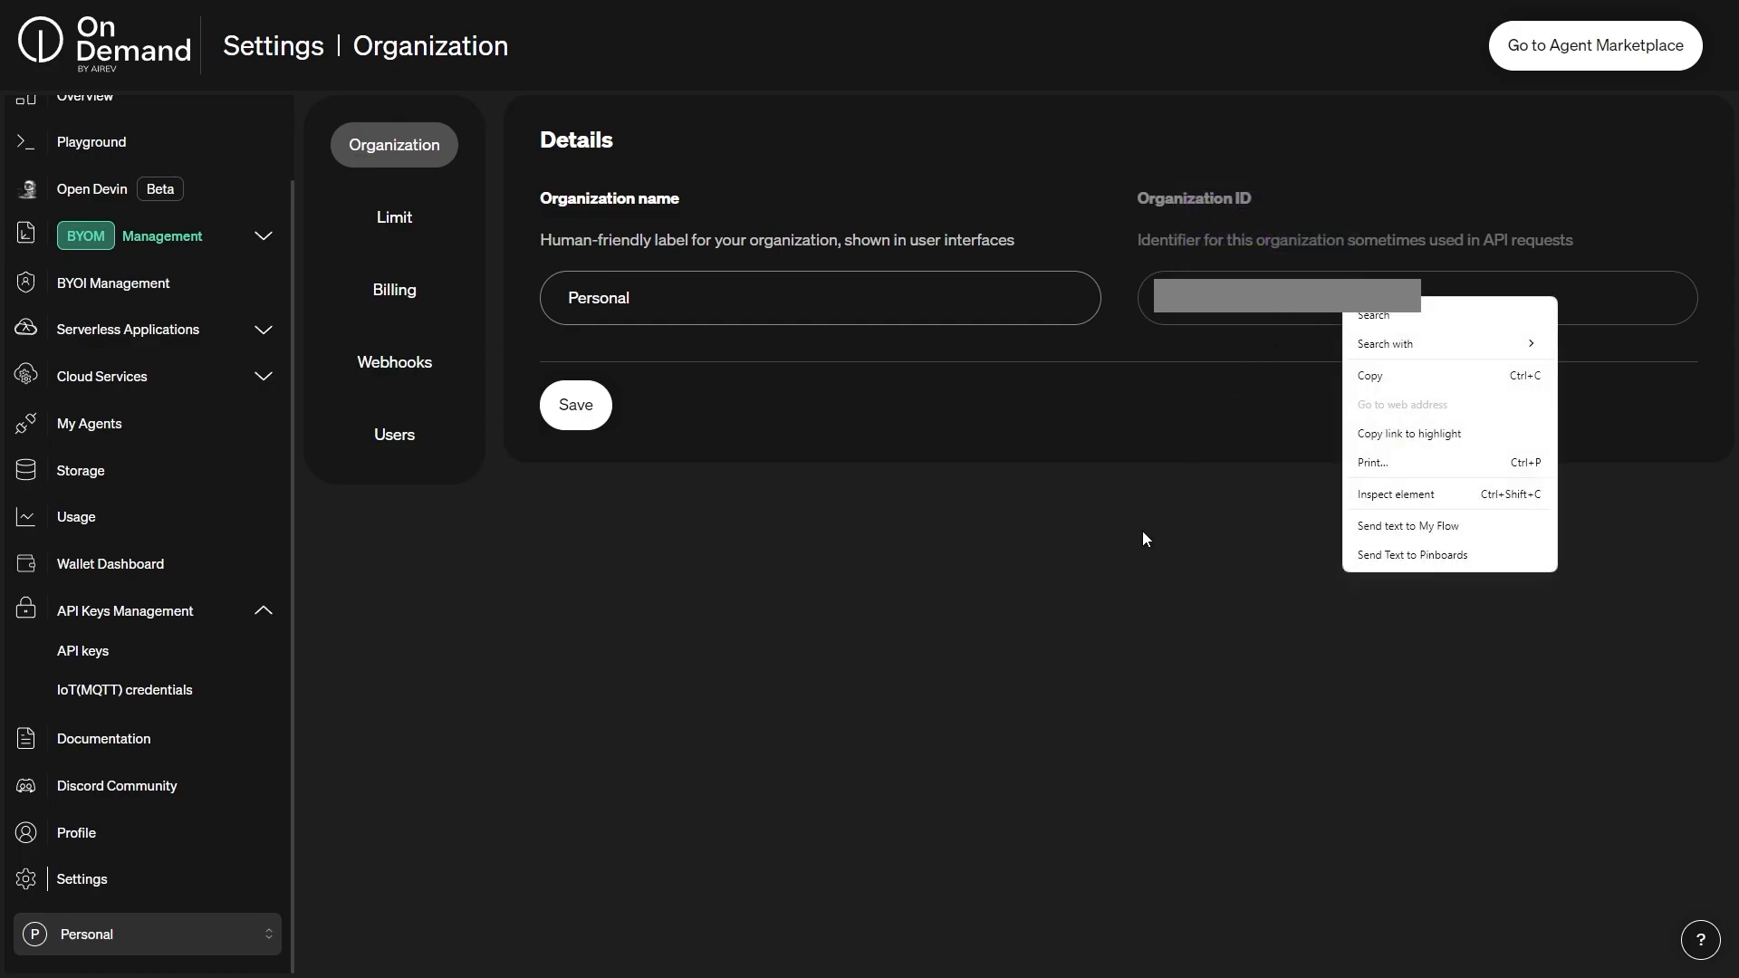
click(1139, 540)
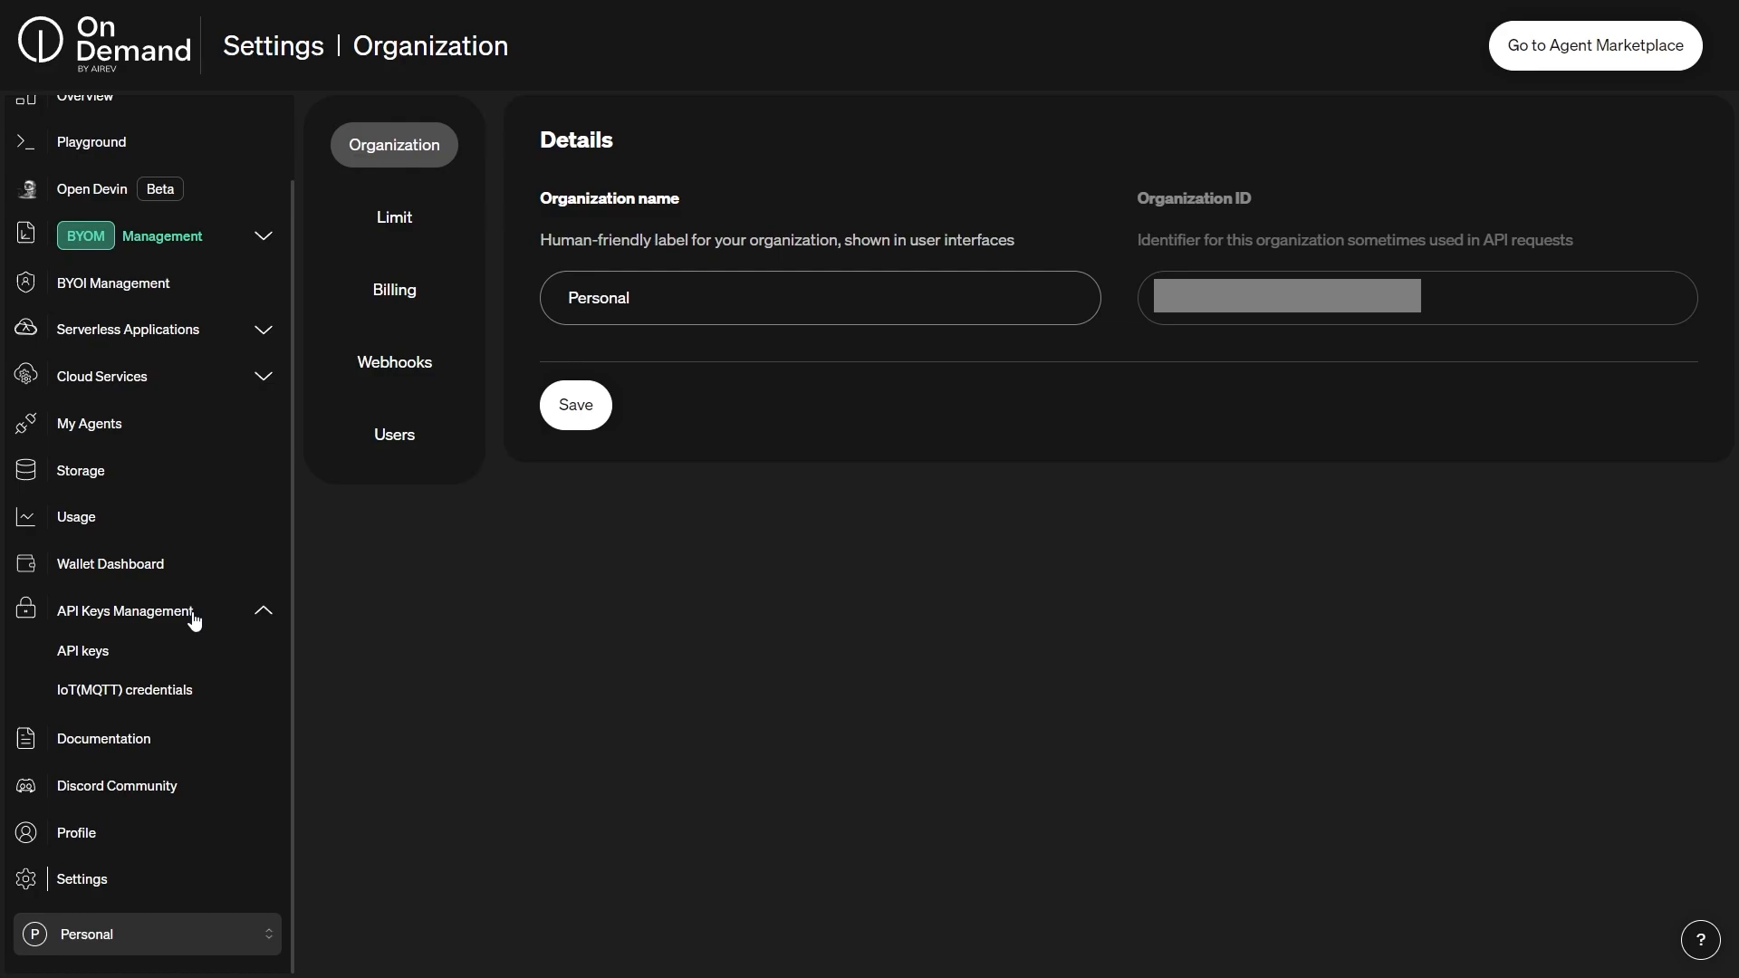
click(82, 650)
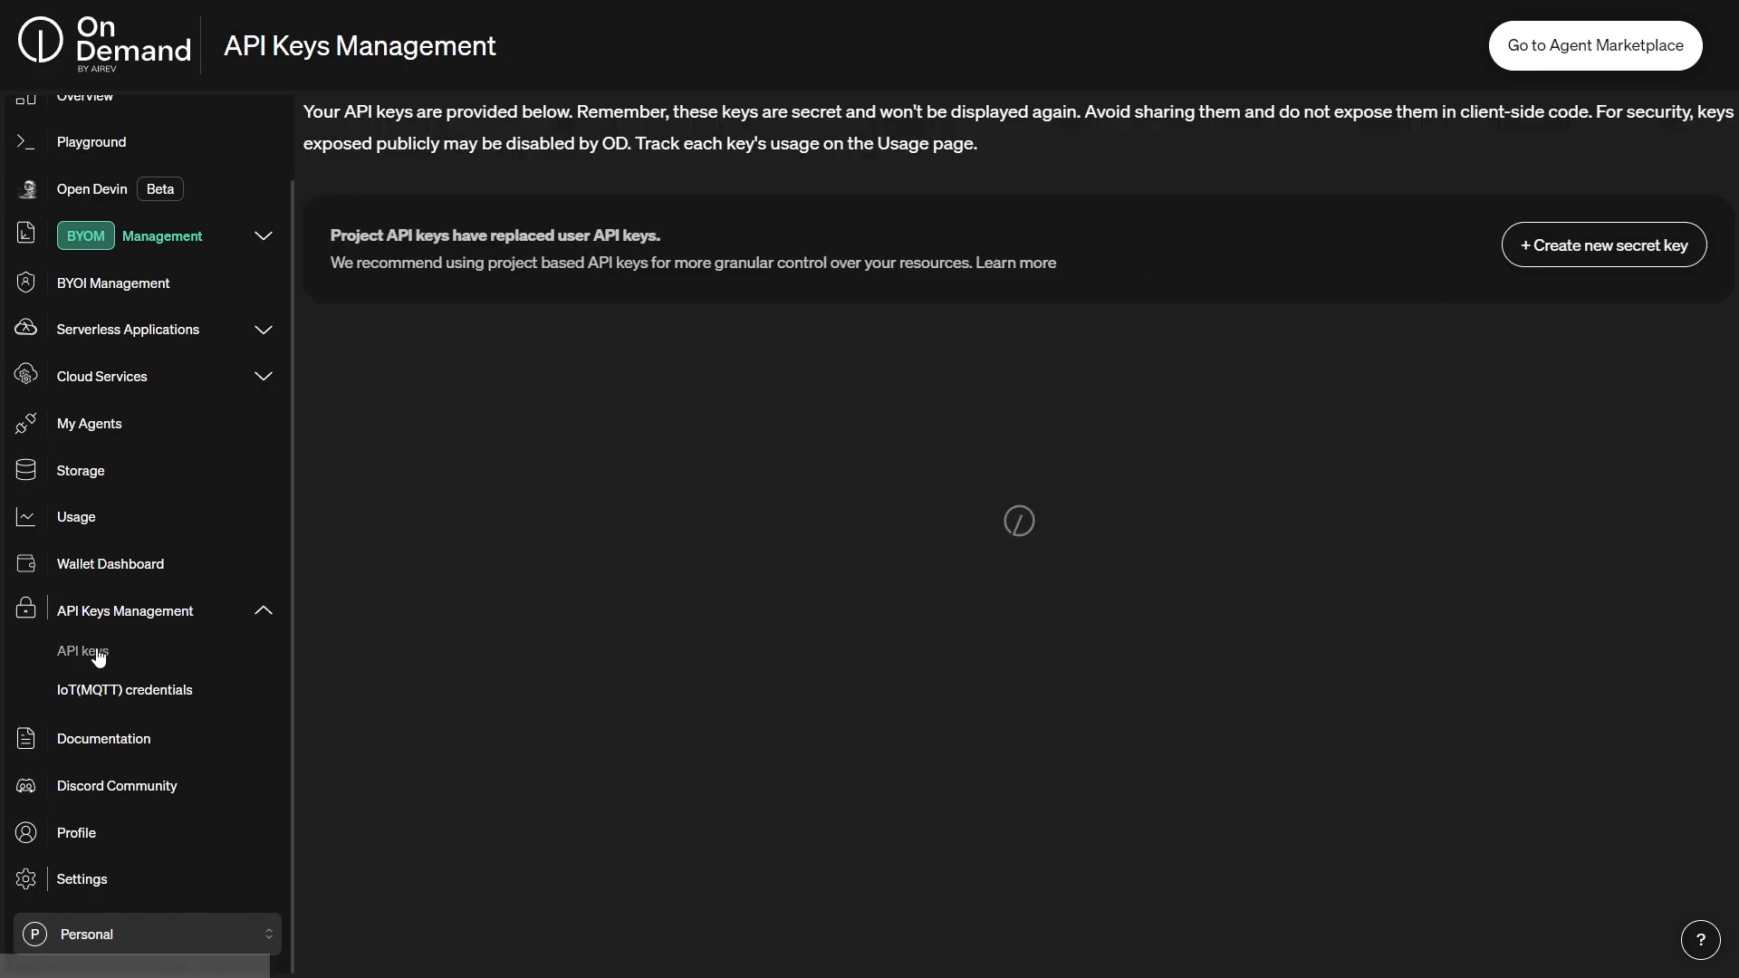
Step: Create a secret API key named 'Amzon agent key 3' and copy its generated value
click(81, 650)
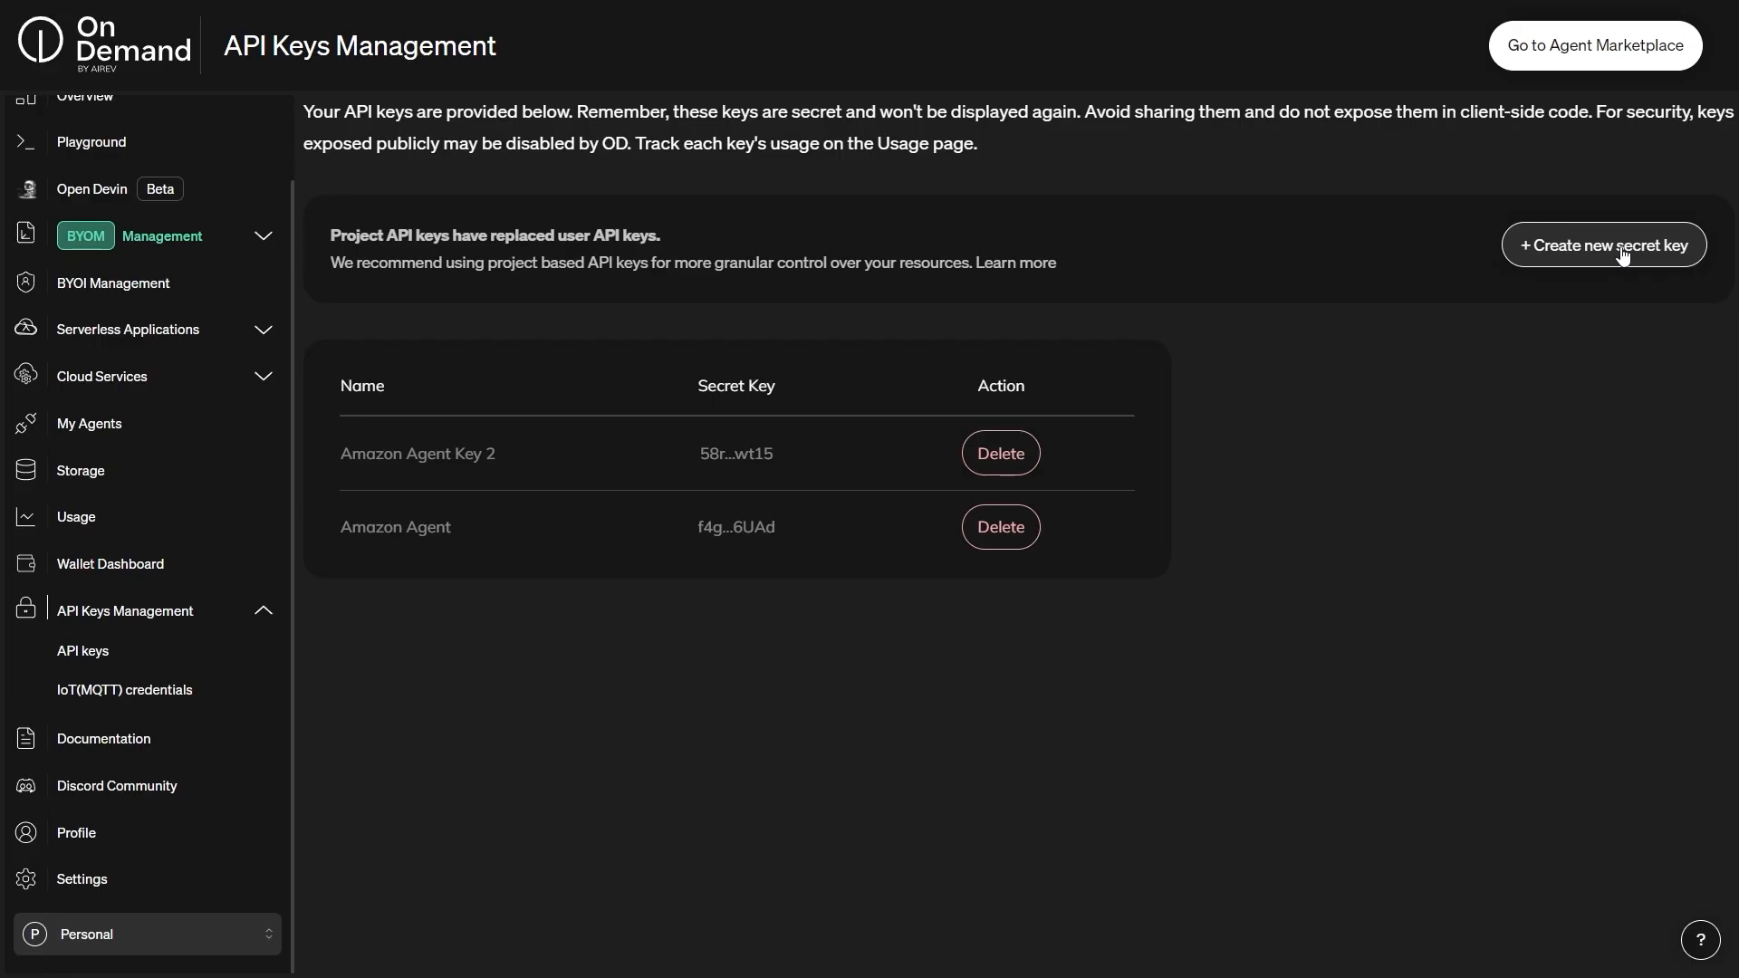
click(1602, 245)
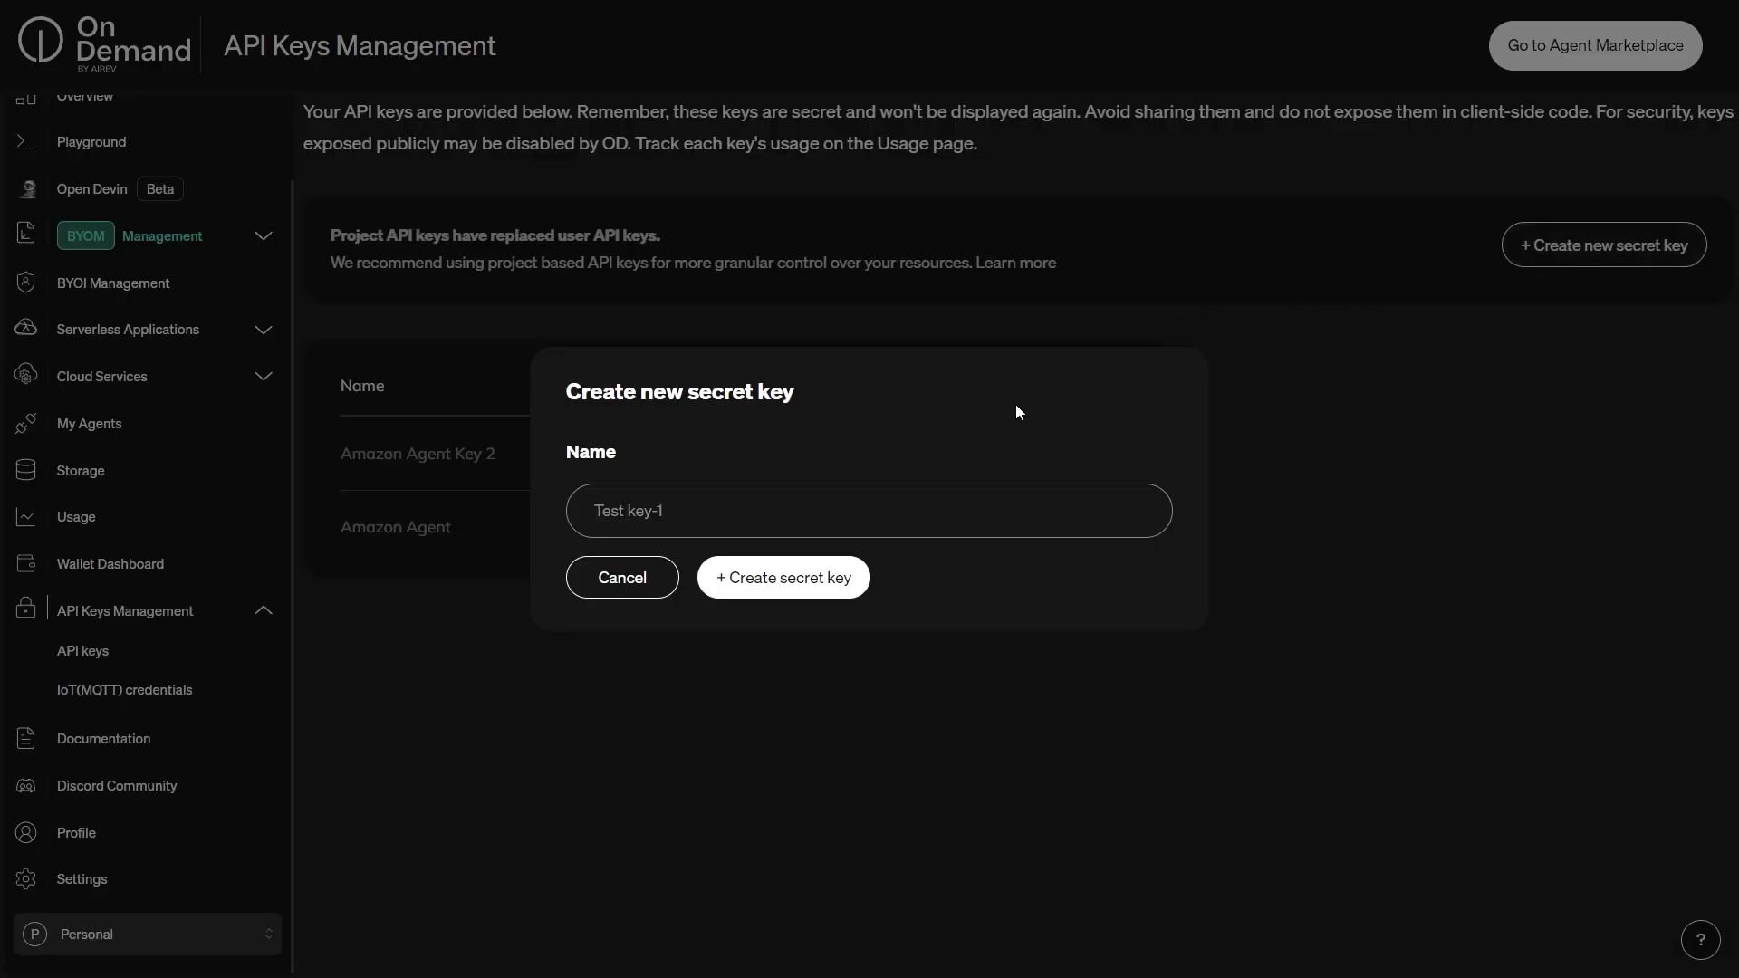
text(Amzon agent key)
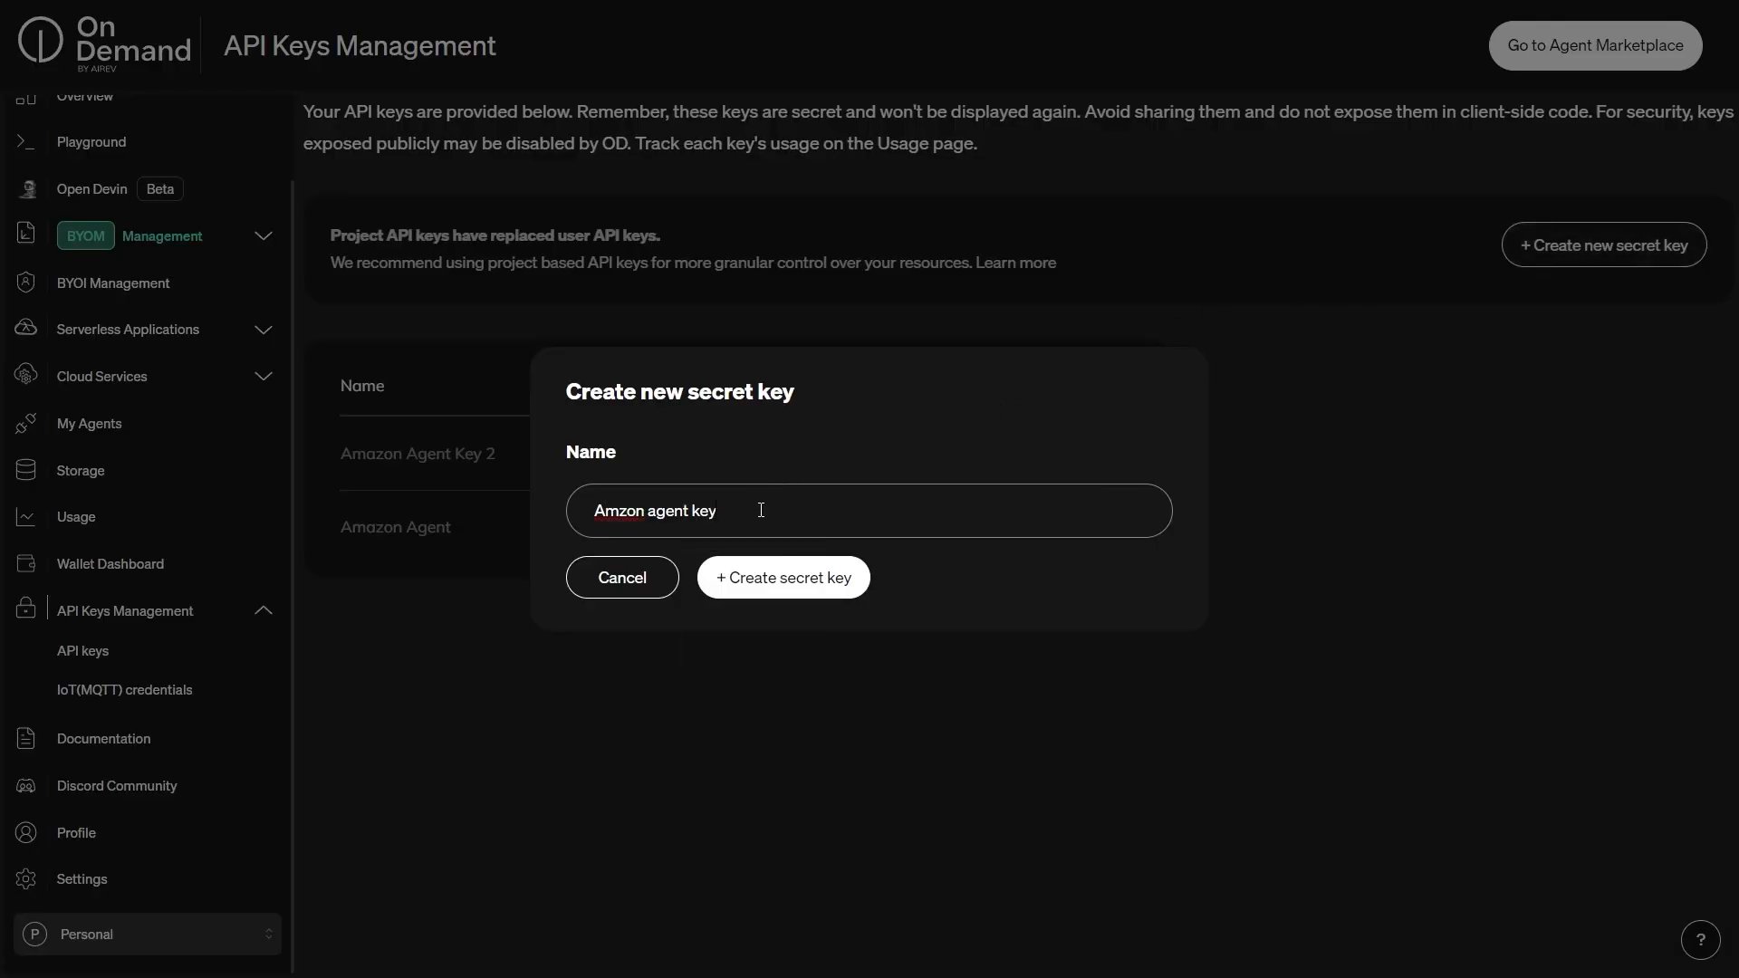
text(3)
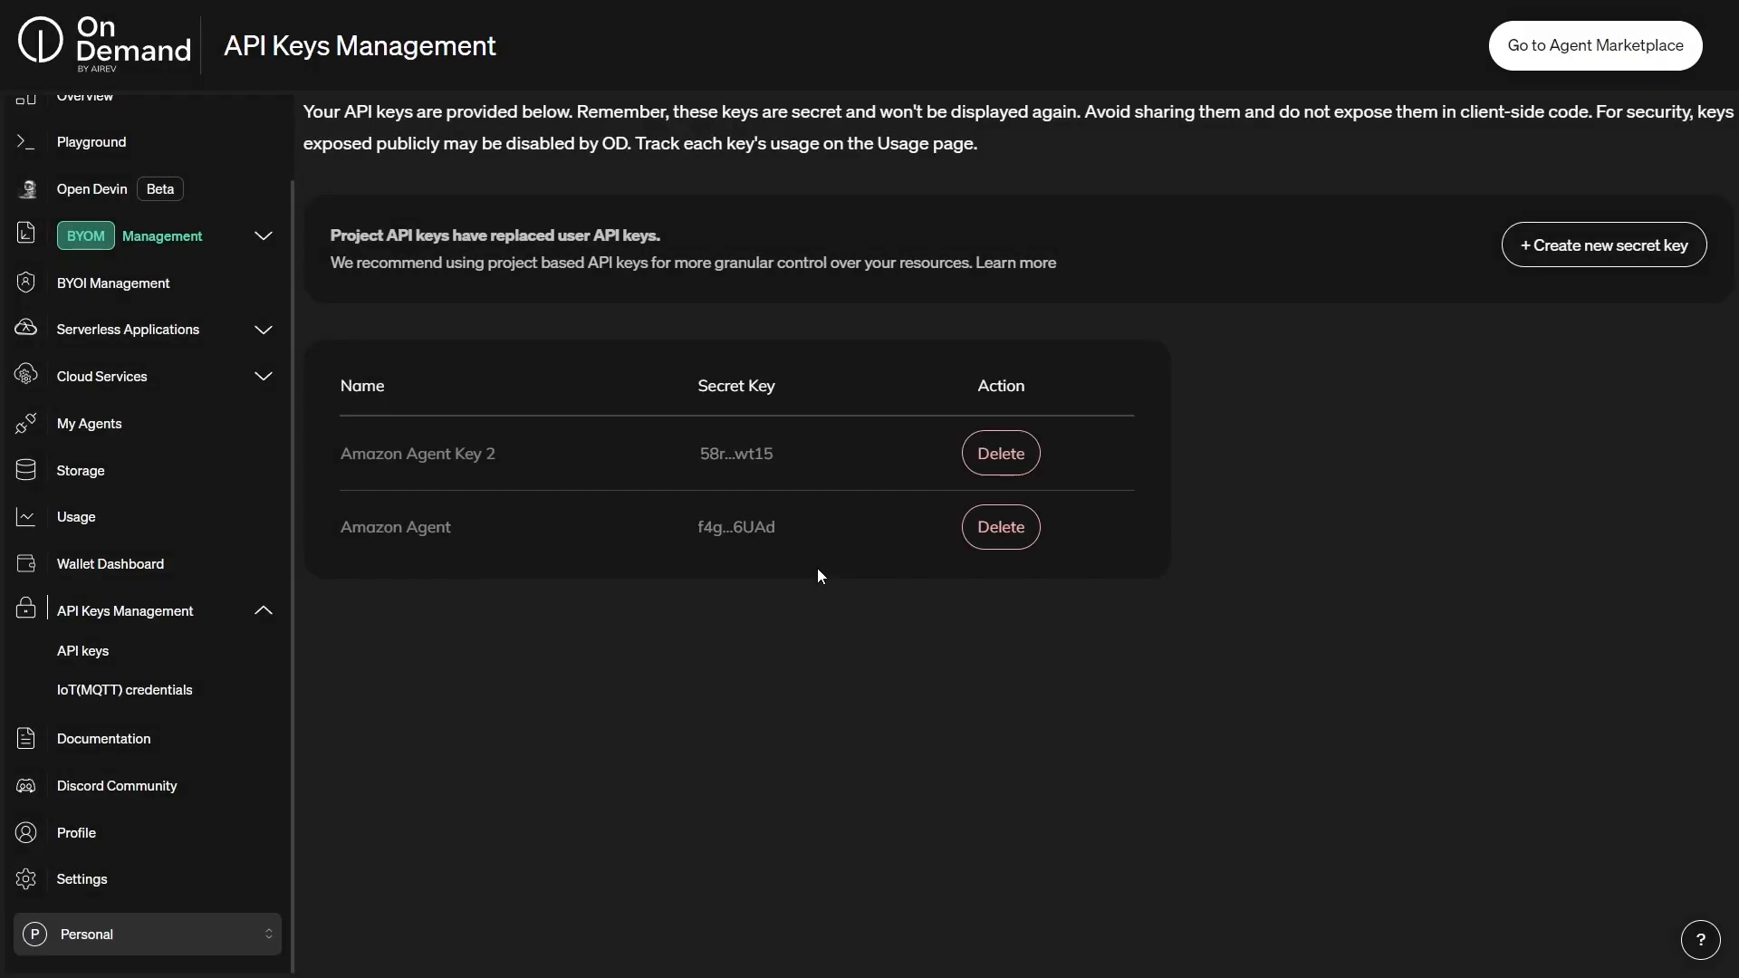
click(1603, 244)
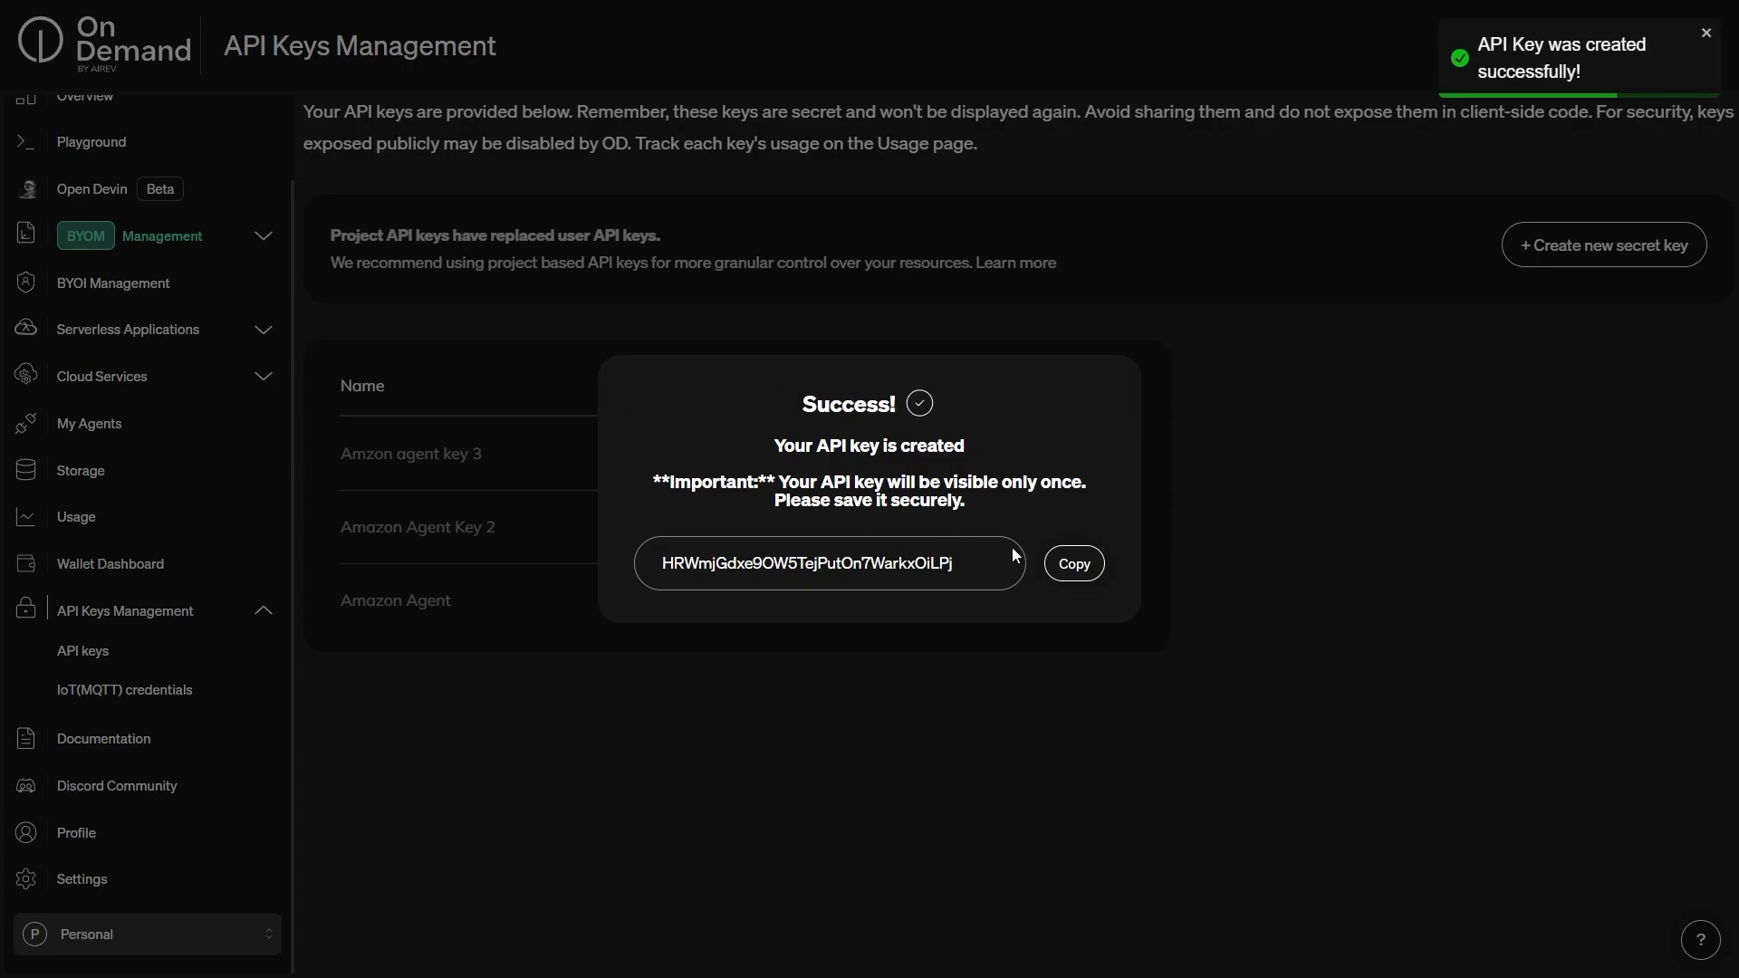
click(1071, 563)
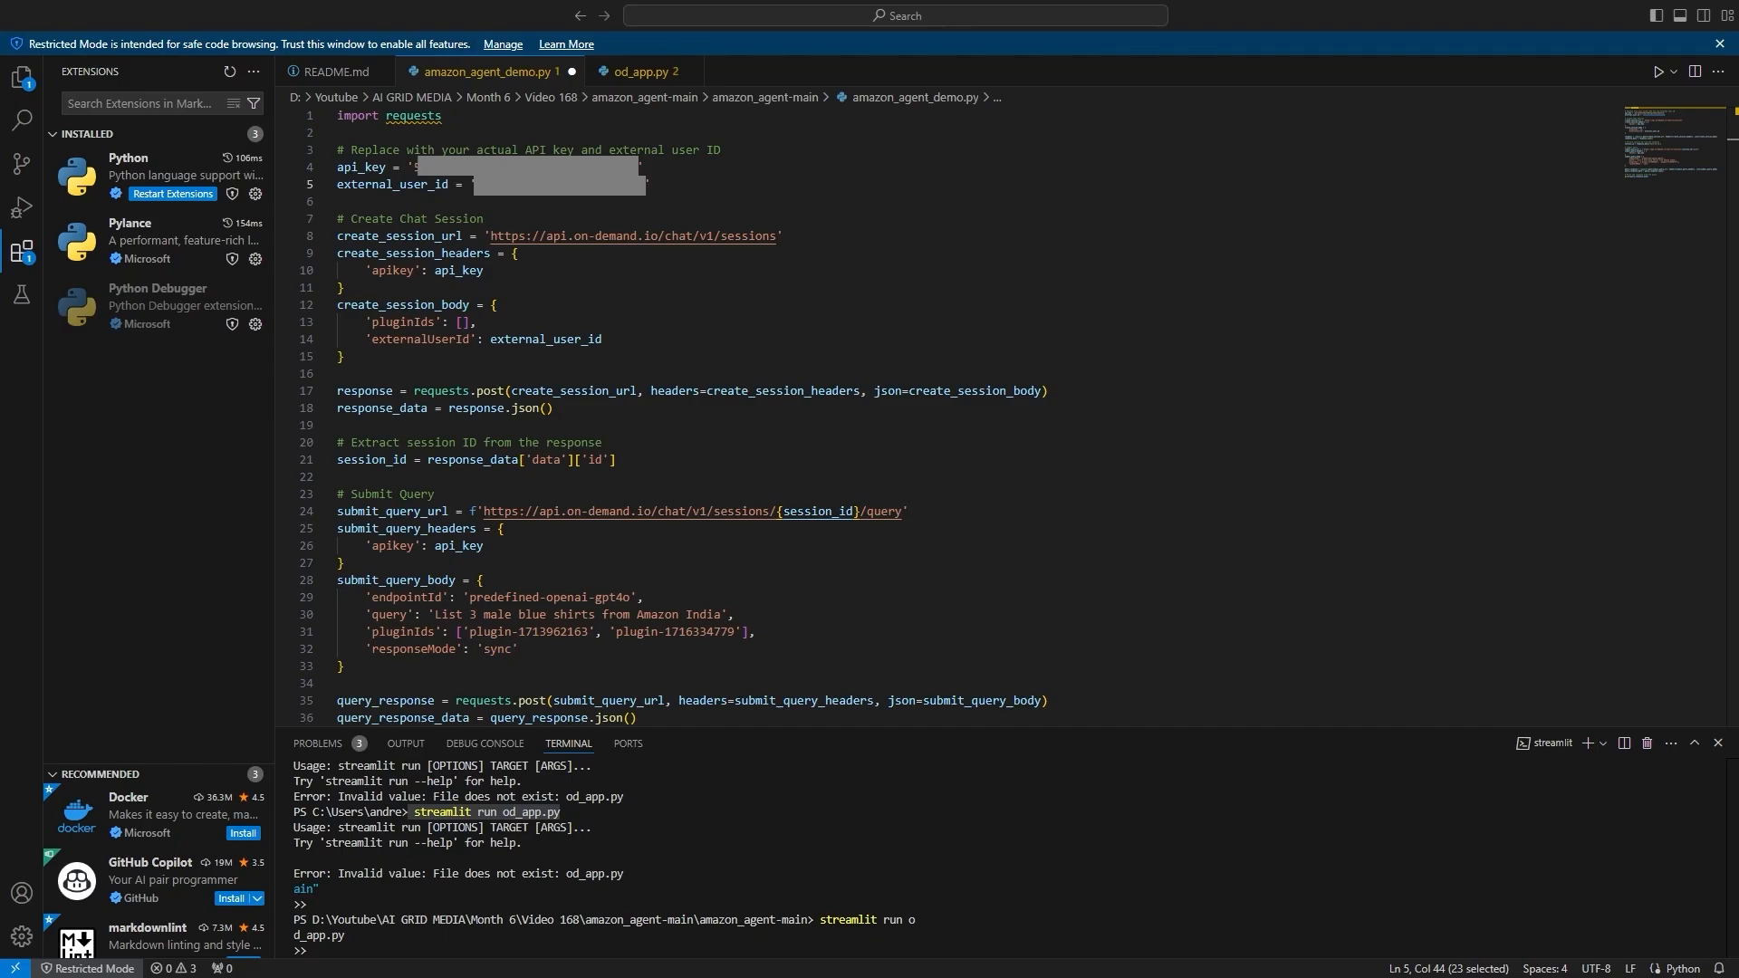
mouse_move(967, 186)
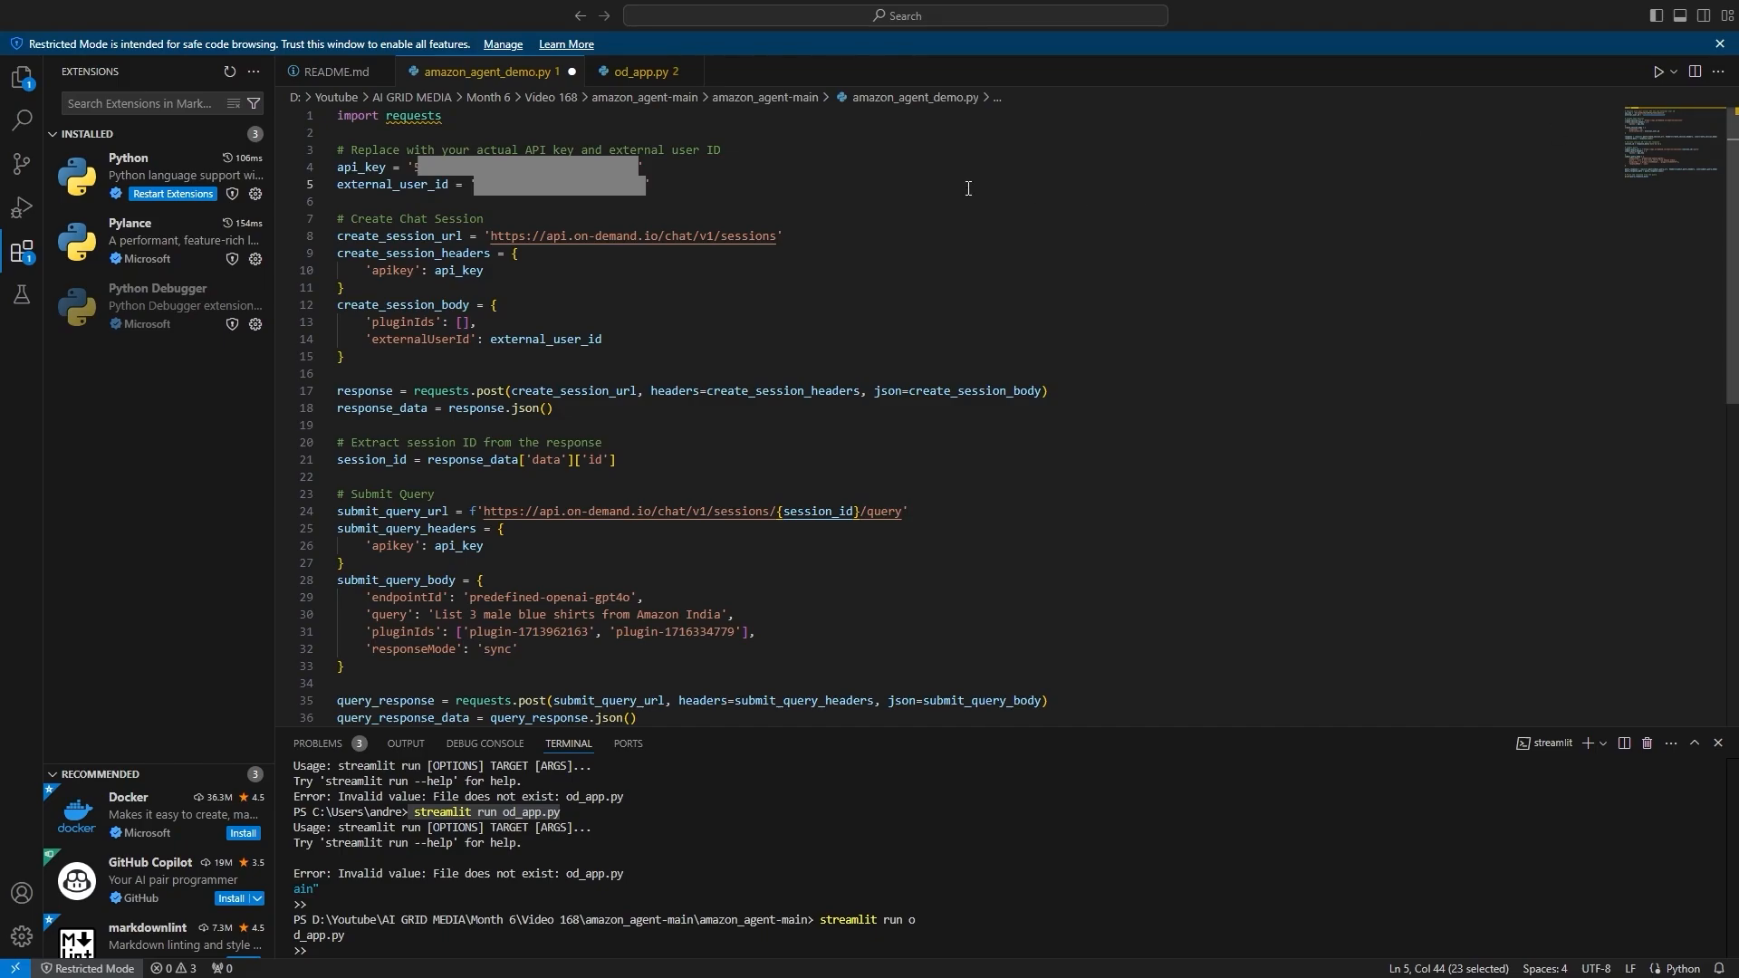
mouse_move(478, 196)
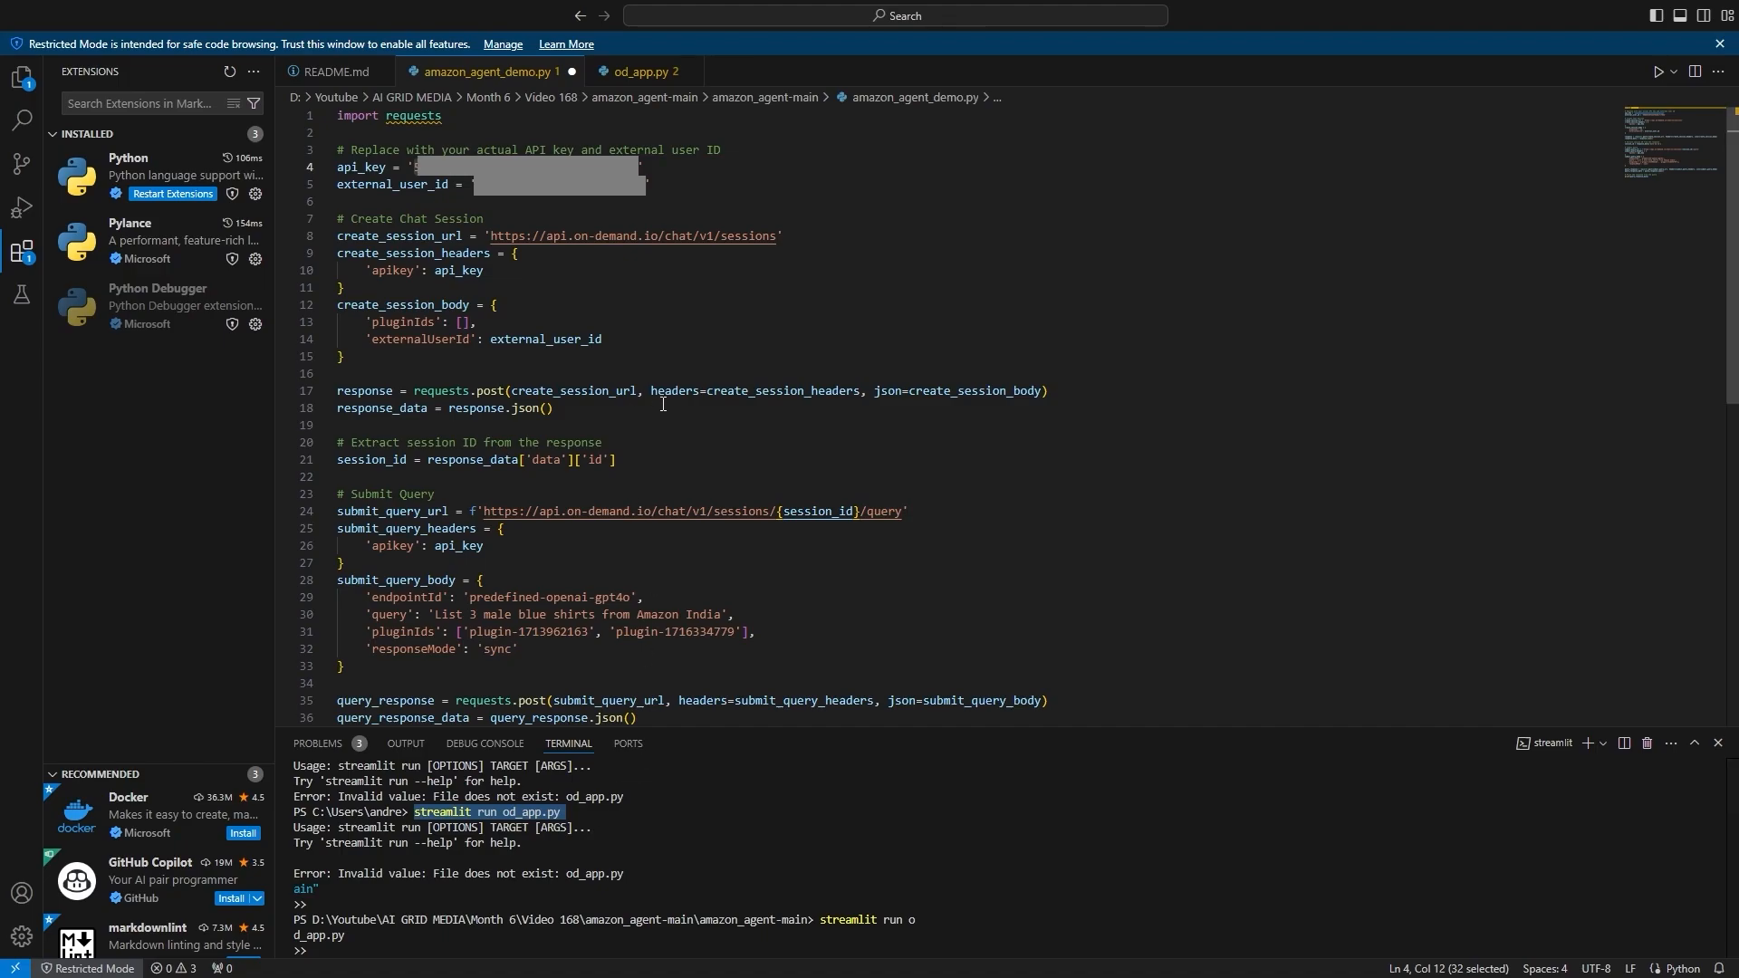
mouse_move(675, 398)
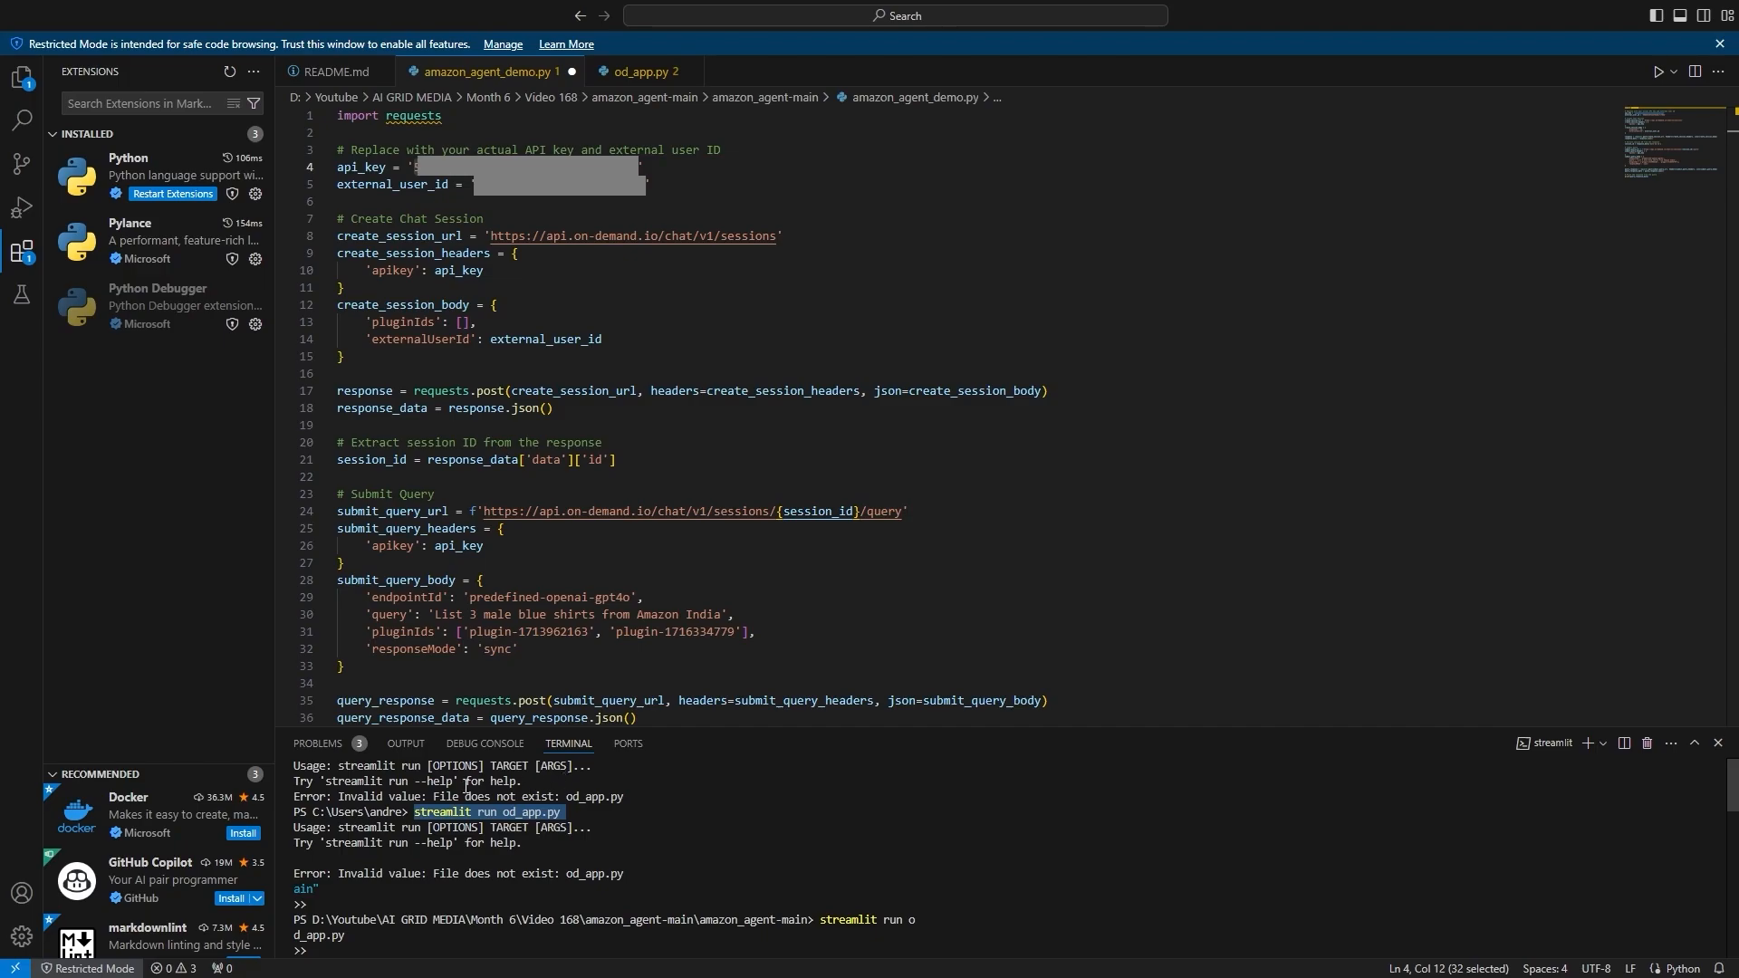
mouse_move(377, 811)
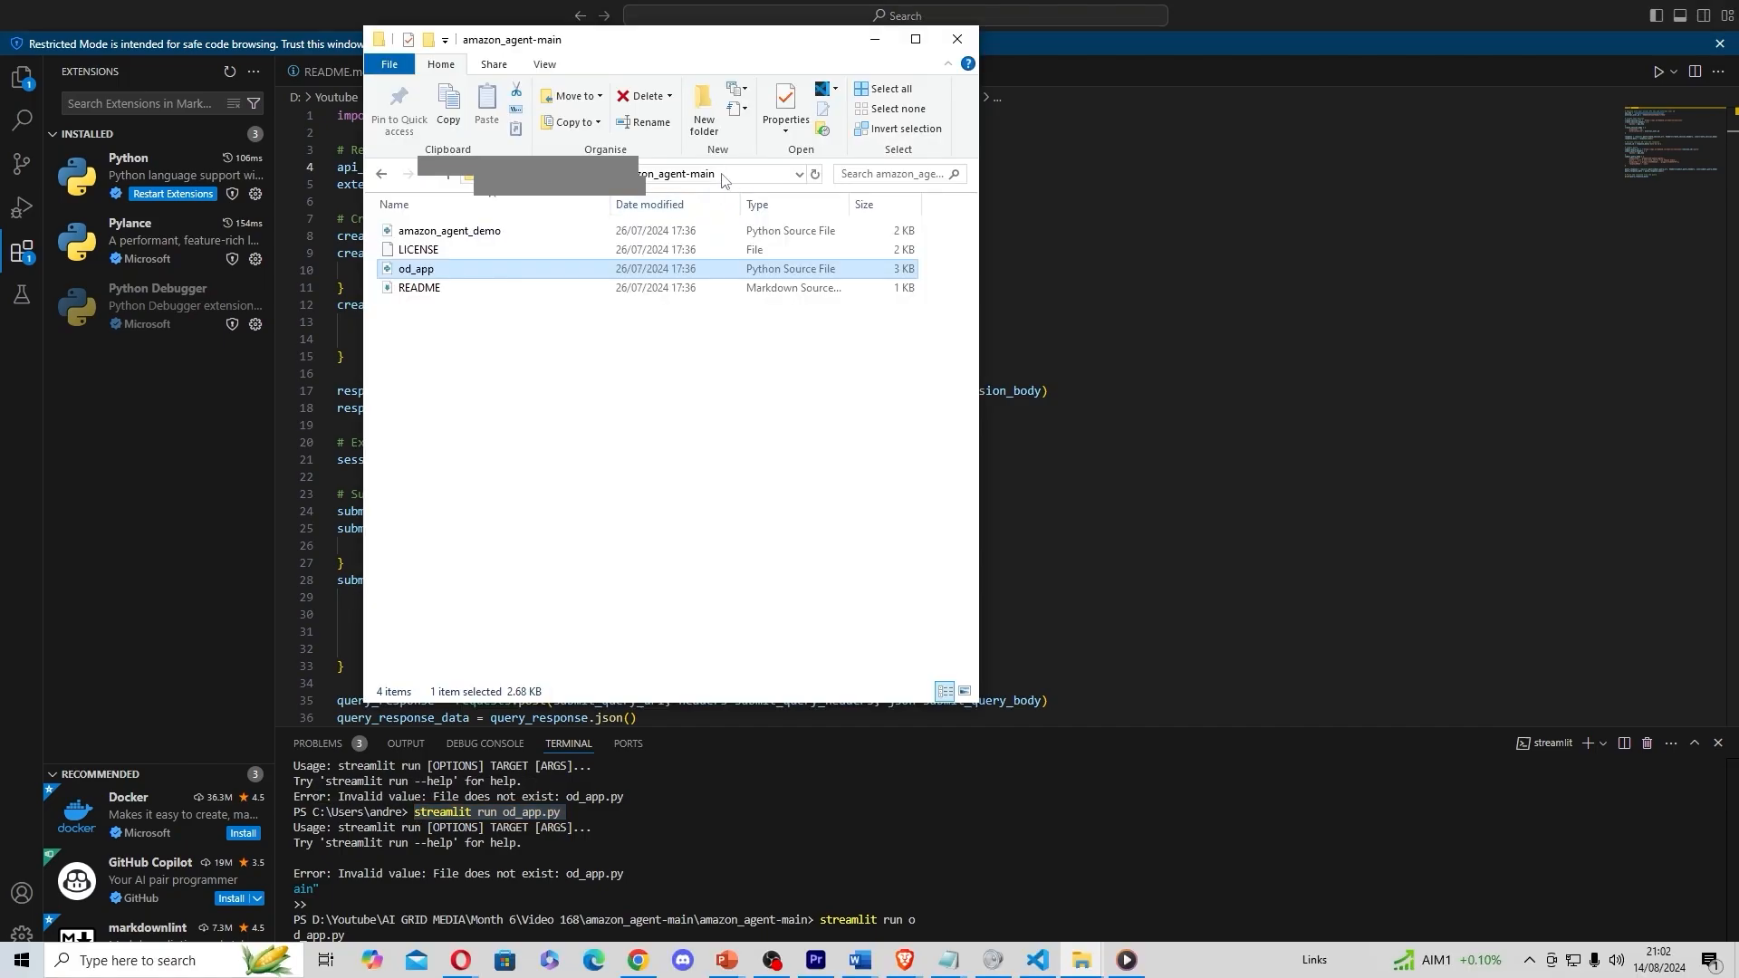
Step: Bring up editing options on the amazon_agent-main folder path to copy its location
right_click(710, 174)
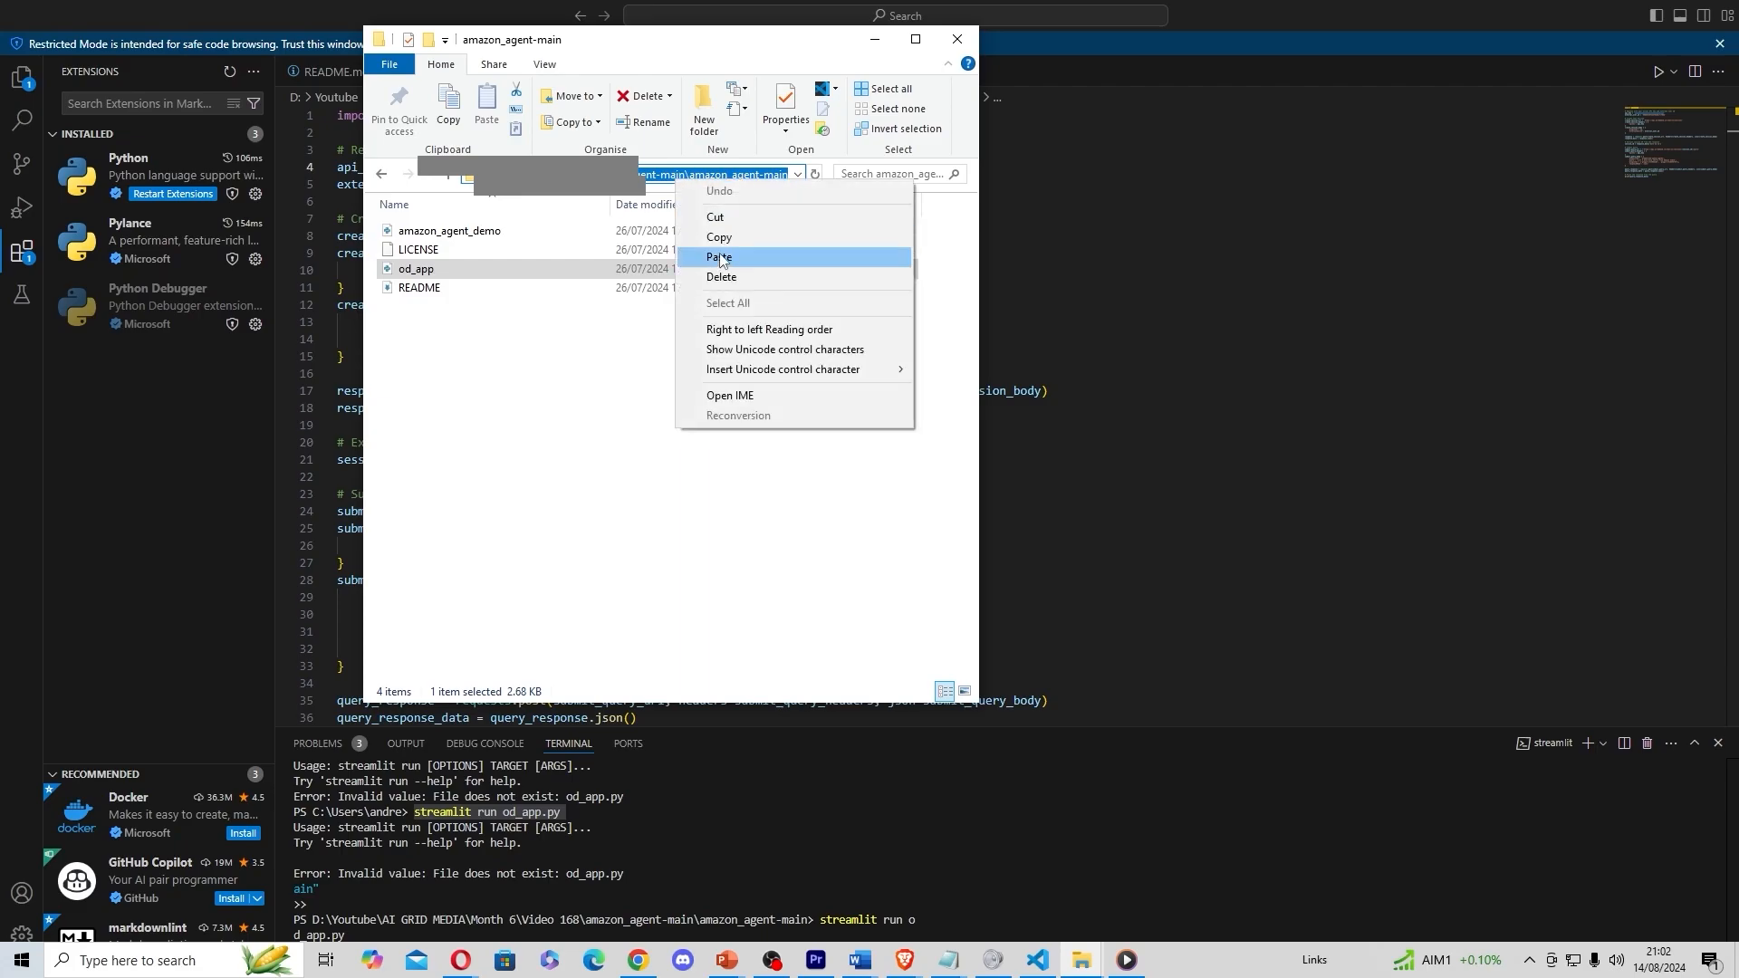
mouse_move(893, 40)
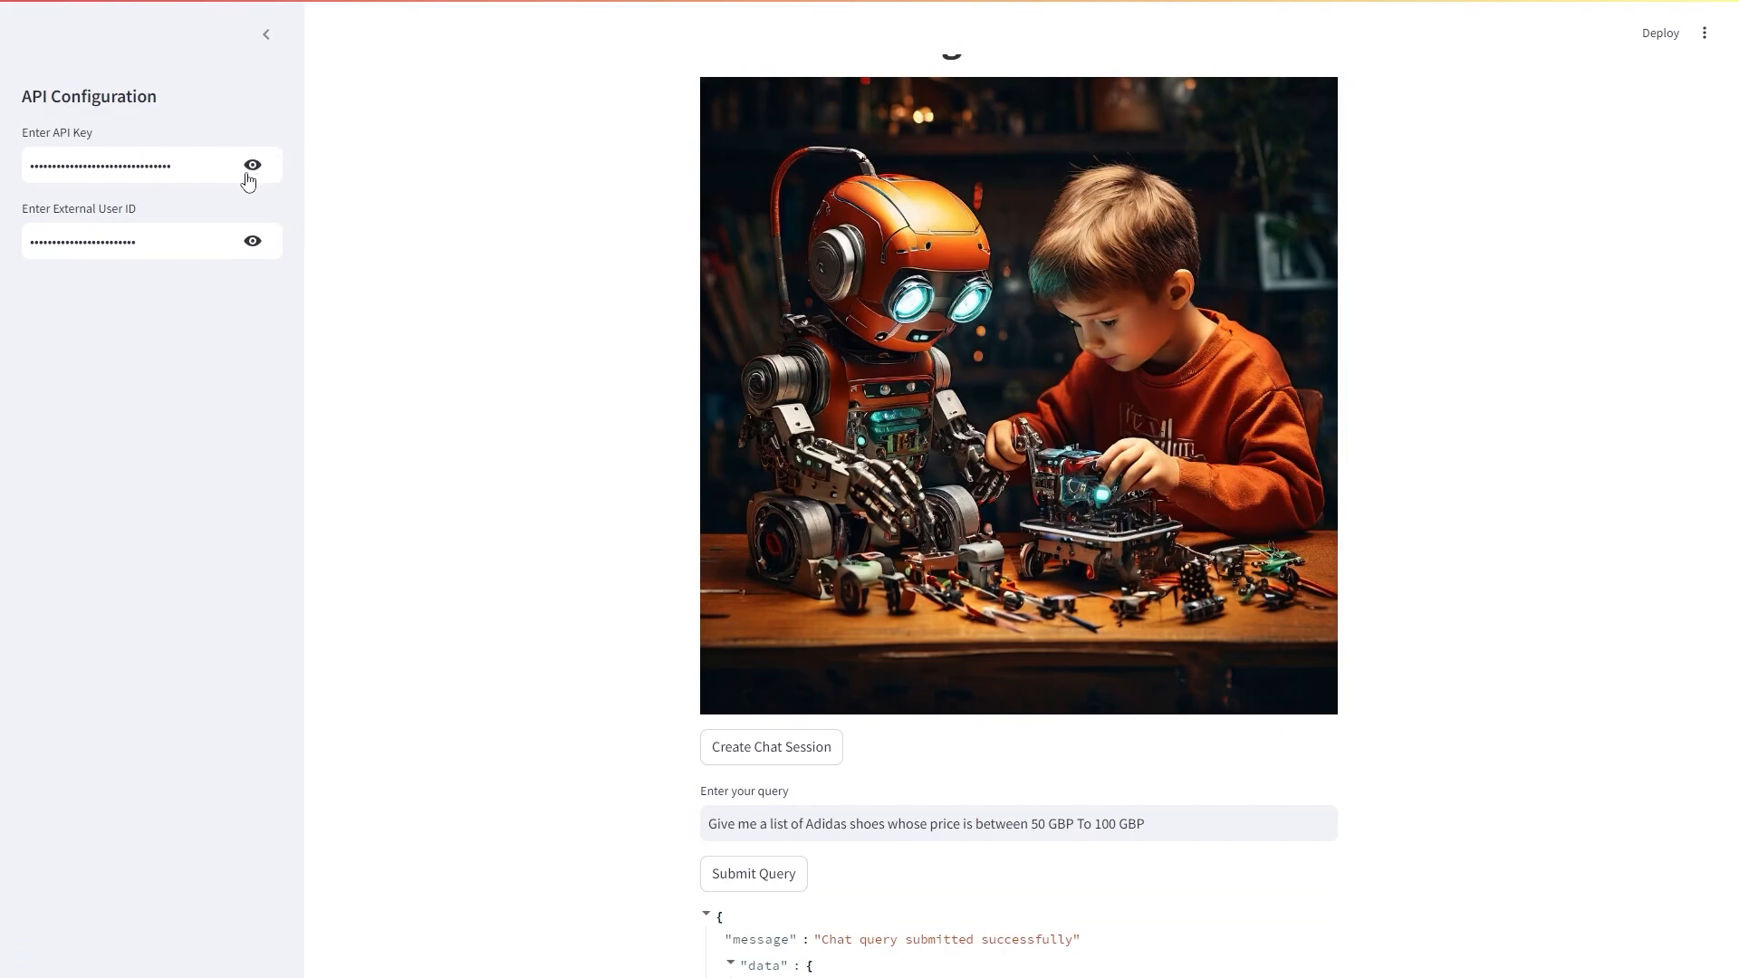
mouse_move(232, 228)
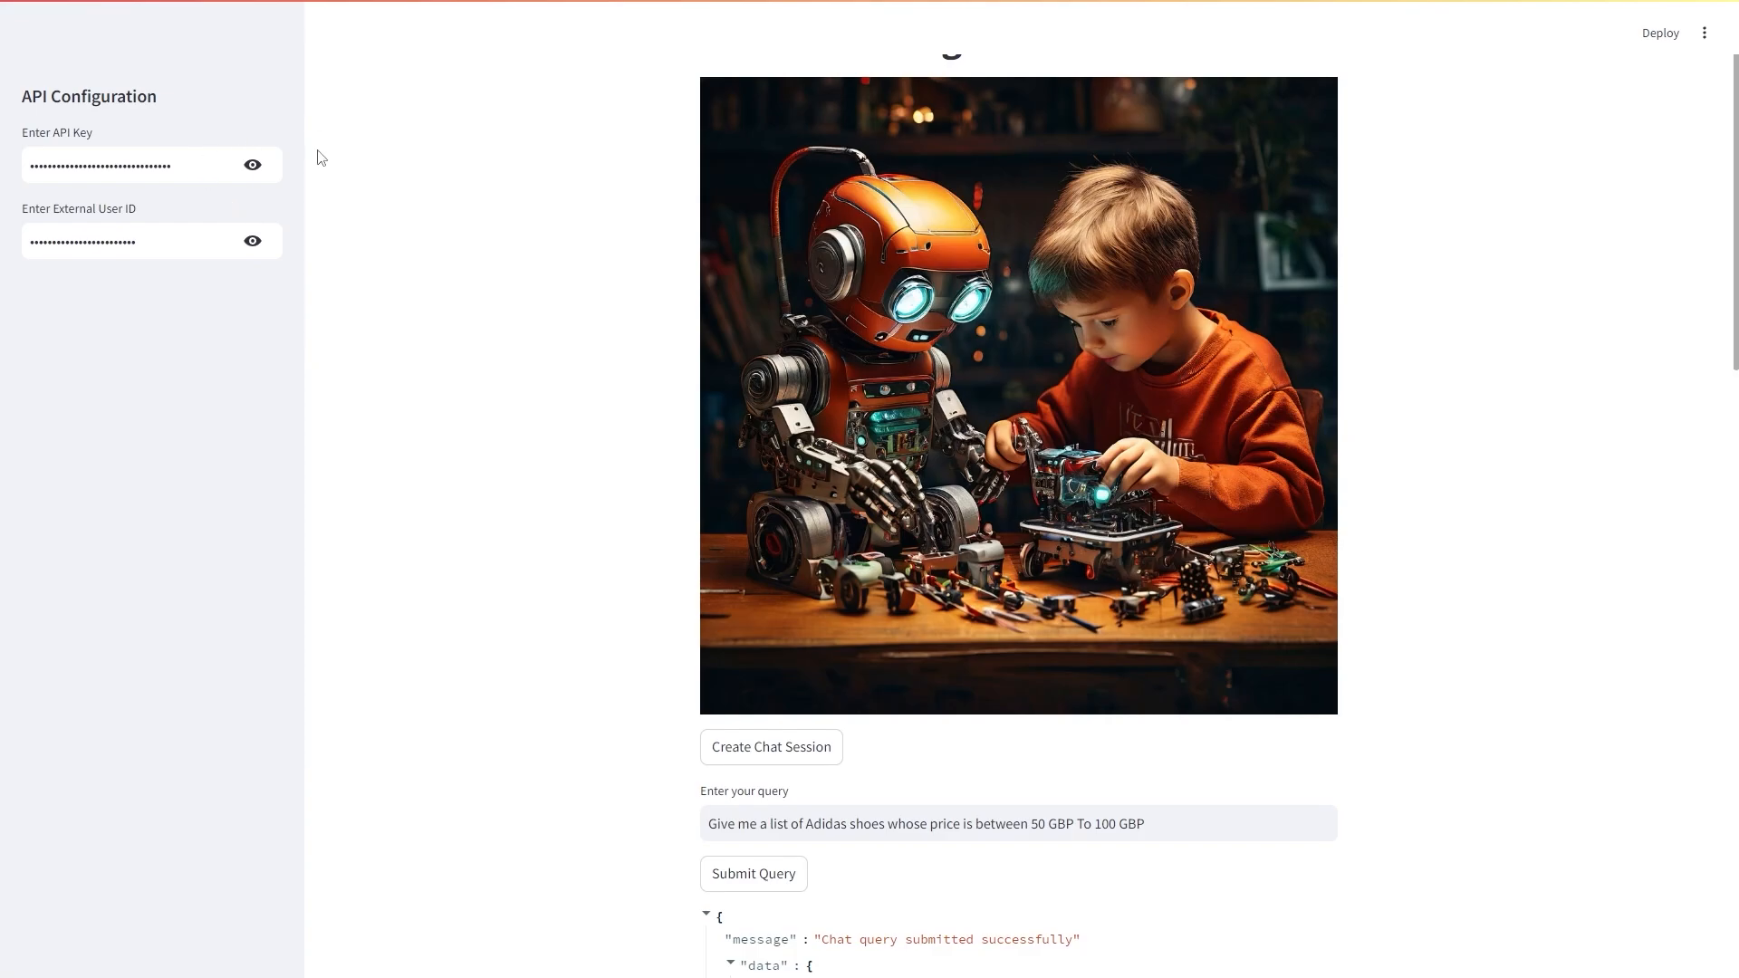
mouse_move(538, 777)
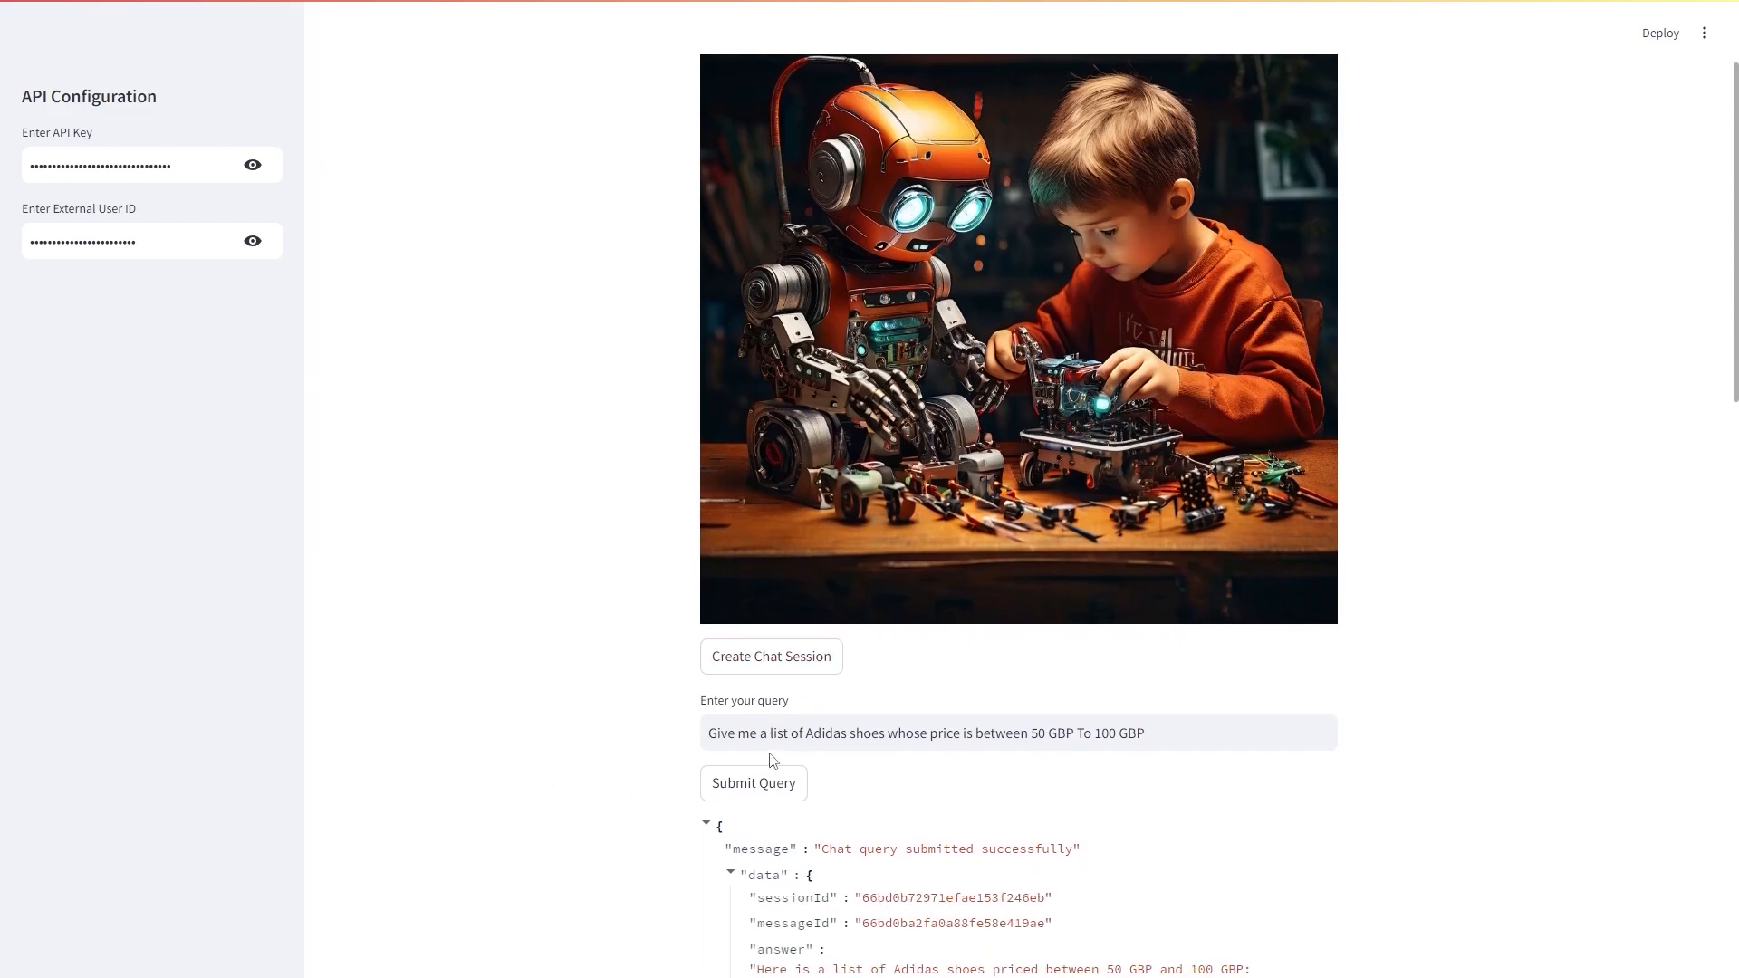
mouse_move(1011, 732)
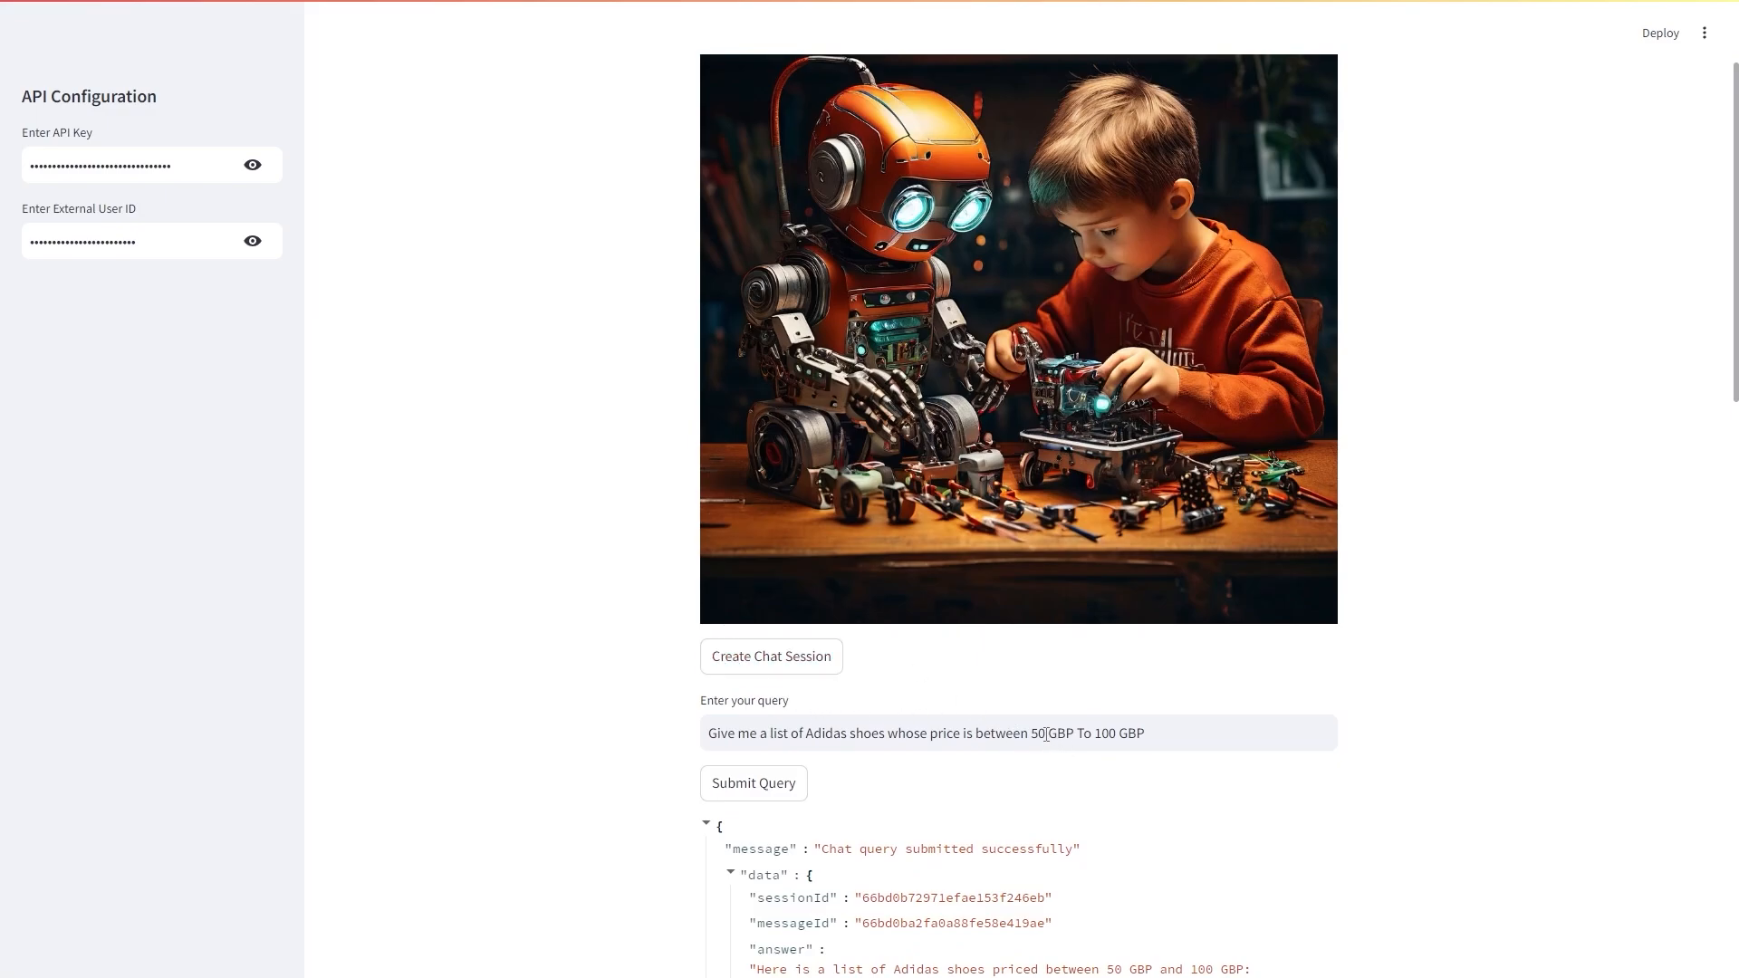
Step: Replace the query's lower price 50 with 20 GBP for the Adidas shoes
double_click(1036, 733)
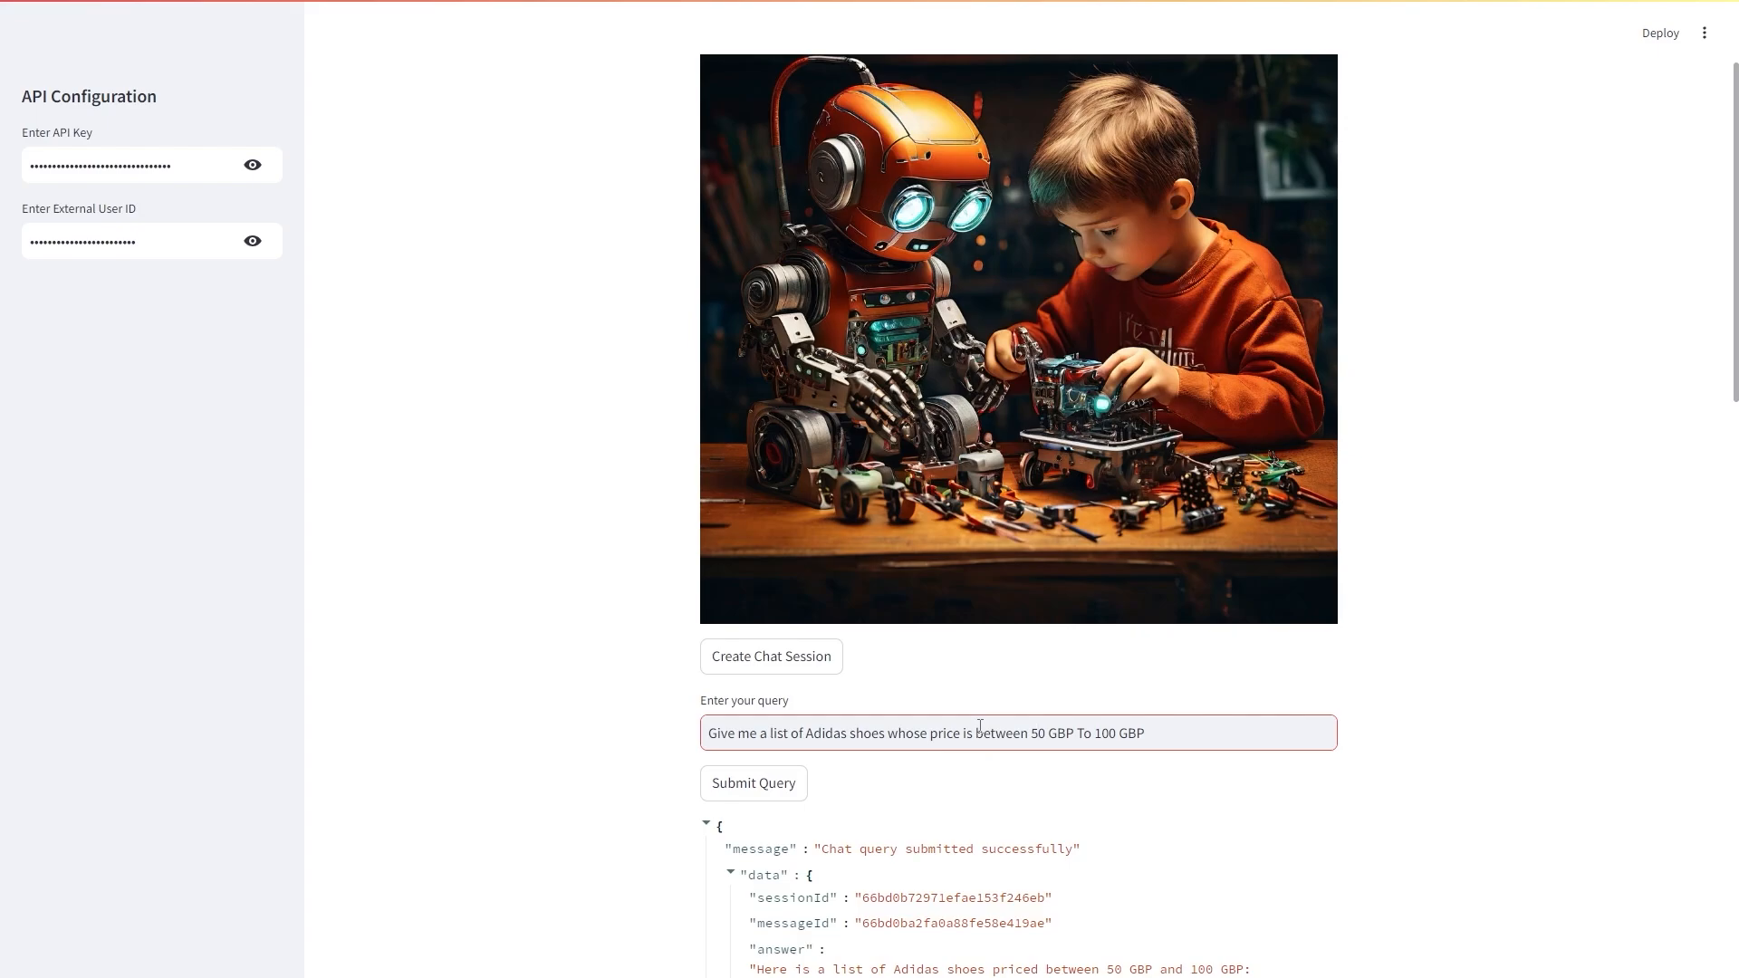
text(20)
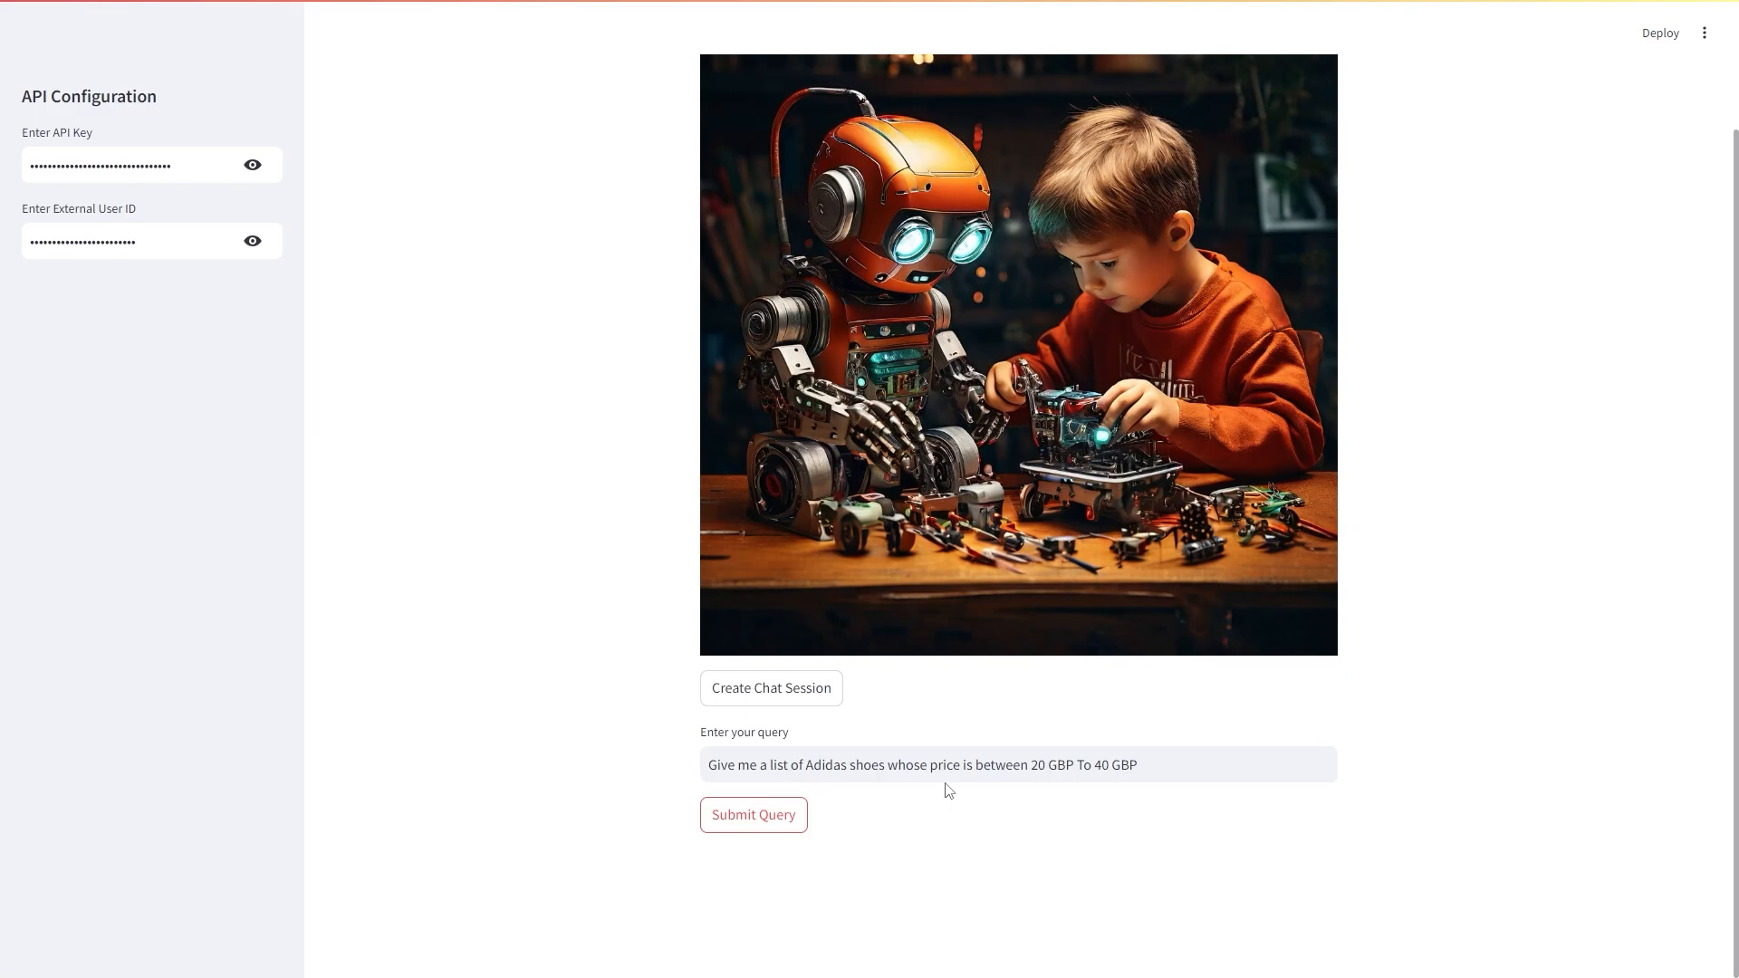
Step: Submit the 20–40 GBP query and review the returned list of 35 Adidas shoe links
click(751, 813)
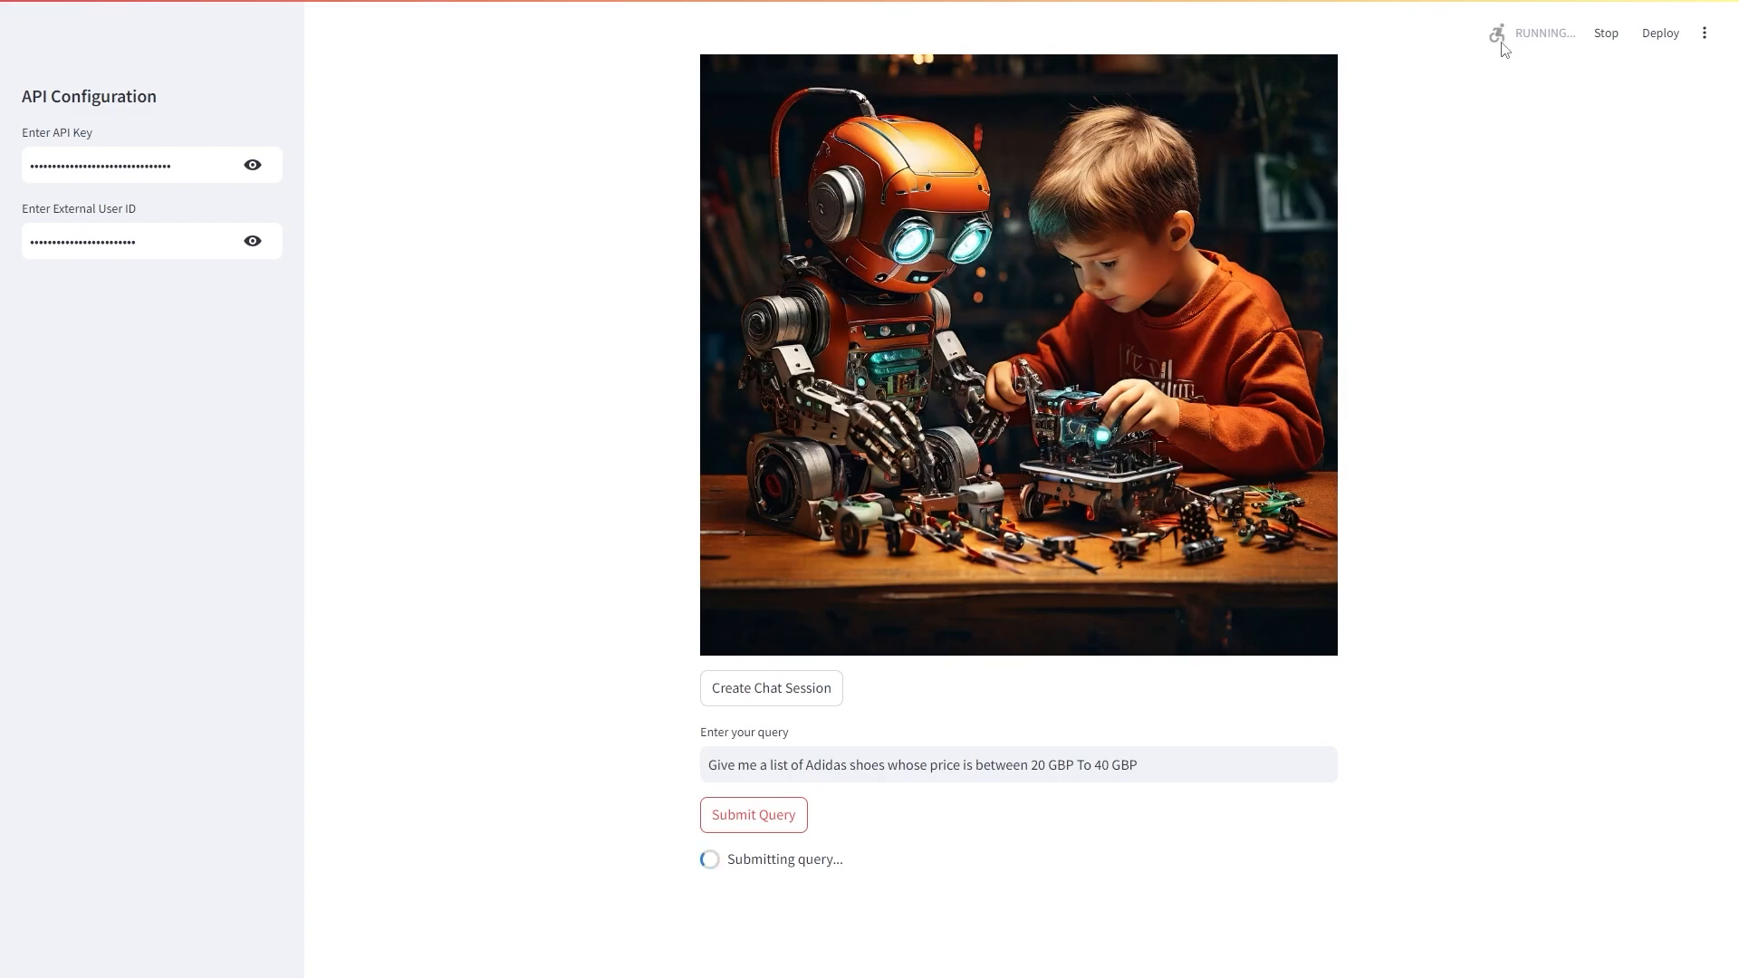
mouse_move(750, 853)
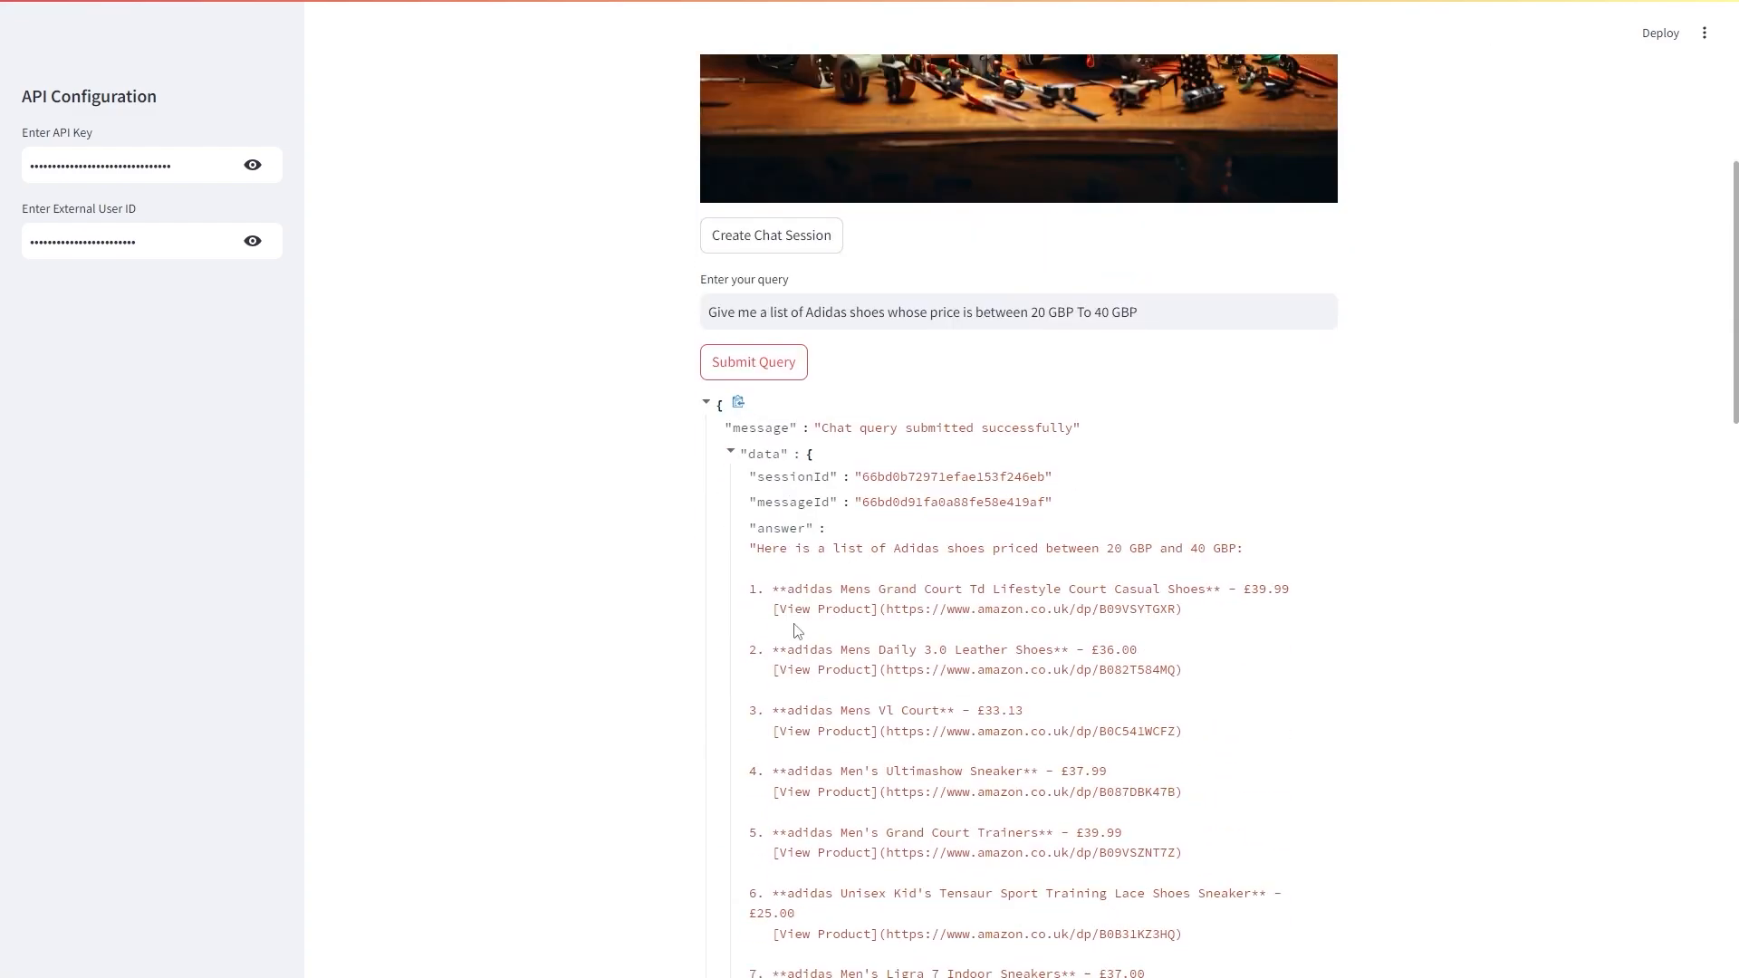
scroll(down, 3)
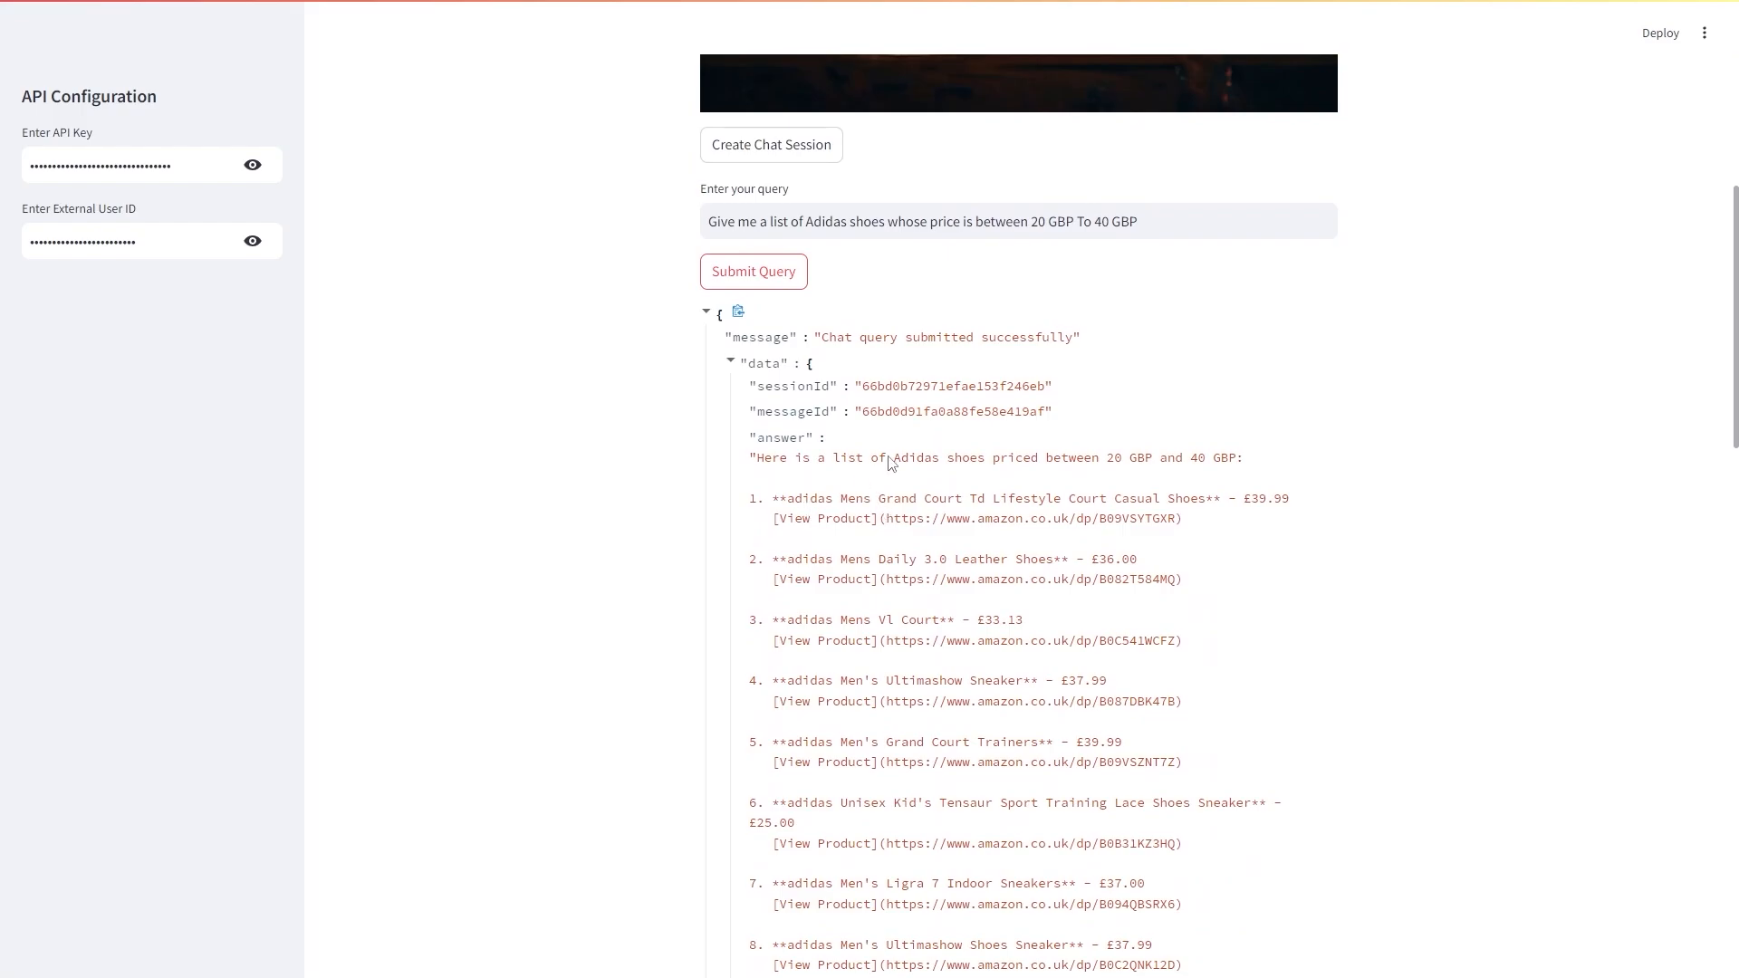
scroll(down, 3)
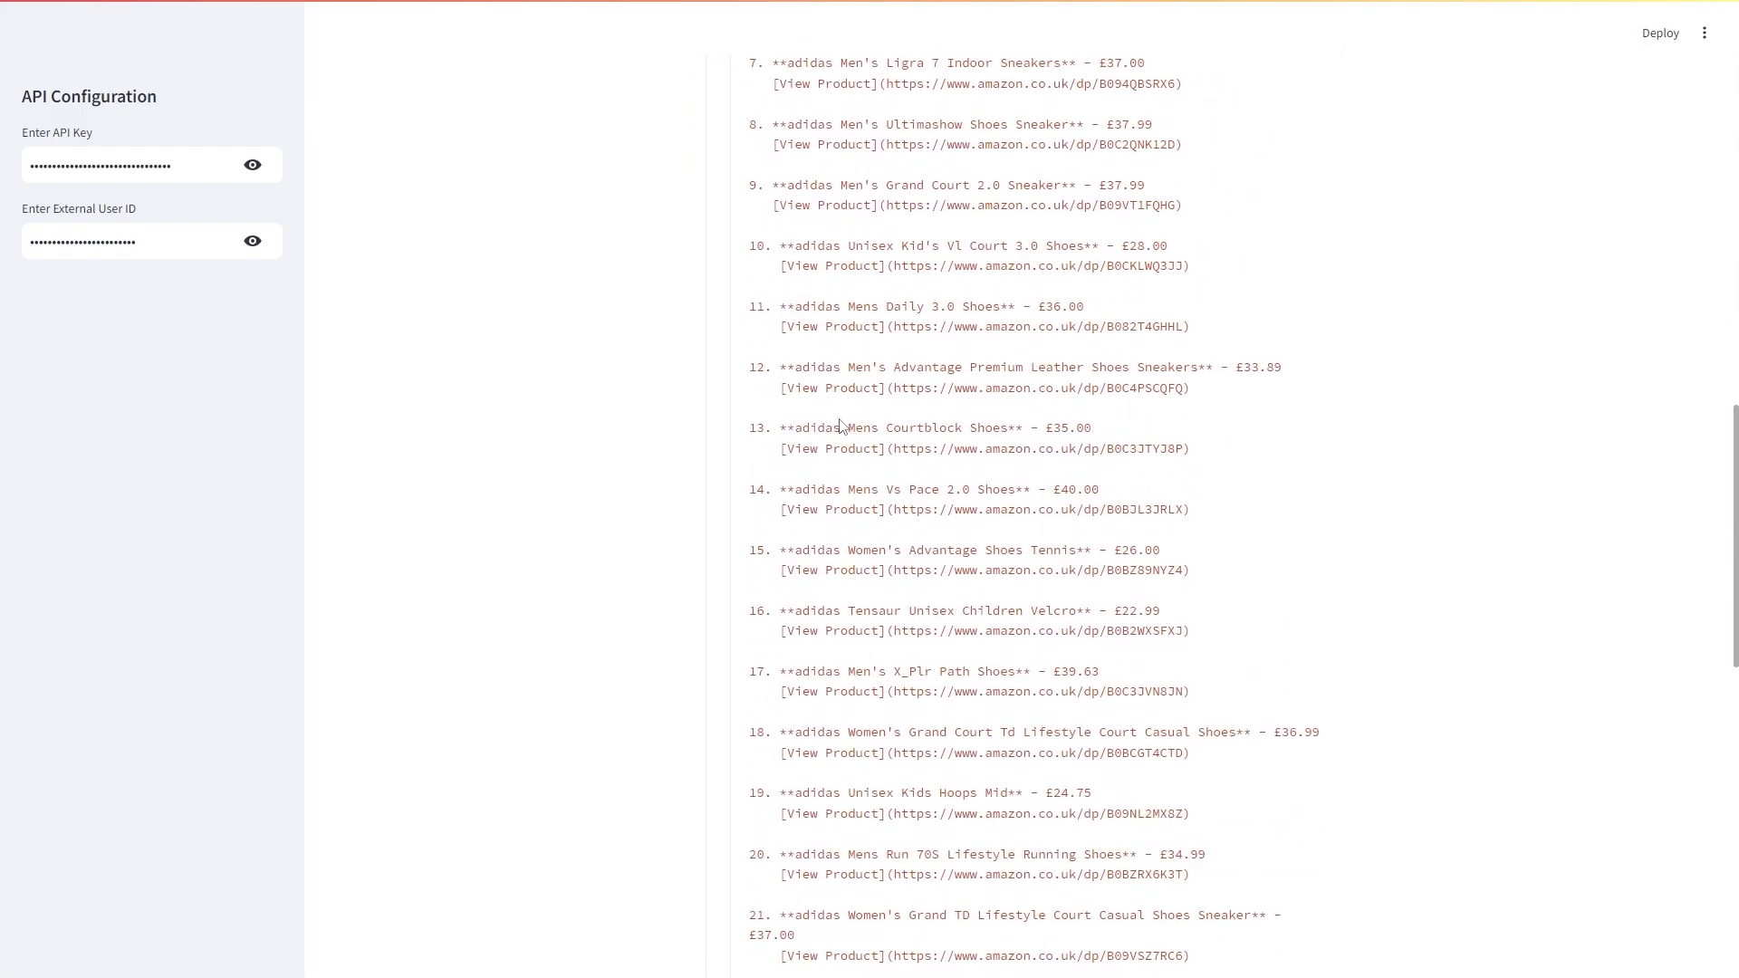
scroll(down, 3)
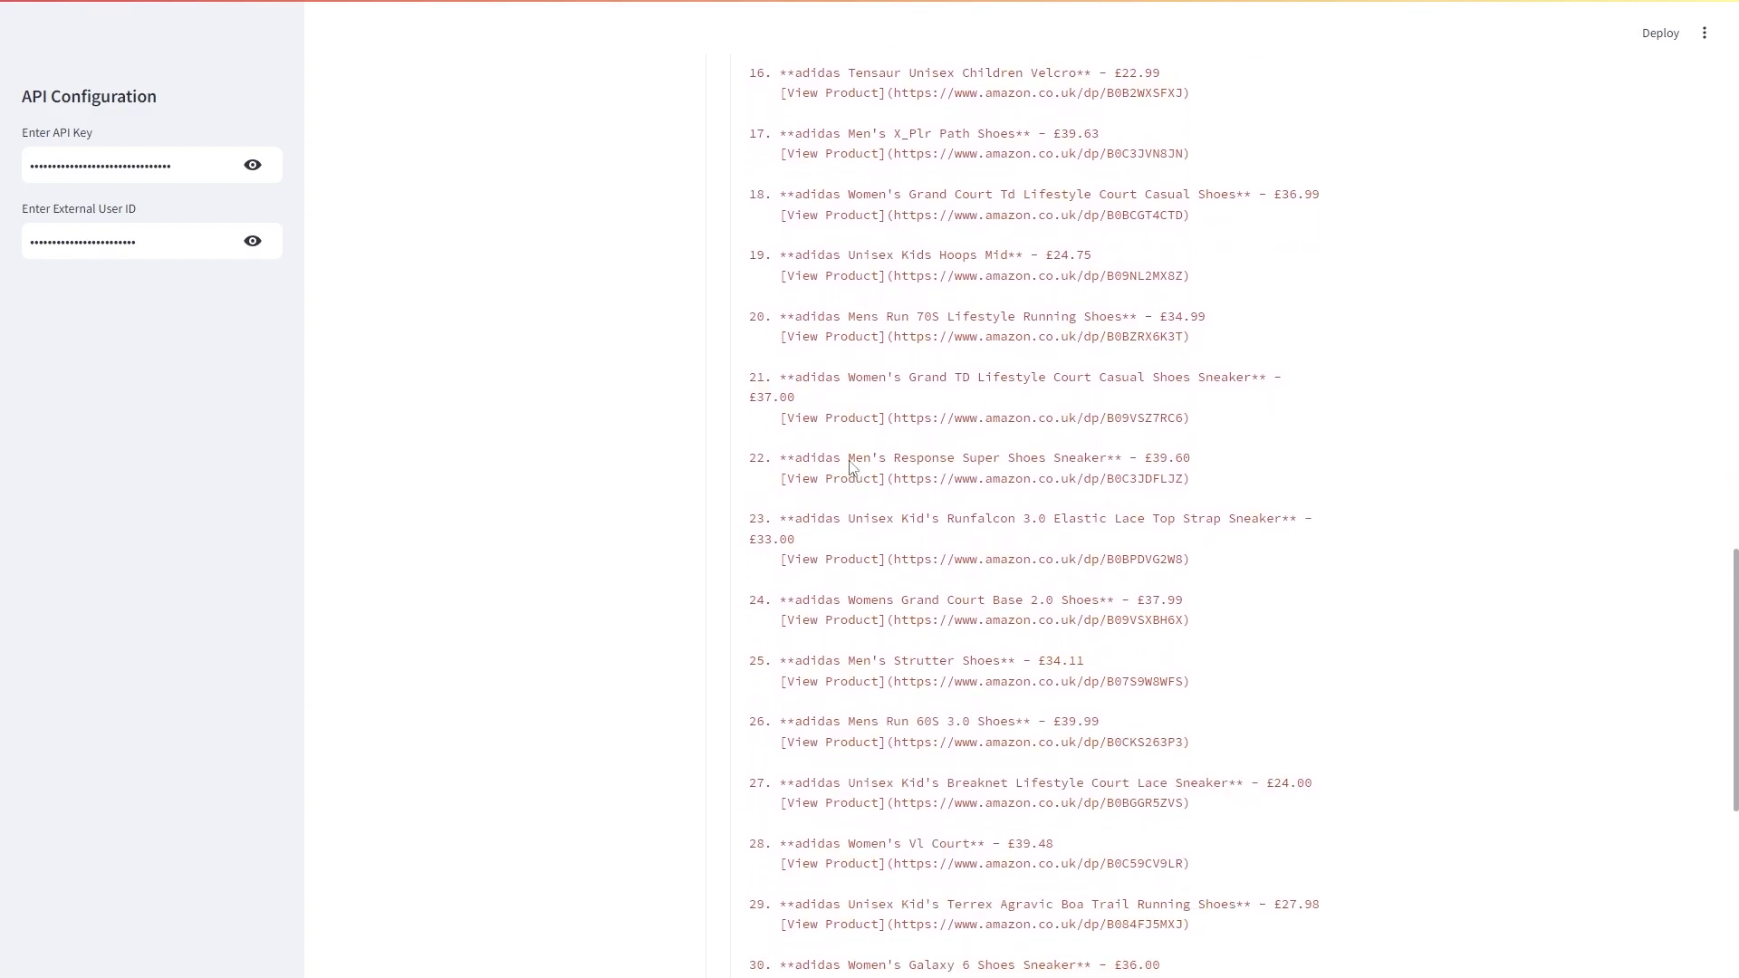
scroll(down, 3)
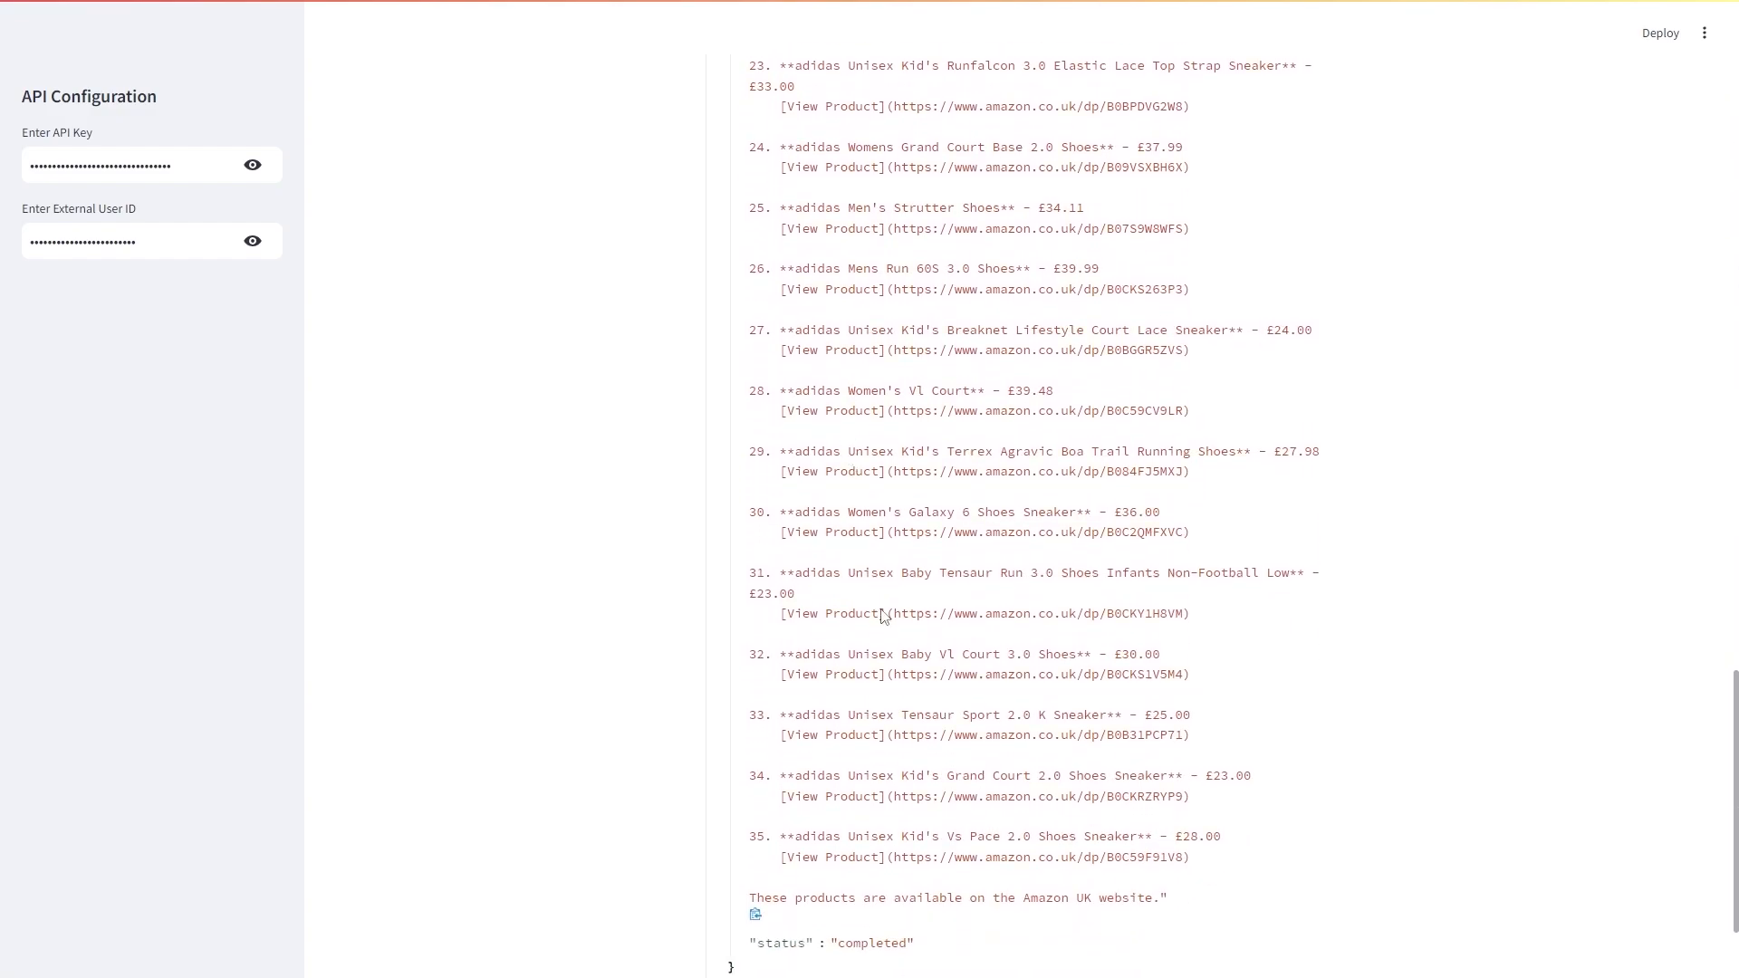
scroll(up, 3)
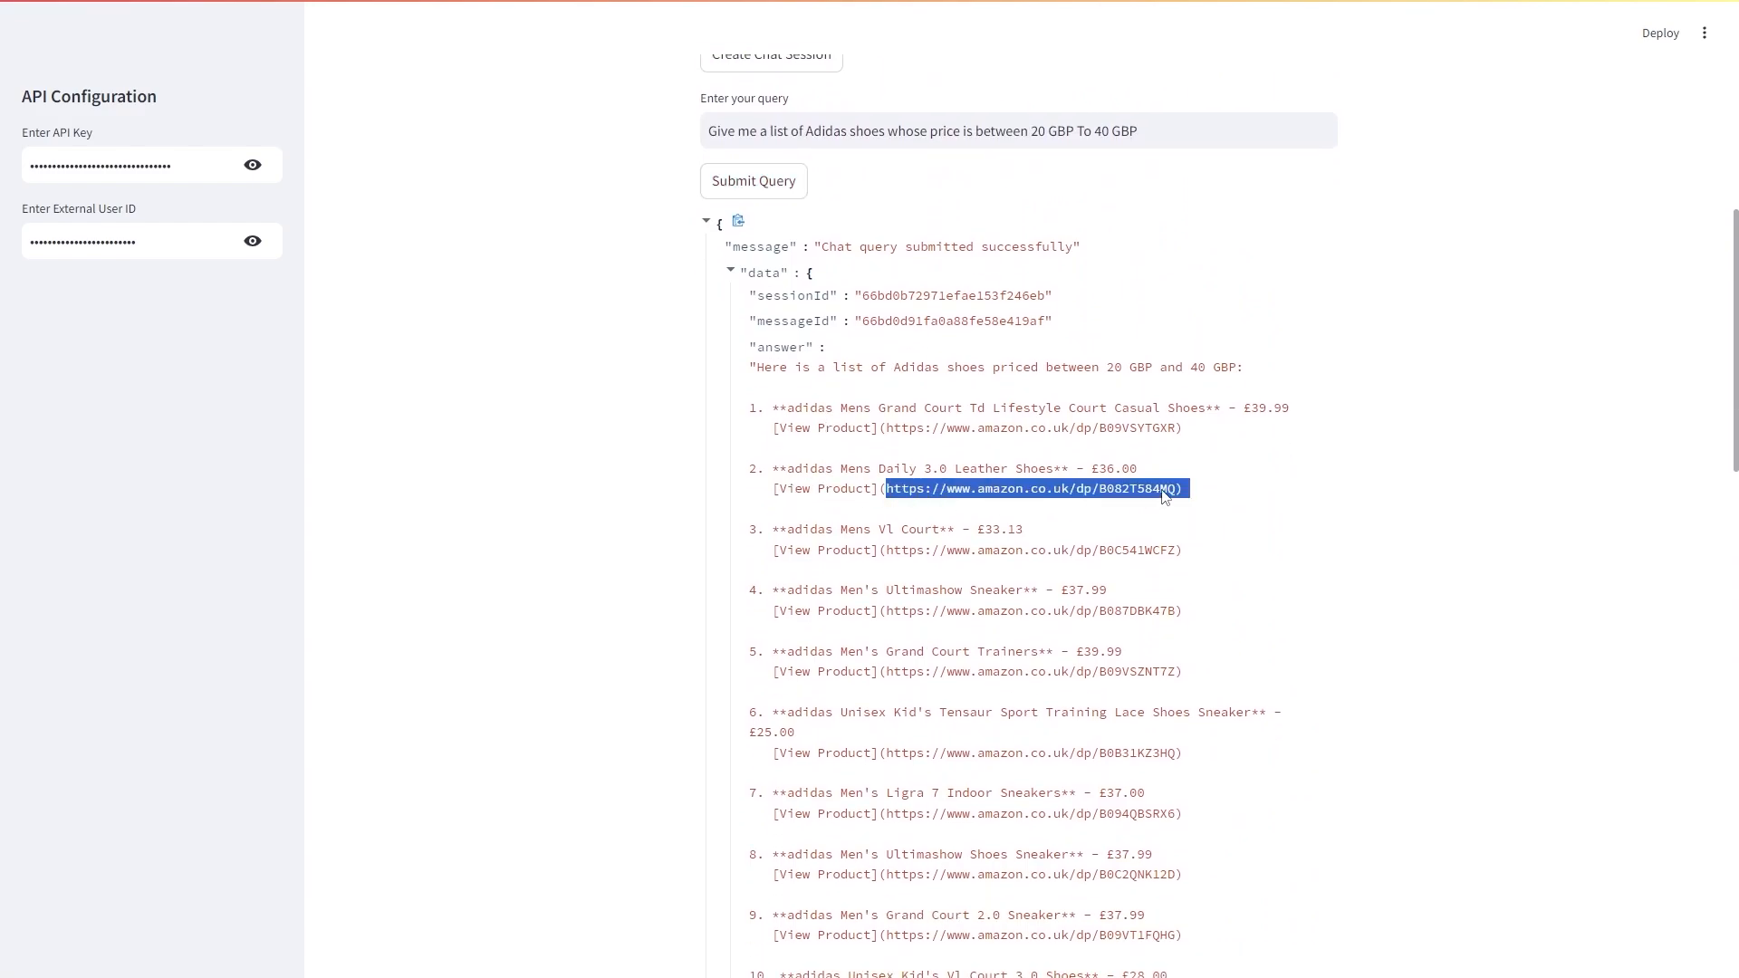
Step: Copy the adidas Mens Daily 3.0 Leather Shoes (£36) link to open it on Amazon
right_click(1036, 488)
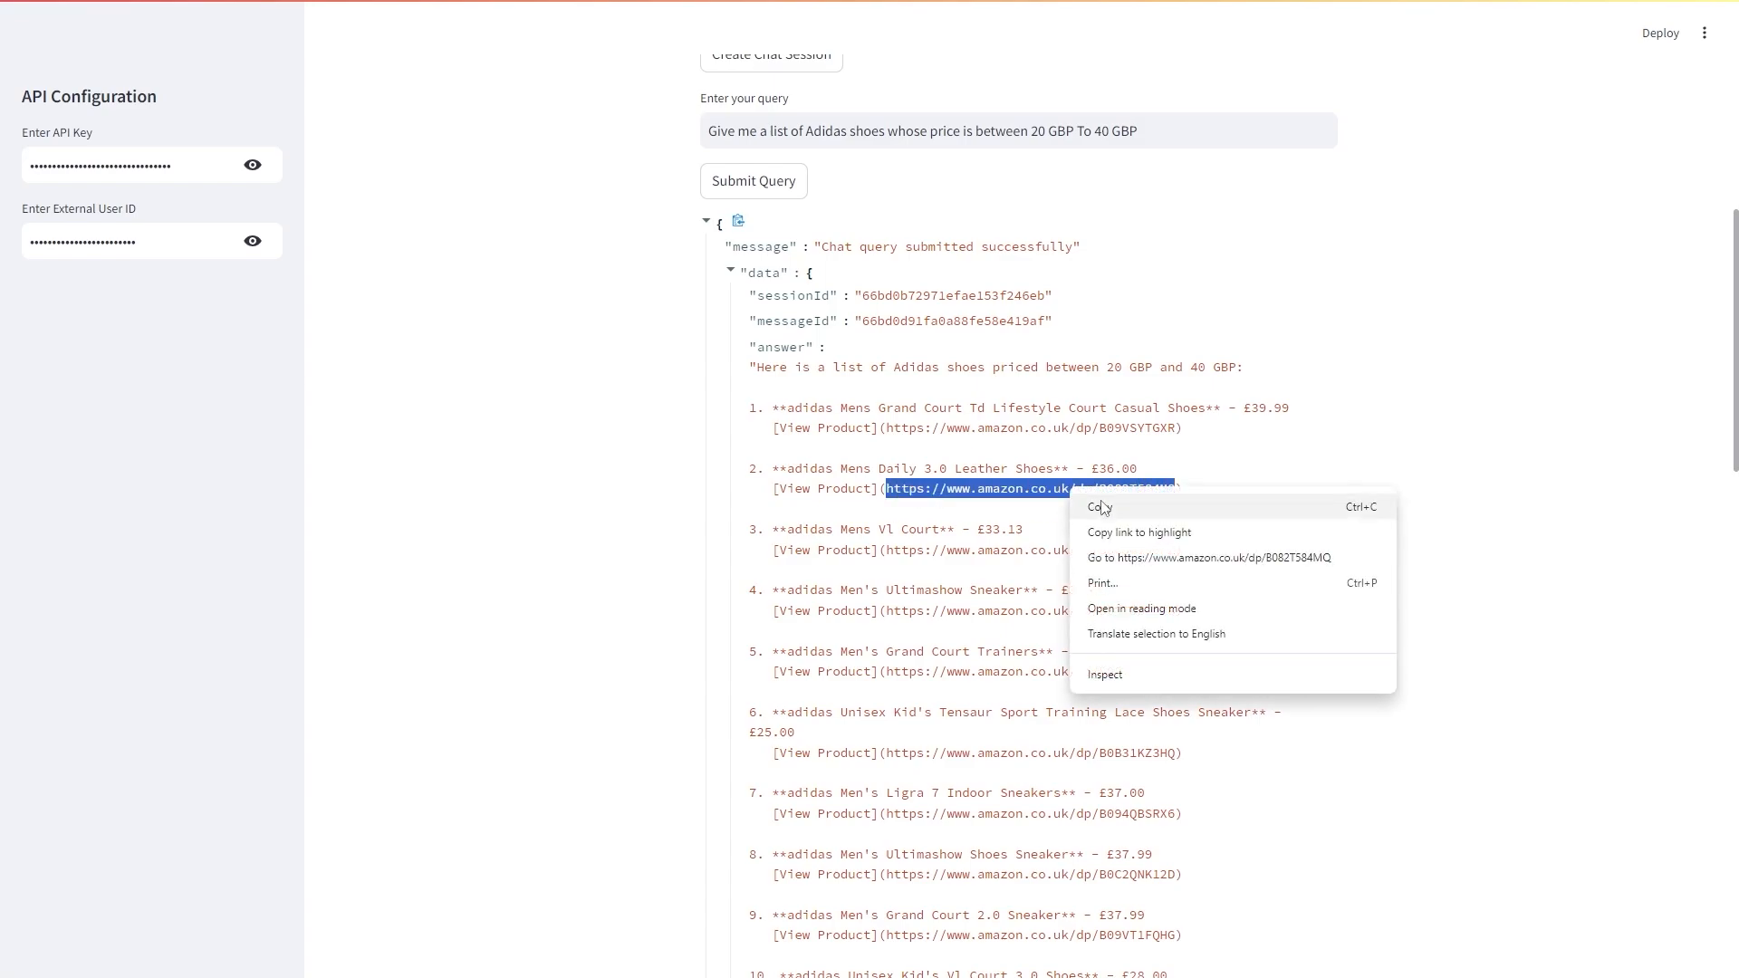
click(1206, 557)
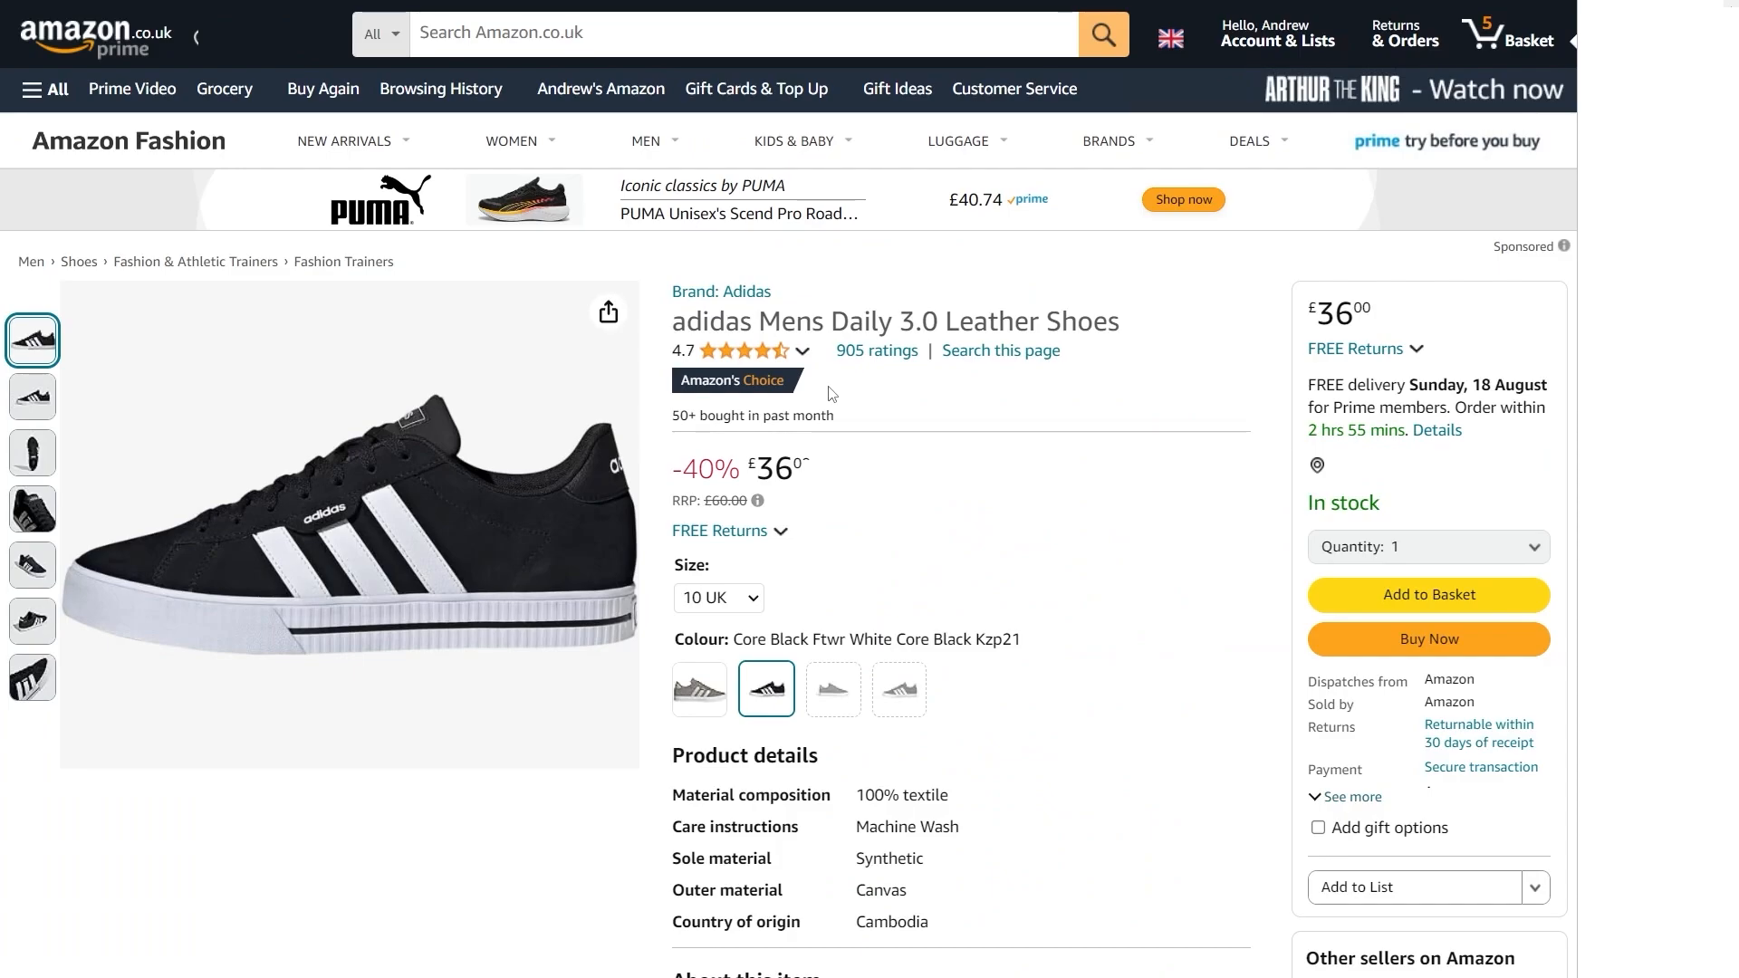